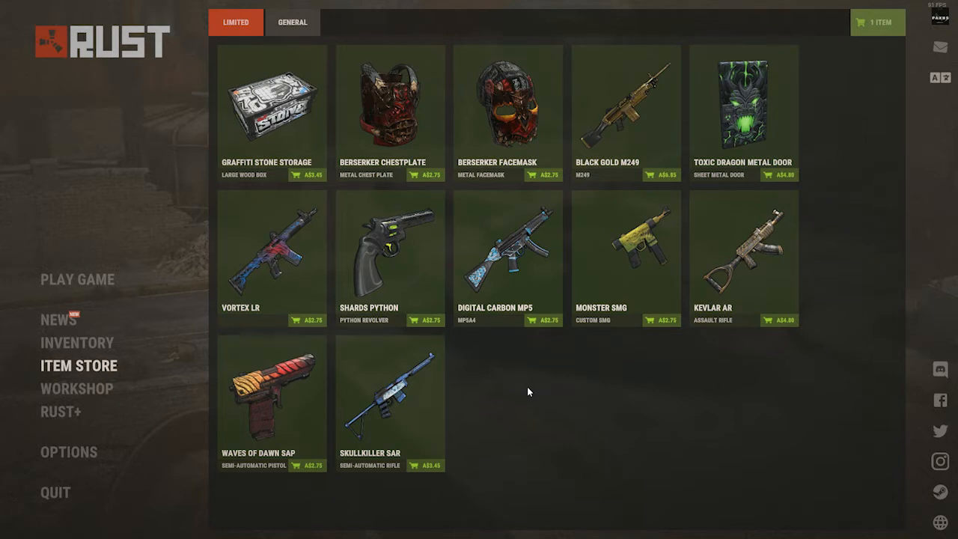
mouse_move(554, 410)
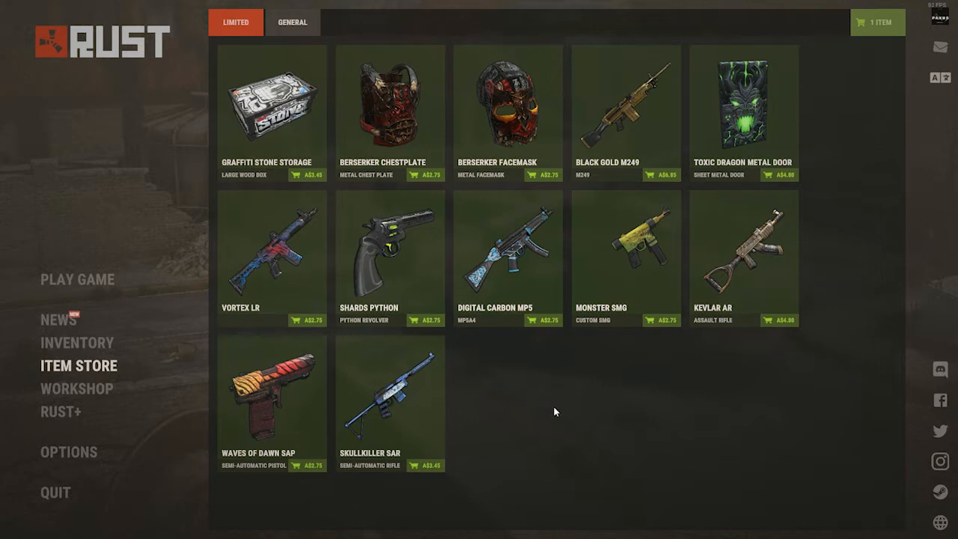
mouse_move(383, 407)
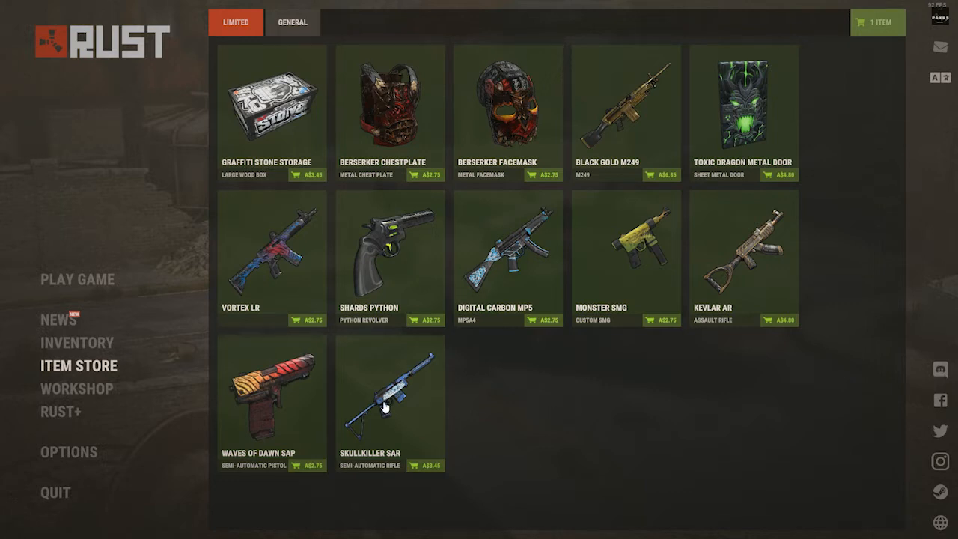
- View the Vortex LR skin page and return to the Rust Item Store listings
left_click(78, 280)
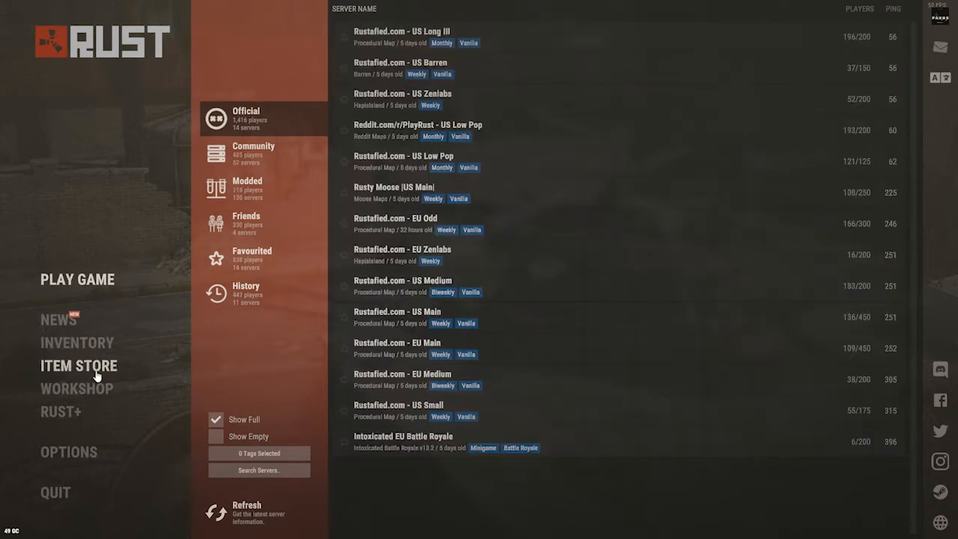
left_click(77, 365)
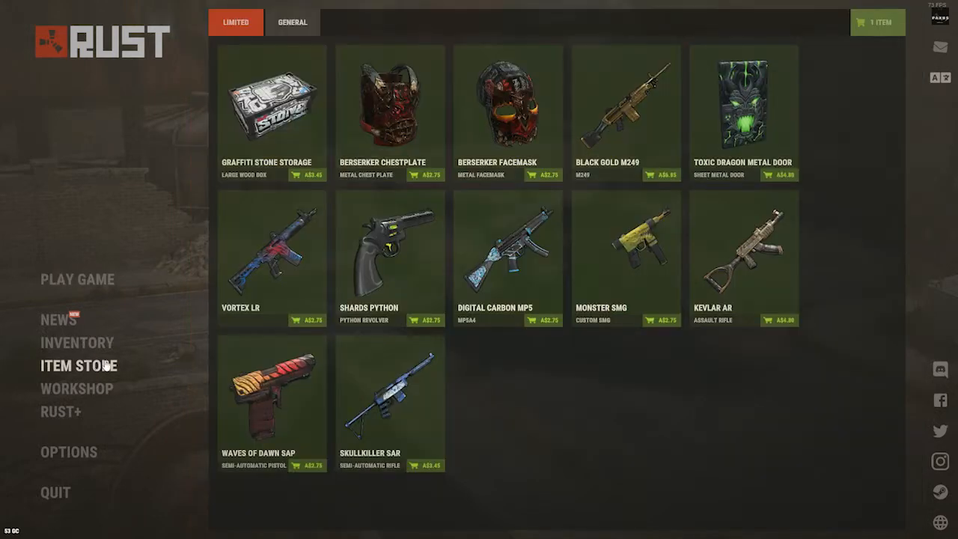
left_click(507, 255)
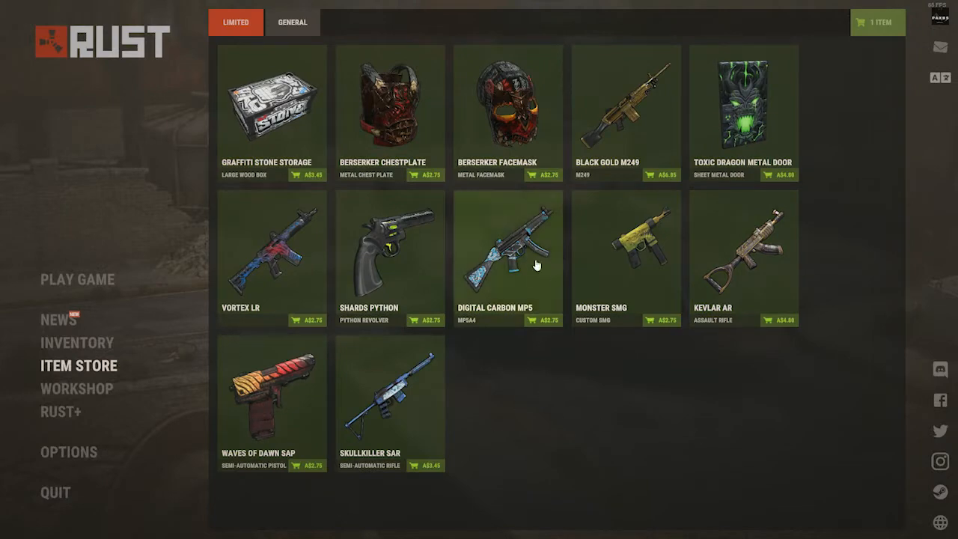
mouse_move(552, 389)
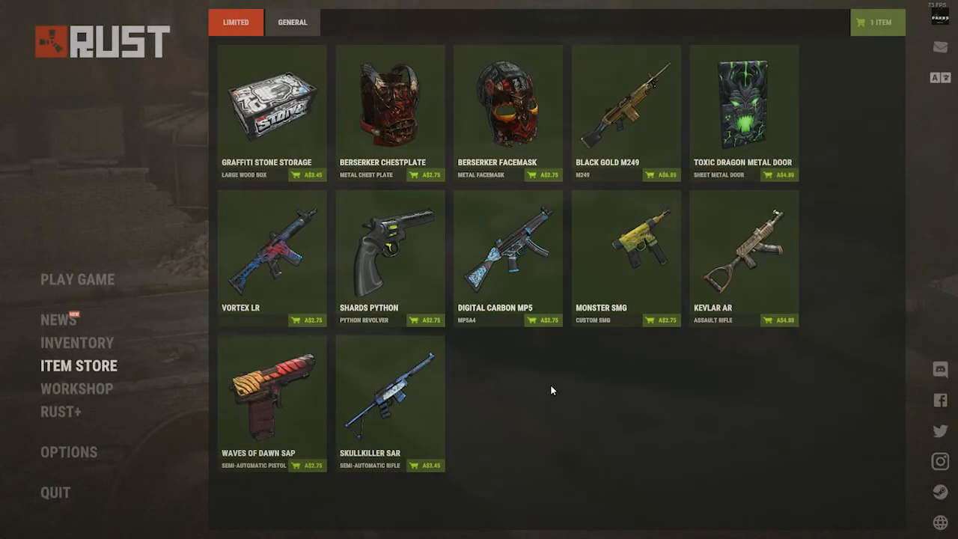
- Bring Steam forward and open the Digital Carbon MP5 skin under New Releases
key("alt+tab")
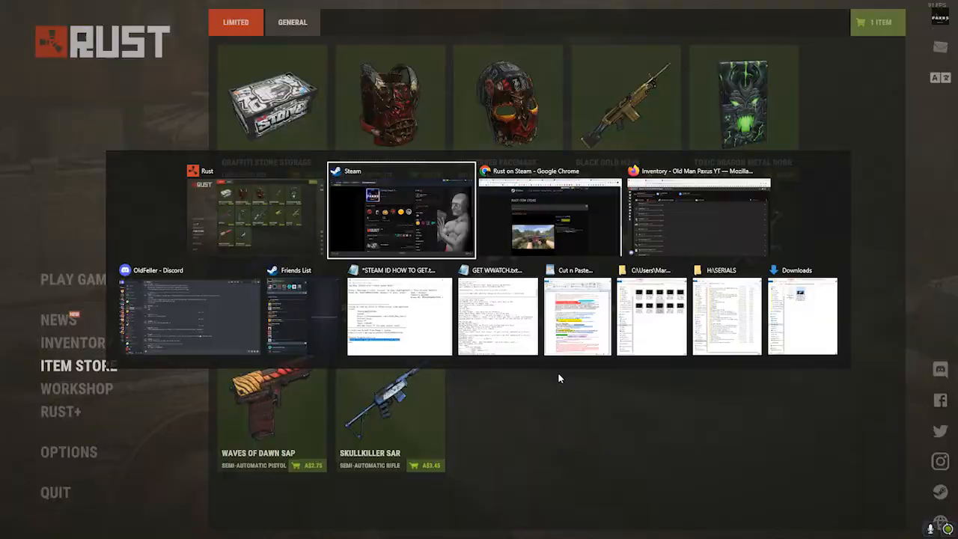
left_click(551, 209)
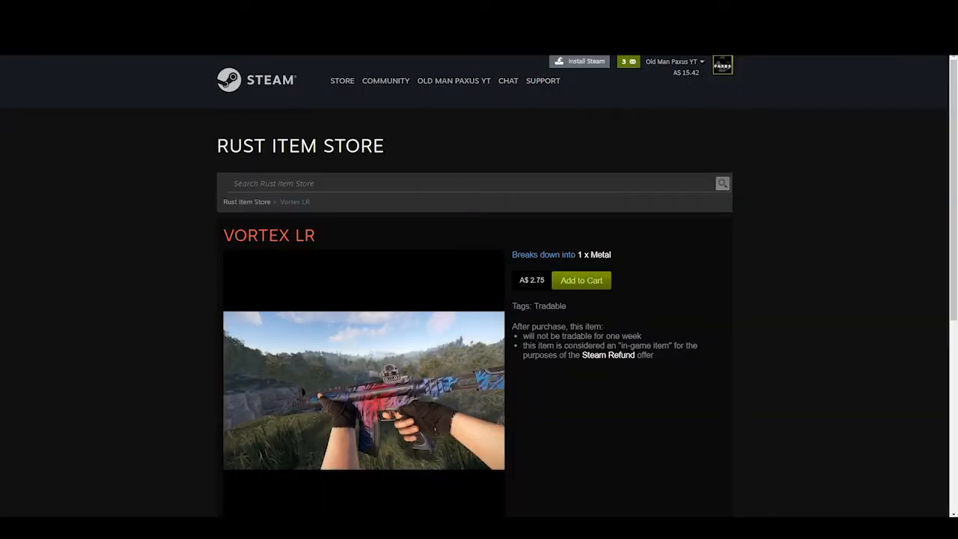
scroll("down", 3)
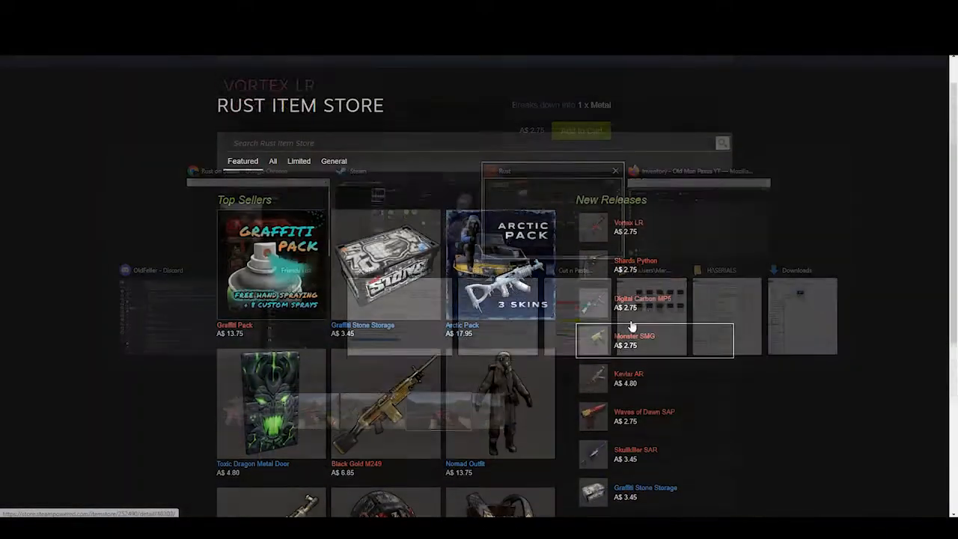
left_click(641, 302)
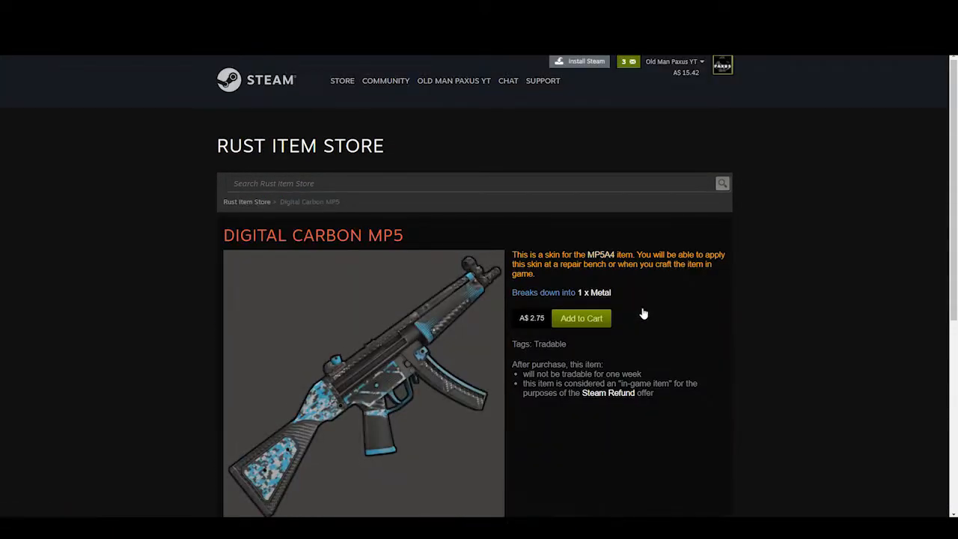
- Look through the Digital Carbon MP5's preview screenshots
scroll("down", 3)
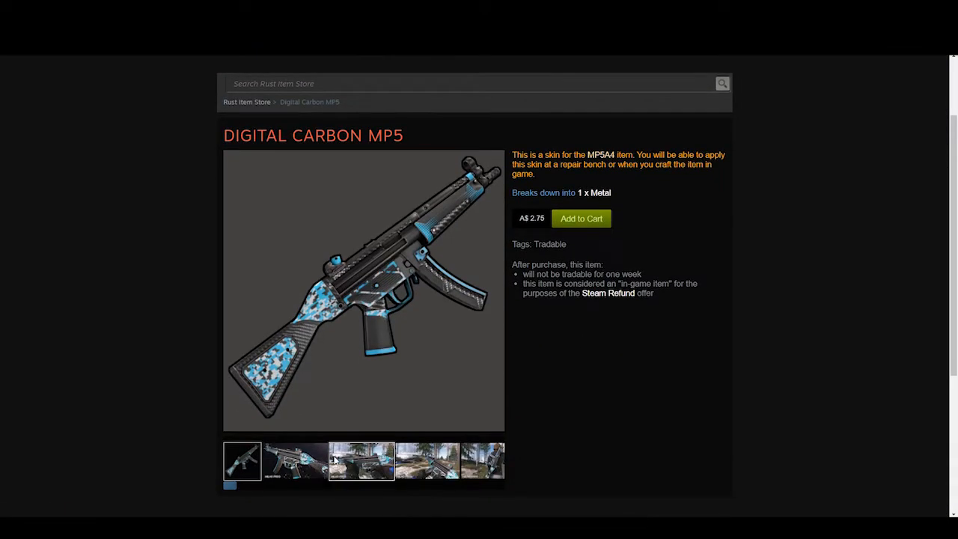
left_click(362, 461)
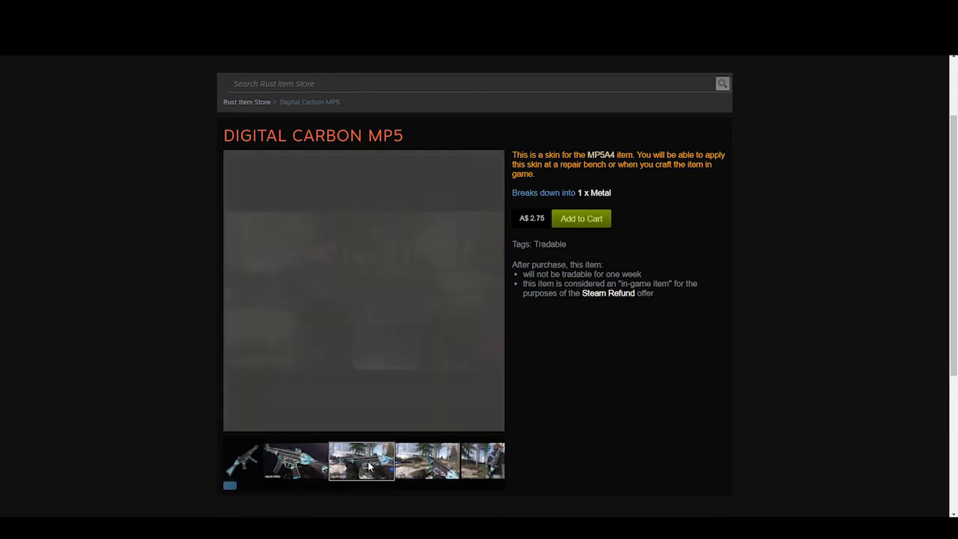
left_click(362, 461)
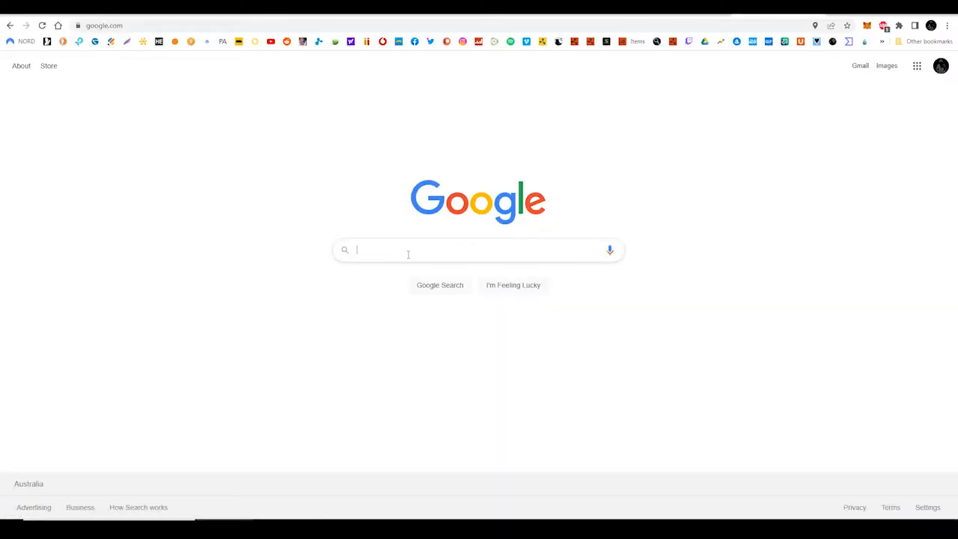
- Search Google for 'new rust skins' and open the 'Rust Item Store - Steam' result
type("new rust ski")
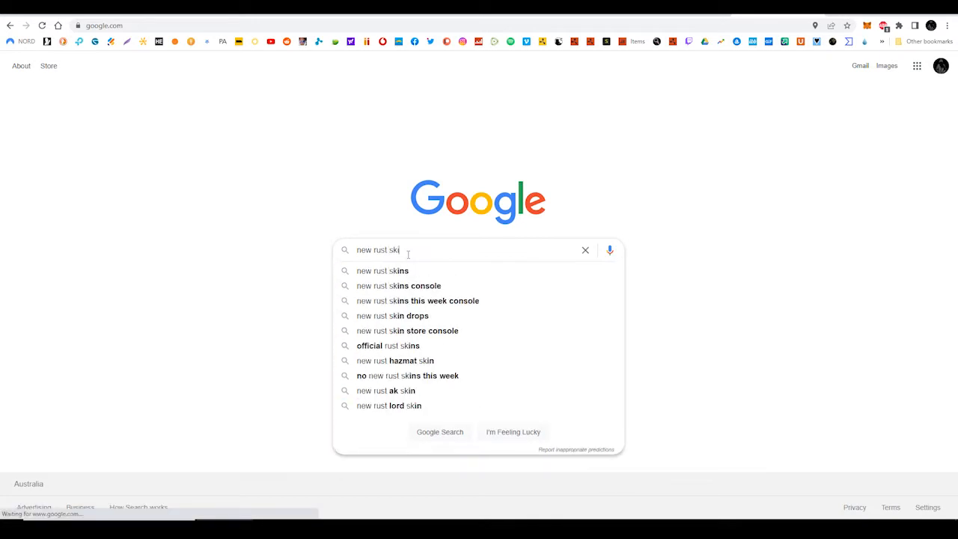
left_click(382, 269)
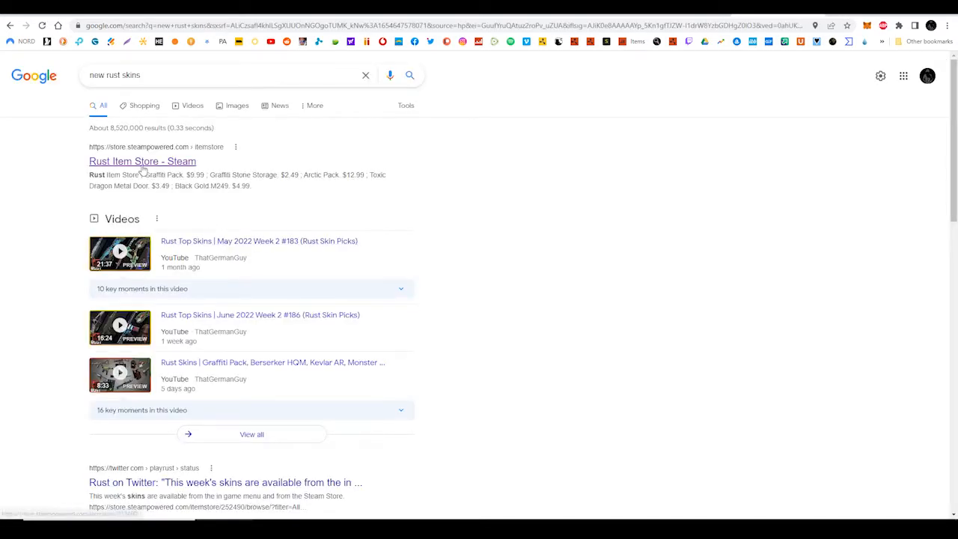
left_click(142, 162)
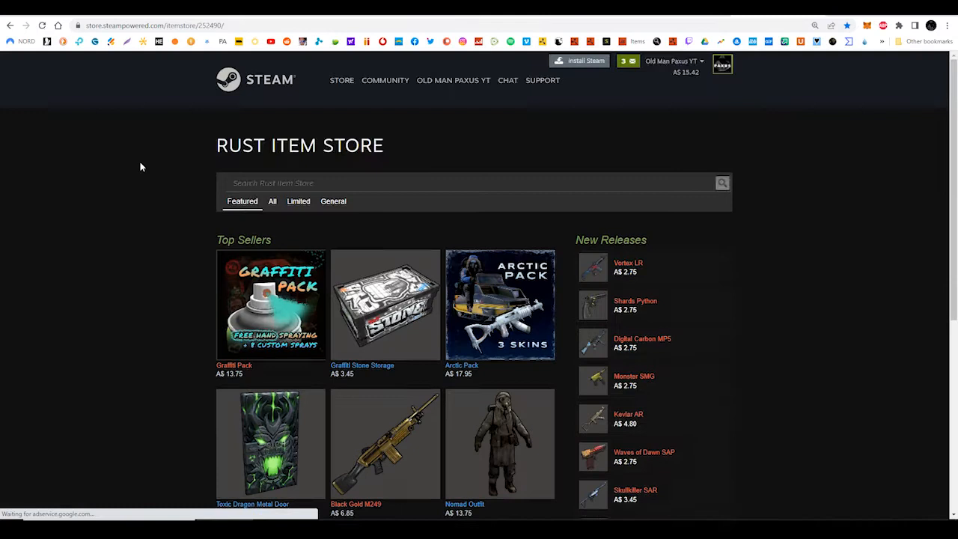
mouse_move(270, 81)
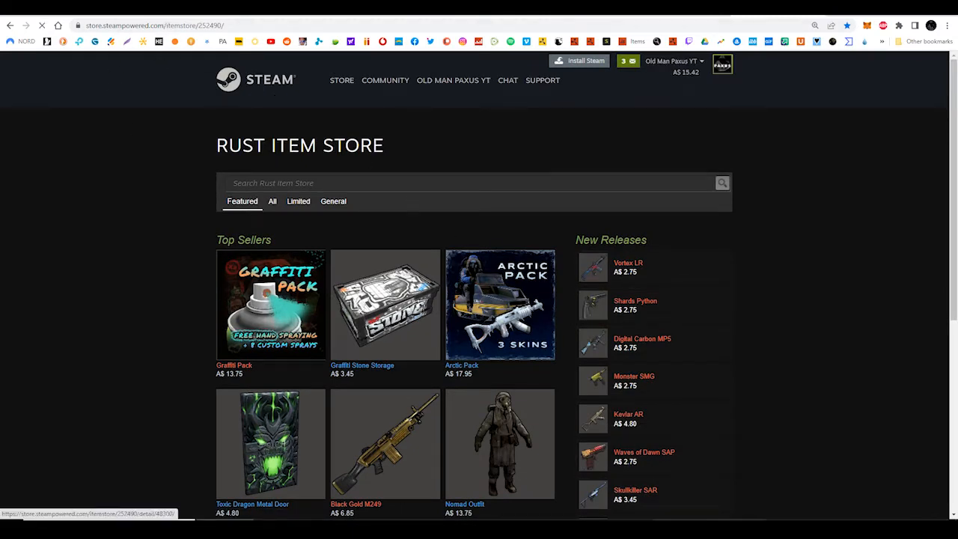
left_click(387, 80)
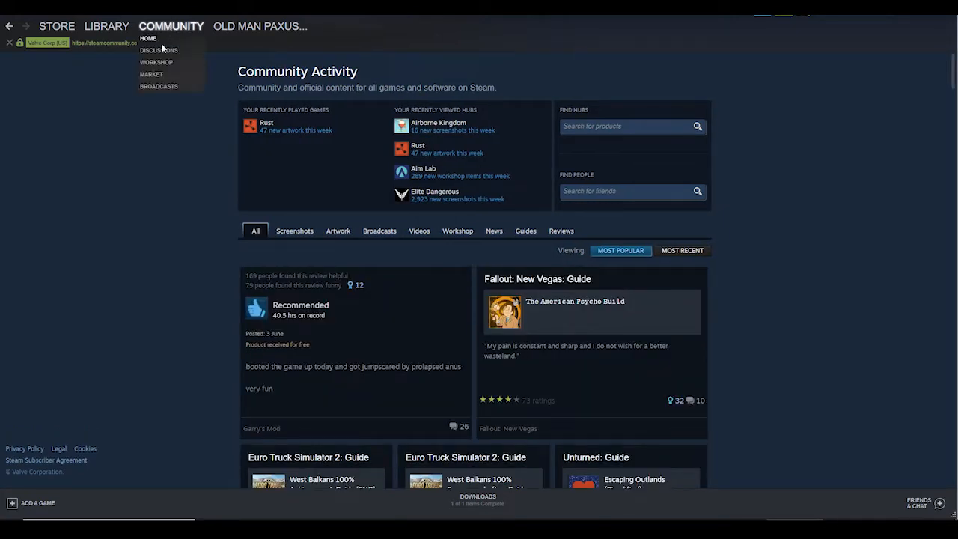
- Open the Community Market's Rust item list and scroll through the starting prices
left_click(151, 74)
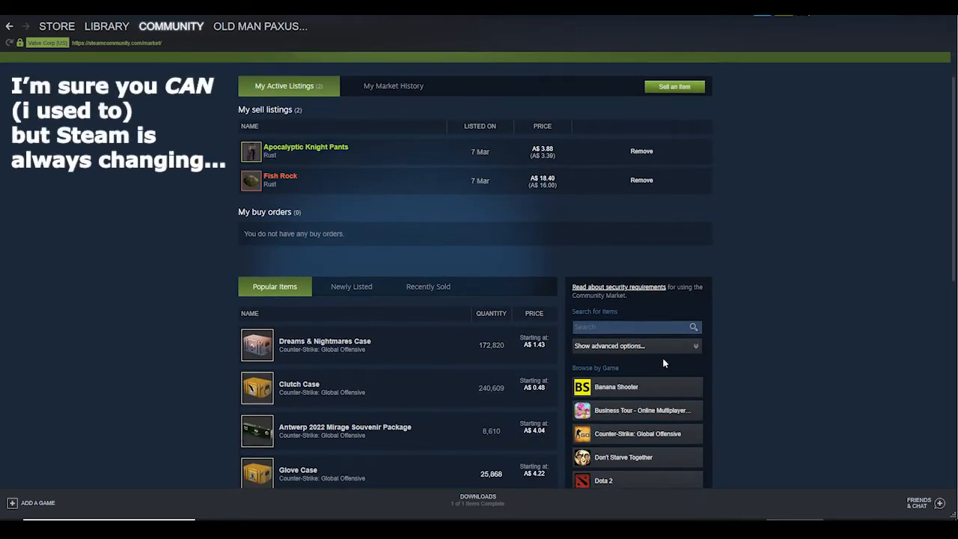
scroll("down", 3)
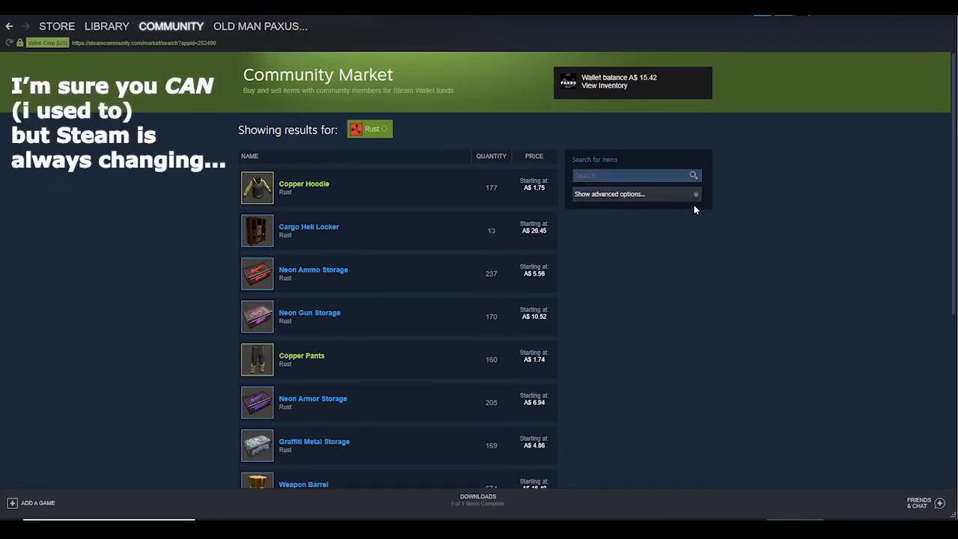
mouse_move(302, 217)
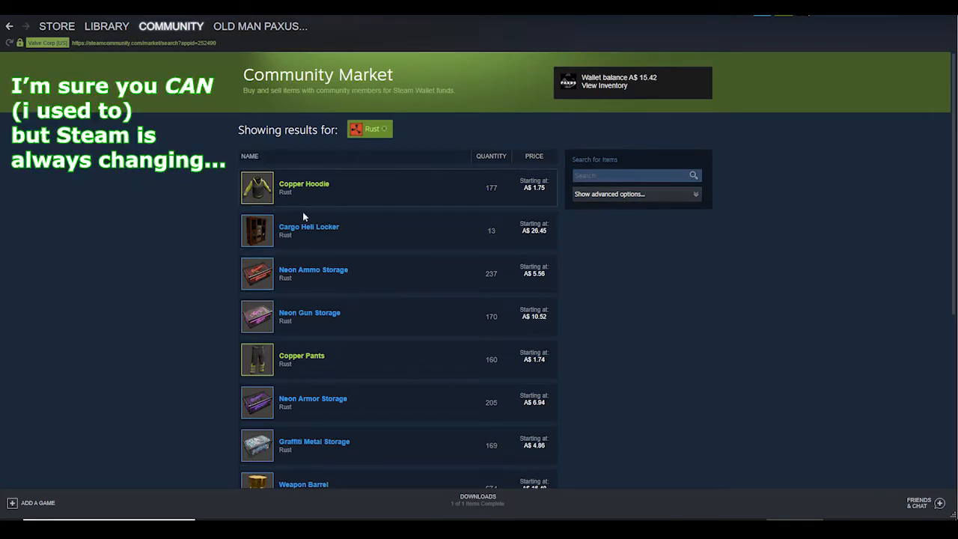
scroll("down", 3)
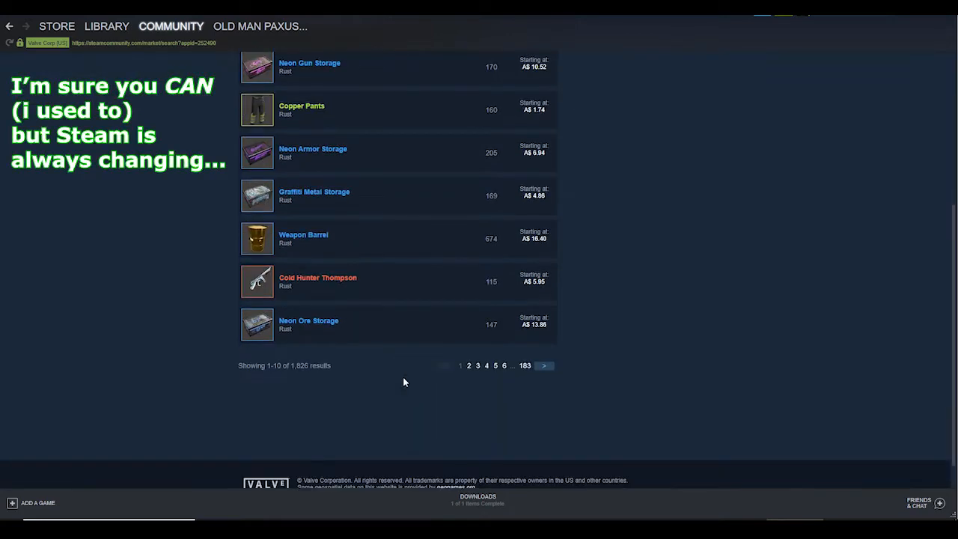
scroll("up", 3)
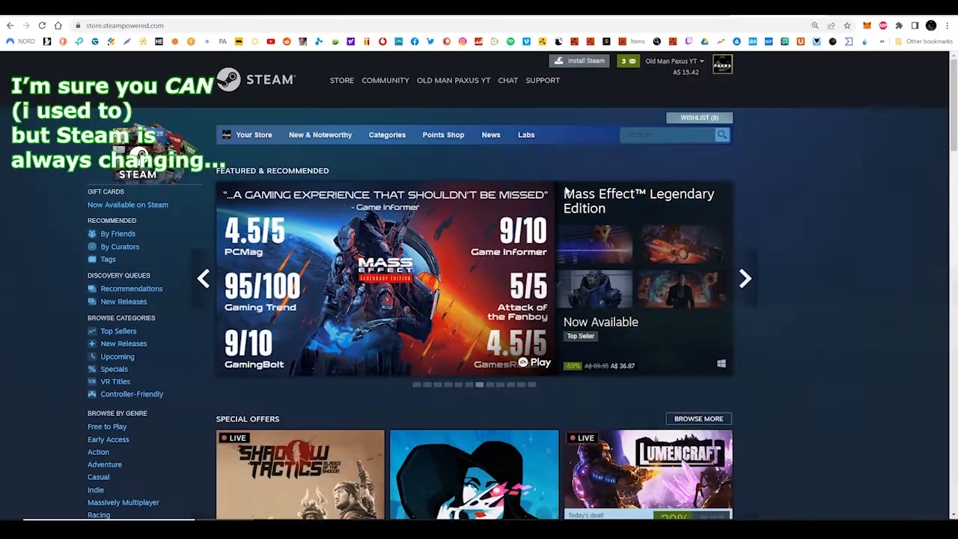
mouse_move(486, 156)
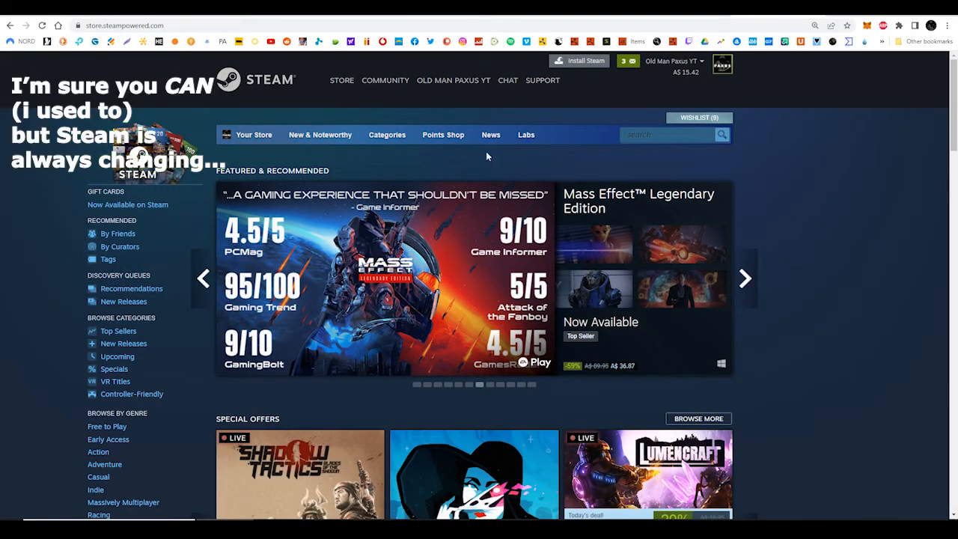
- Search the Steam store for 'new rust skins', giving 11 results like Rust - Sunburn Pack
type("new w")
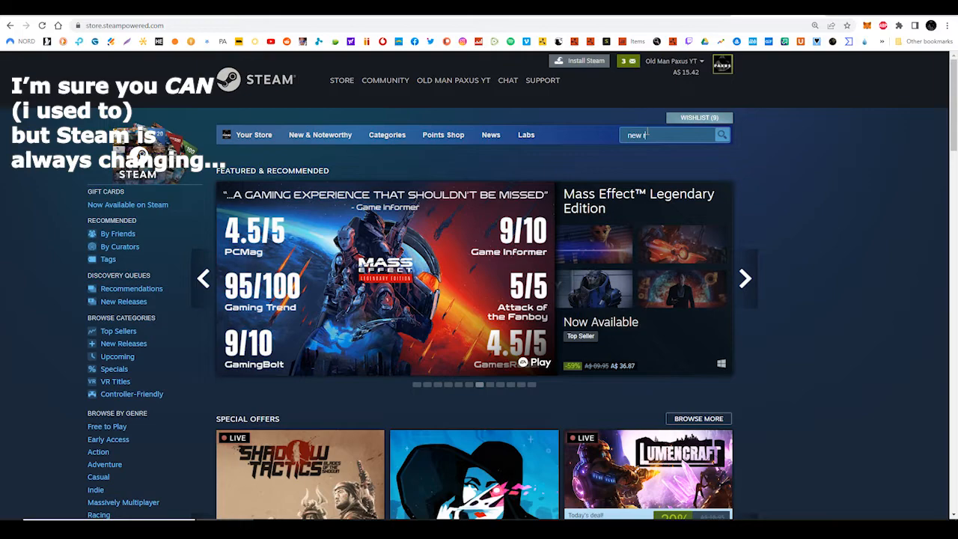
key("Return")
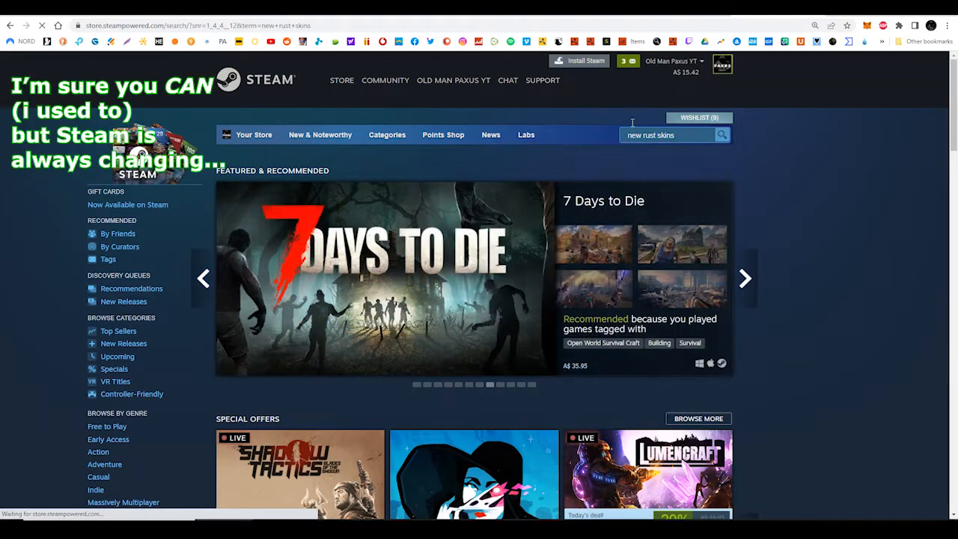
left_click(721, 134)
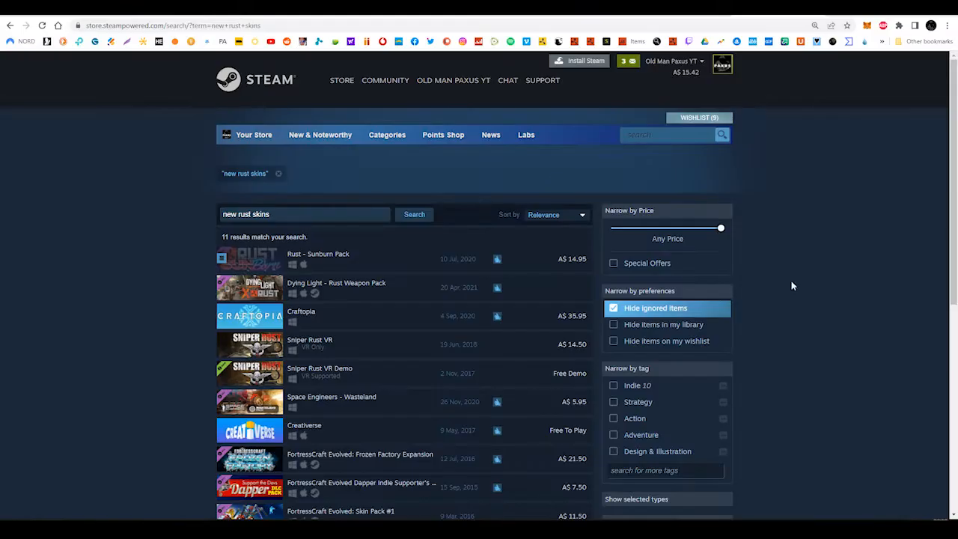
mouse_move(626, 151)
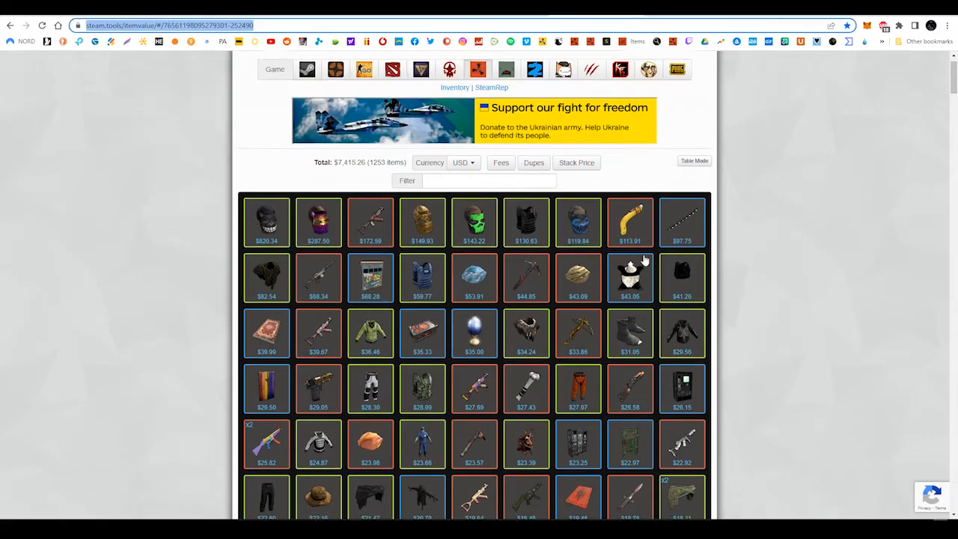
- Scroll the steam.tools Rust inventory grid valued at $7,415.26
scroll("up", 3)
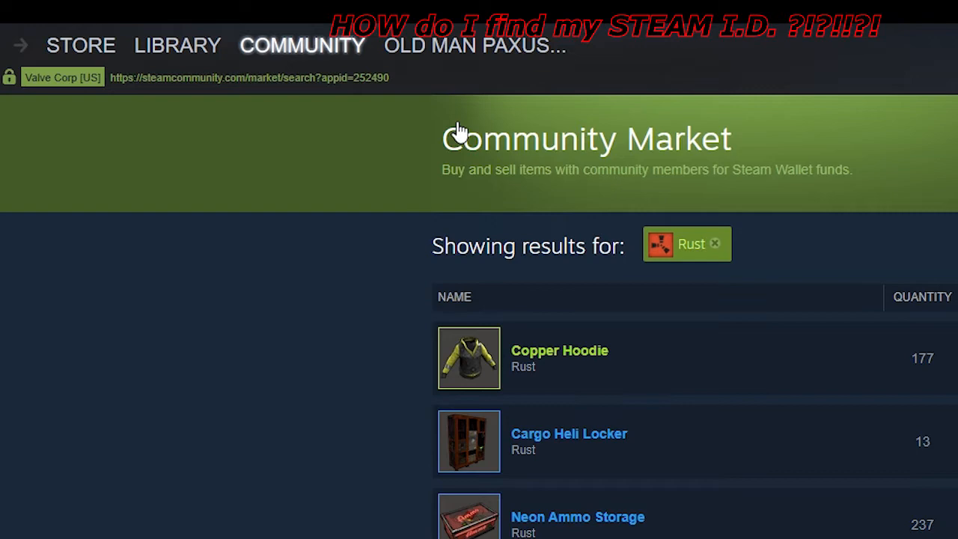
- Open Steam Settings and view the In-Game overlay and Account sections
left_click(34, 24)
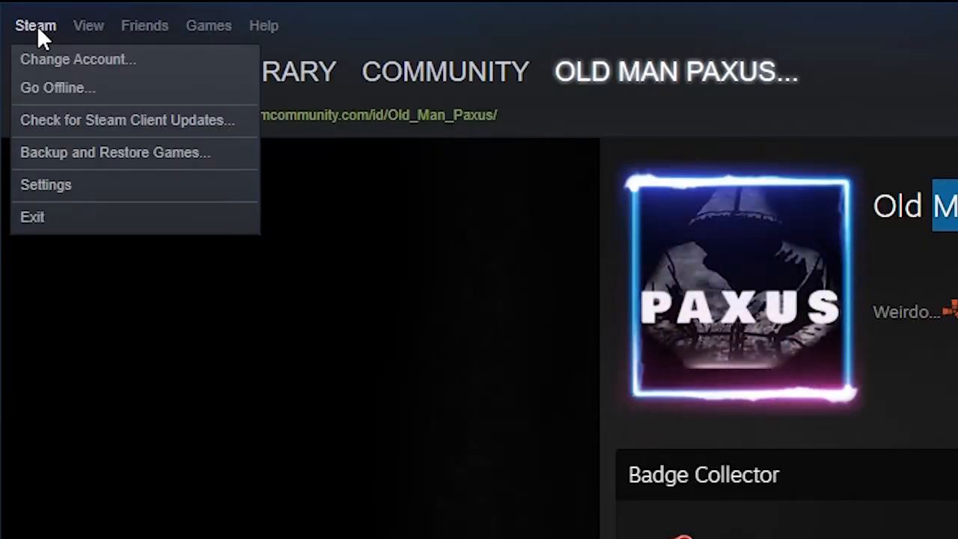
mouse_move(47, 185)
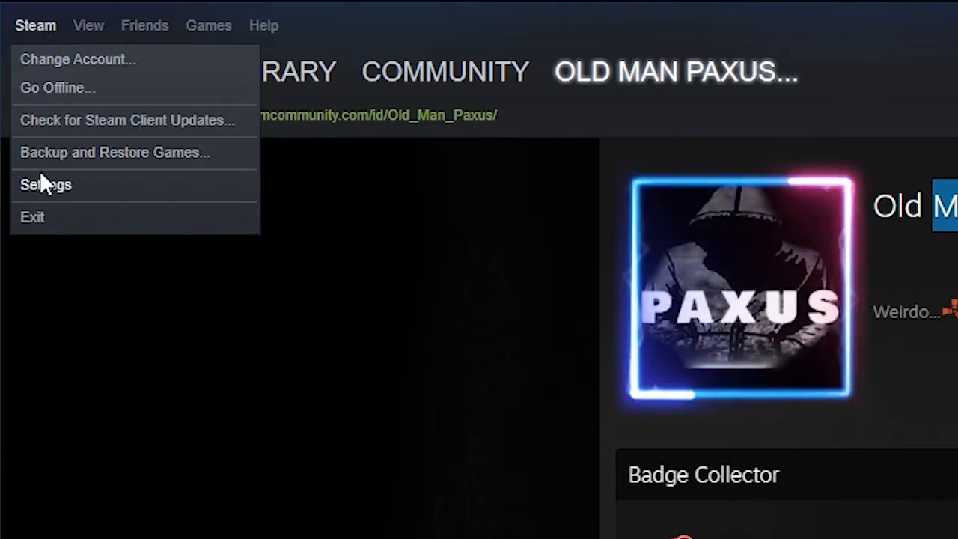
left_click(45, 184)
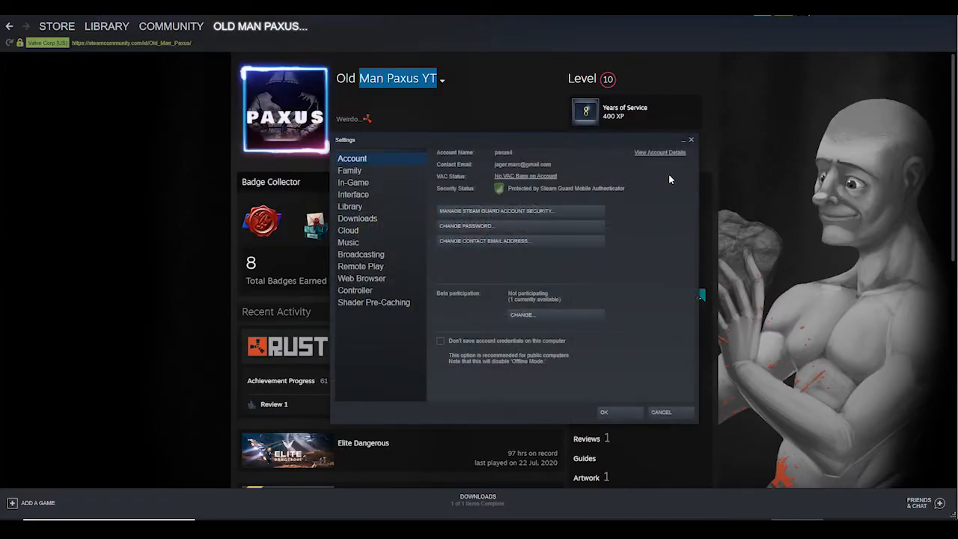
mouse_move(658, 152)
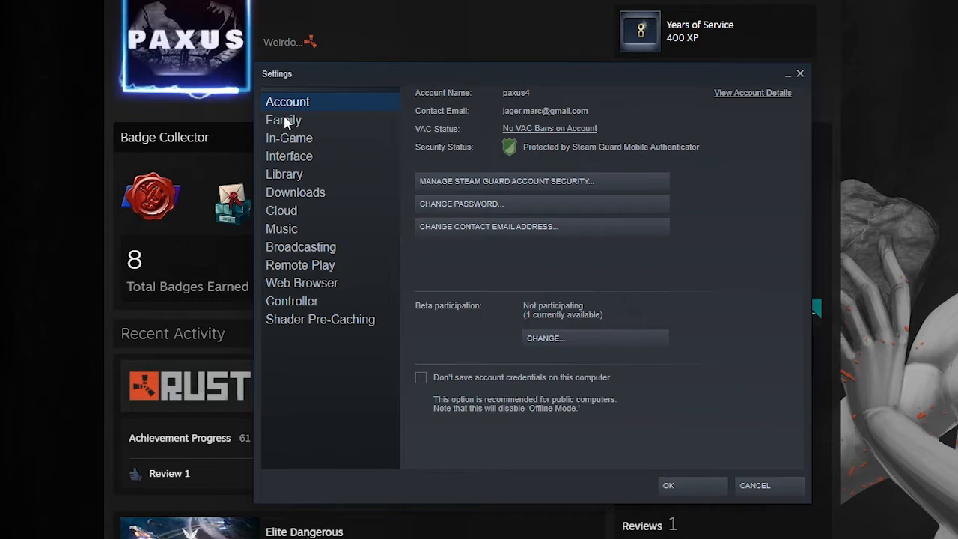
left_click(289, 137)
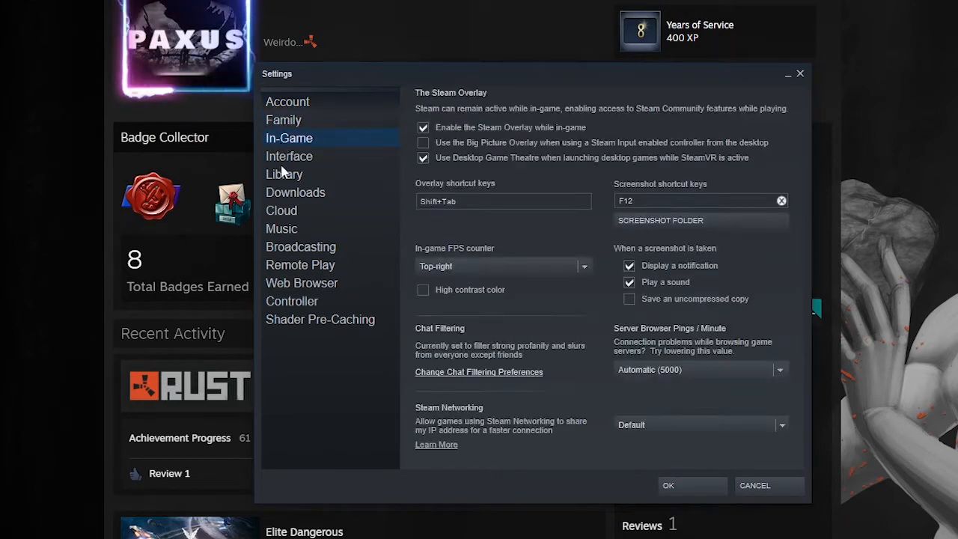
left_click(287, 102)
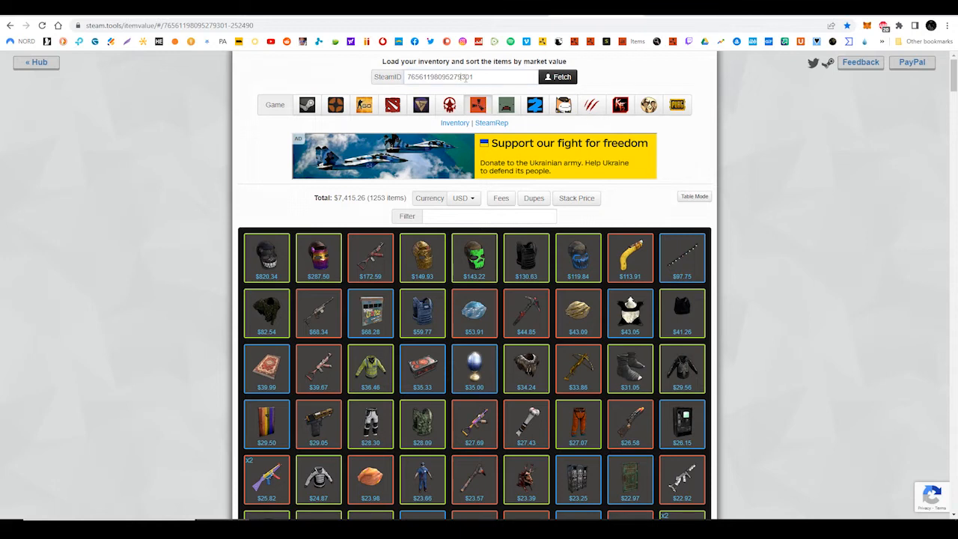
mouse_move(382, 329)
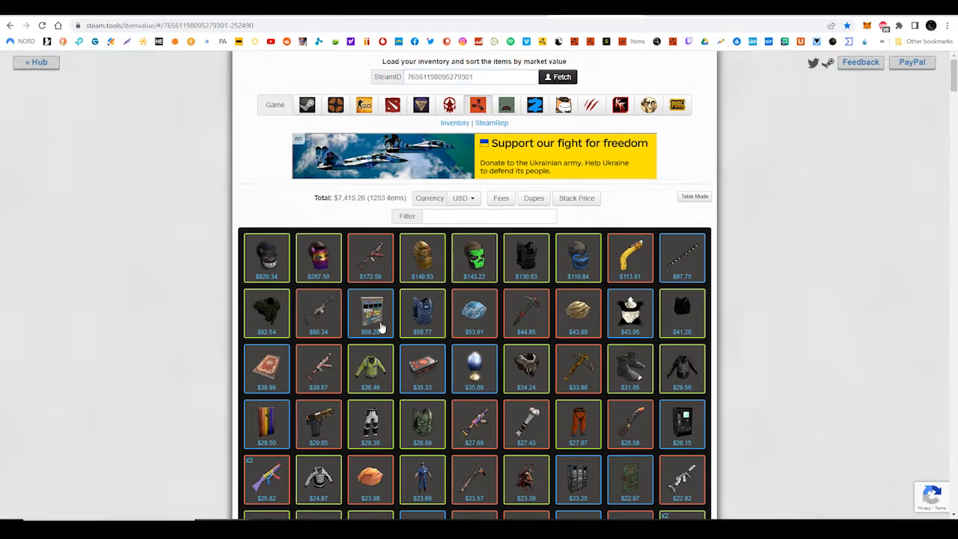
- Scroll the 1,050-item steam.tools inventory from the high-value skins down to items around $4
scroll("down", 3)
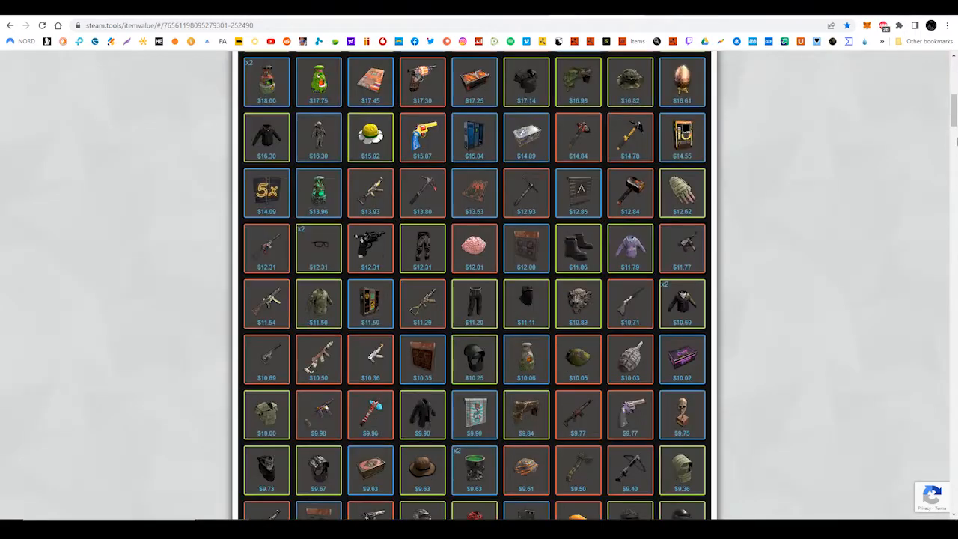
scroll("up", 3)
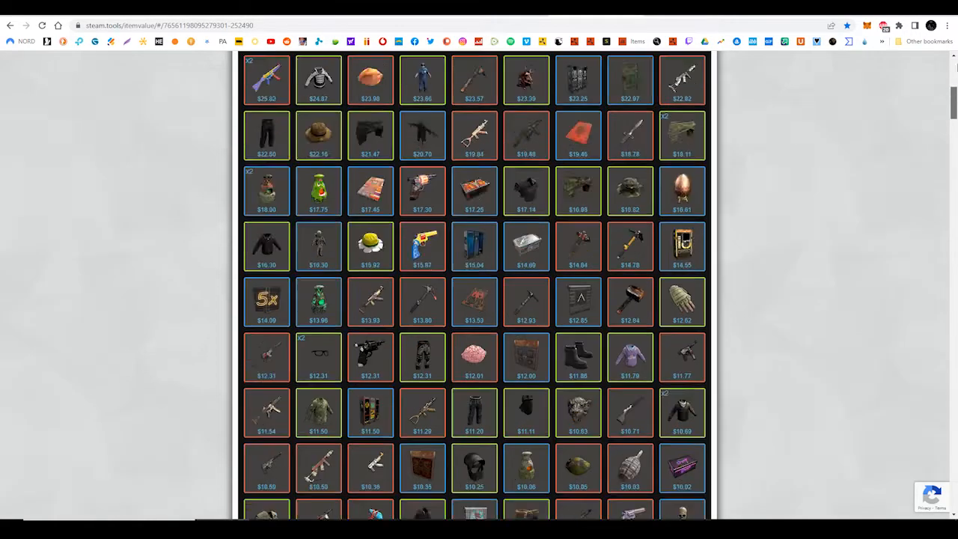
scroll("up", 3)
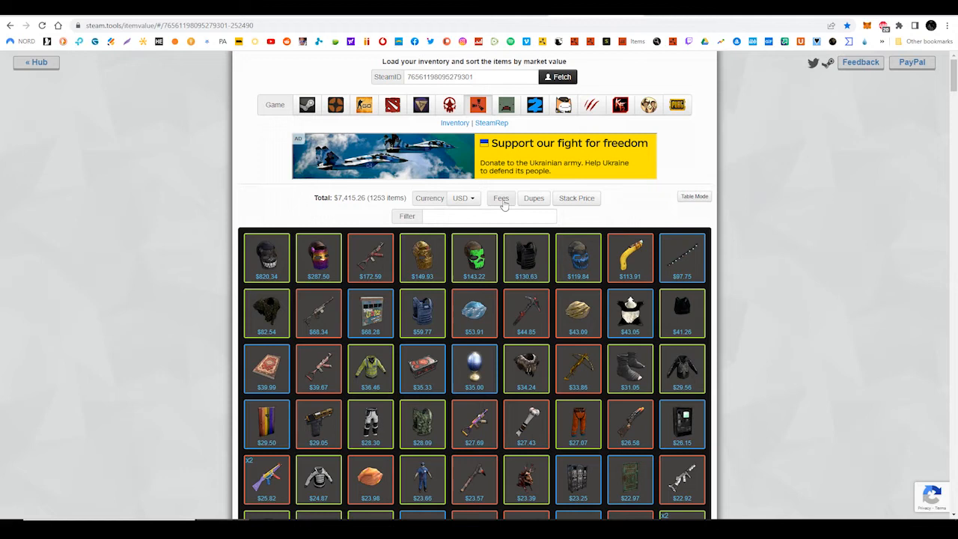
mouse_move(531, 213)
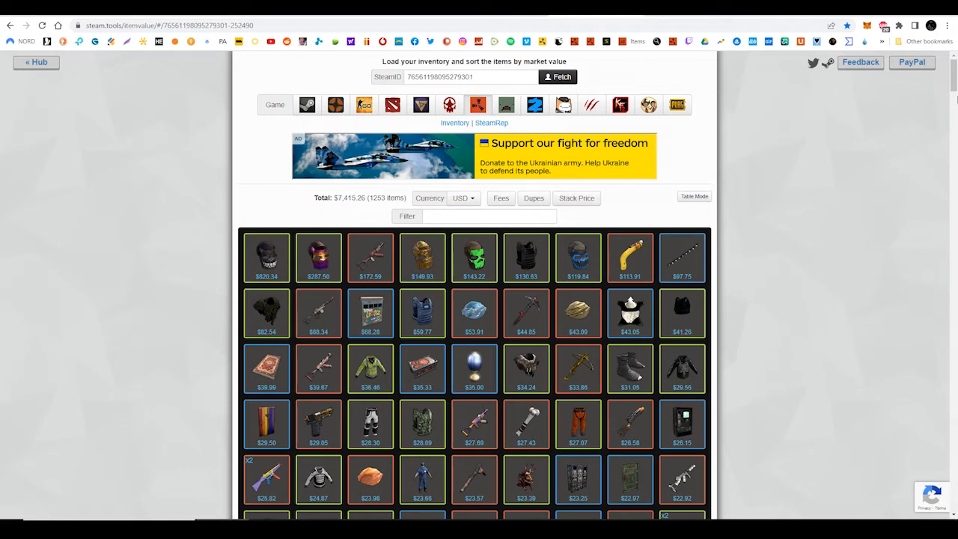
mouse_move(396, 447)
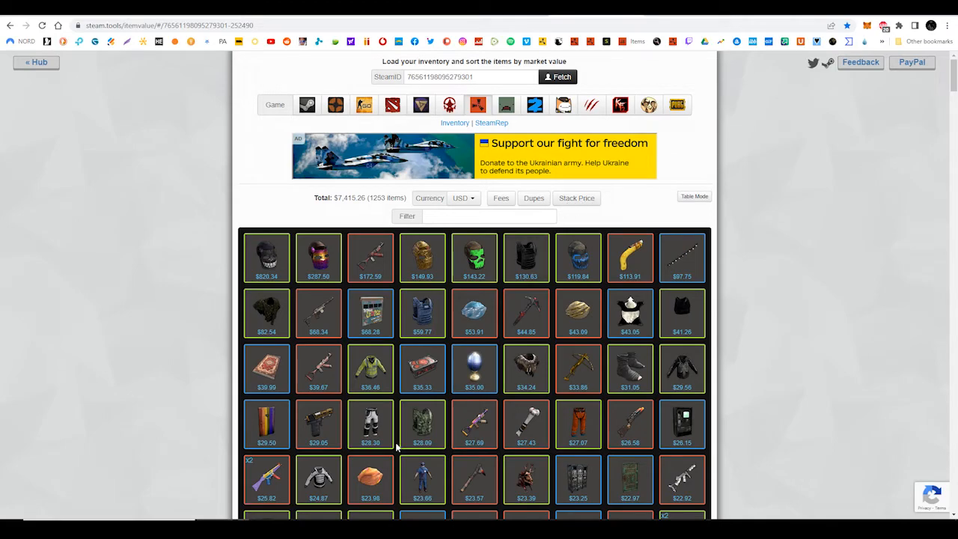
scroll("down", 3)
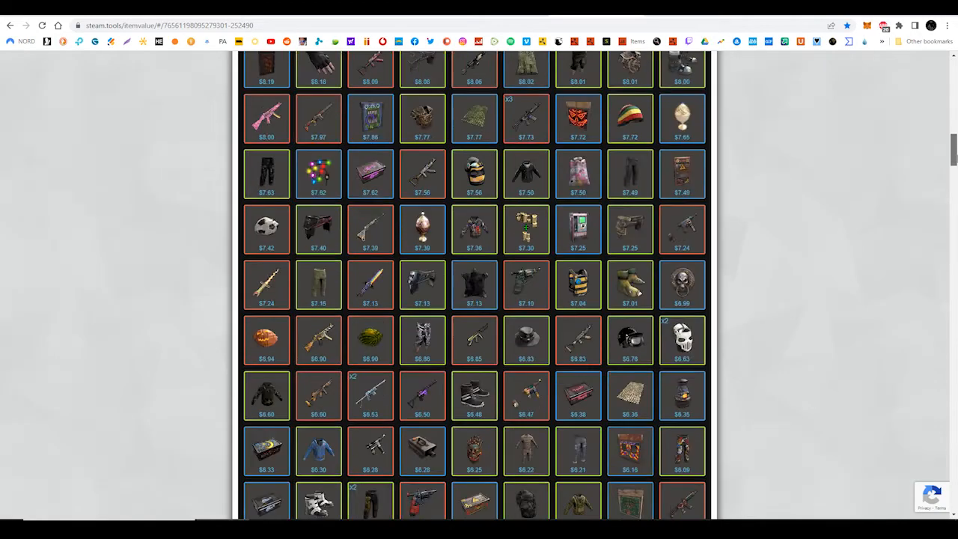
scroll("down", 3)
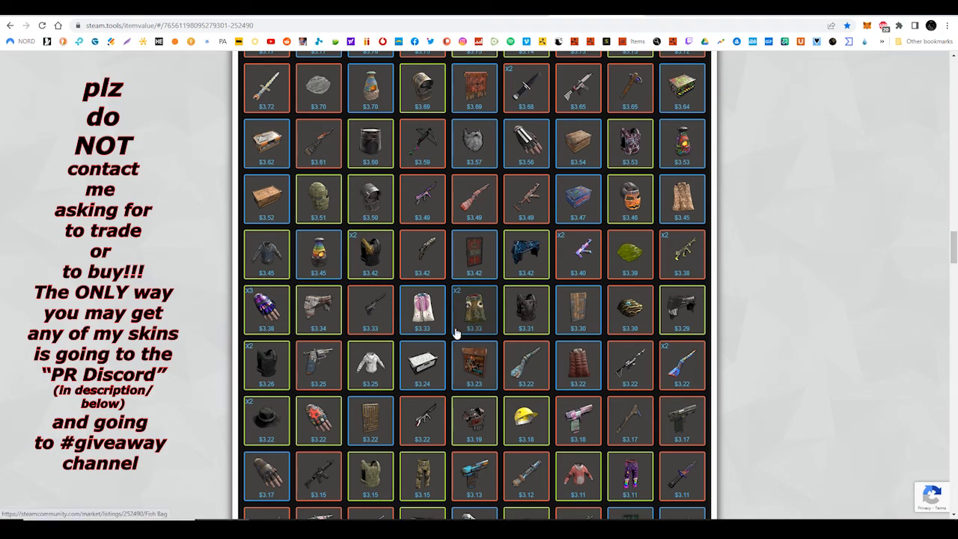
scroll("up", 3)
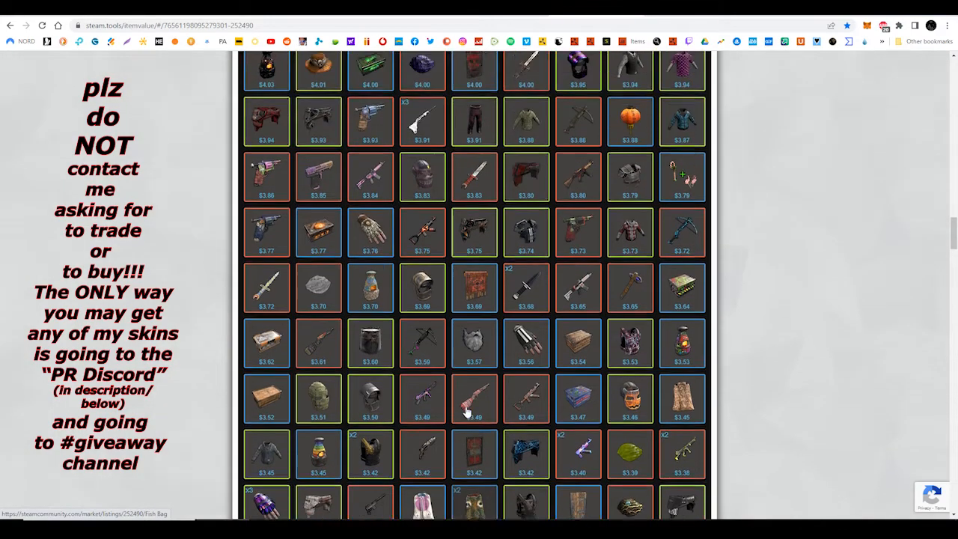
scroll("up", 3)
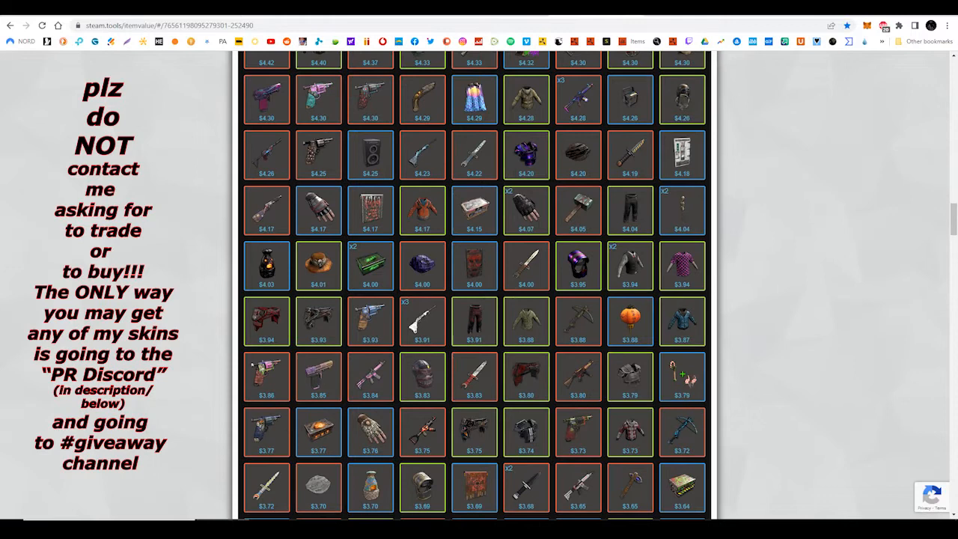
mouse_move(681, 516)
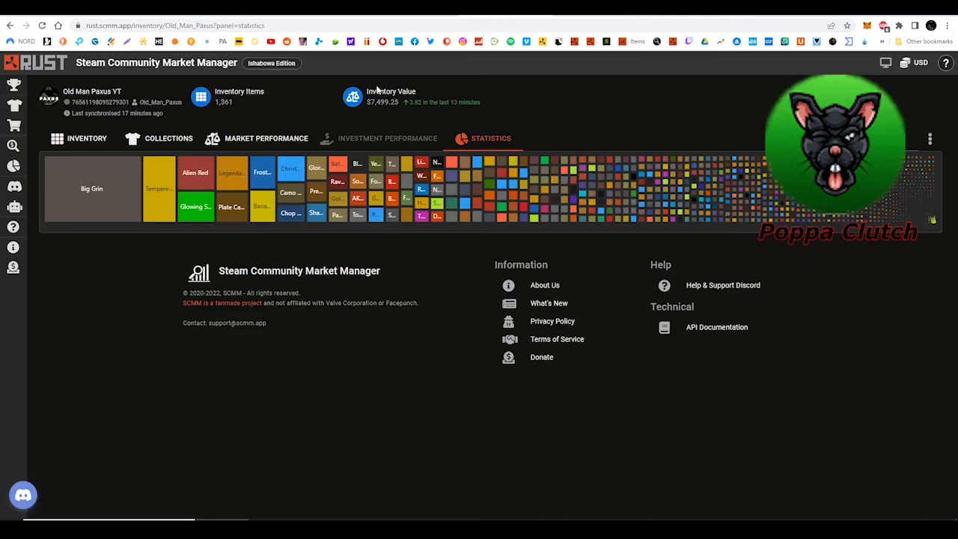
- Open the Inventory Leaderboard, topped by TRADEIT MultiTrade BOT #1 at $279,444, after a peek at Items
left_click(87, 138)
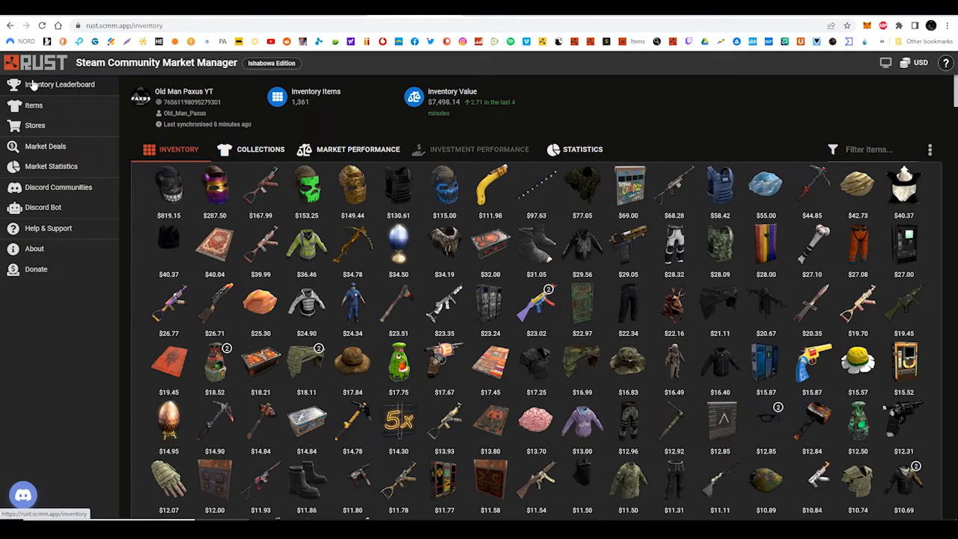
left_click(60, 84)
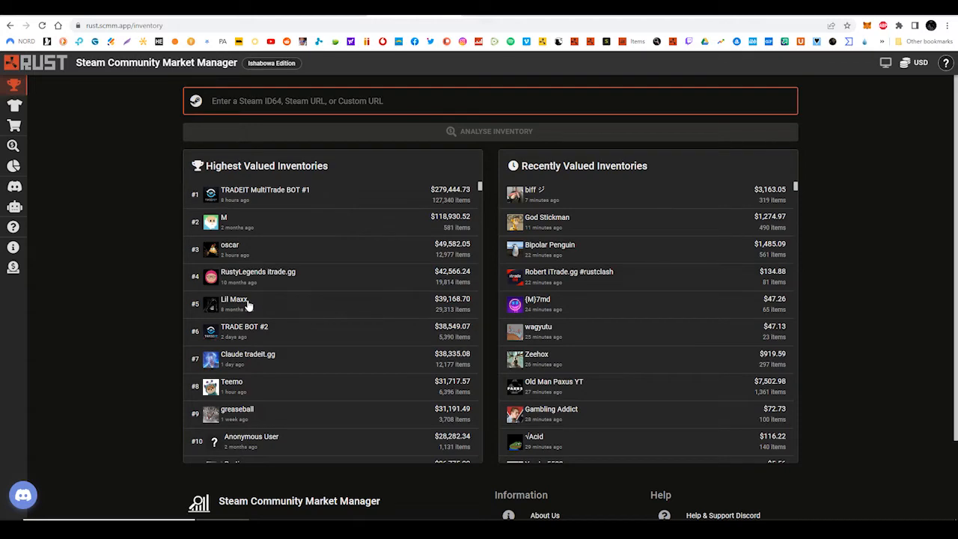
mouse_move(658, 289)
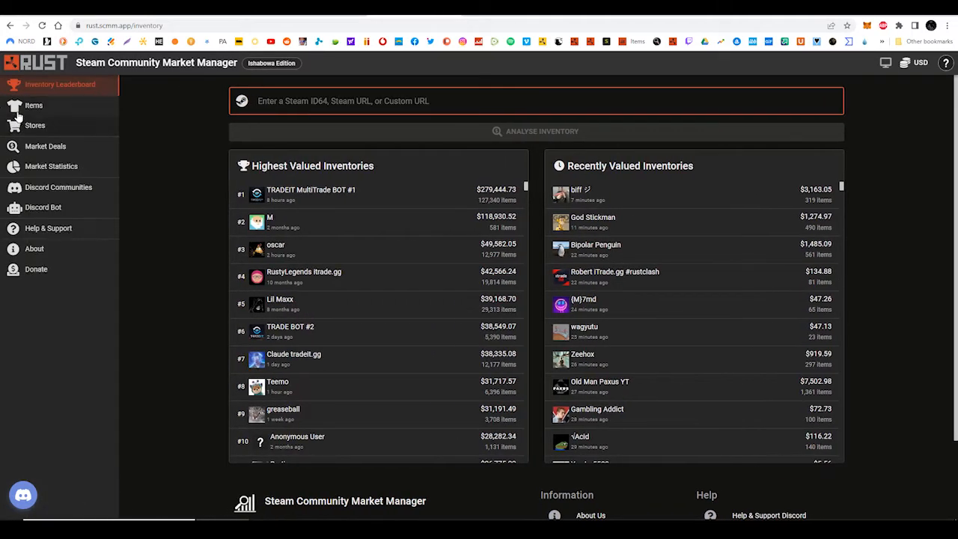
left_click(33, 105)
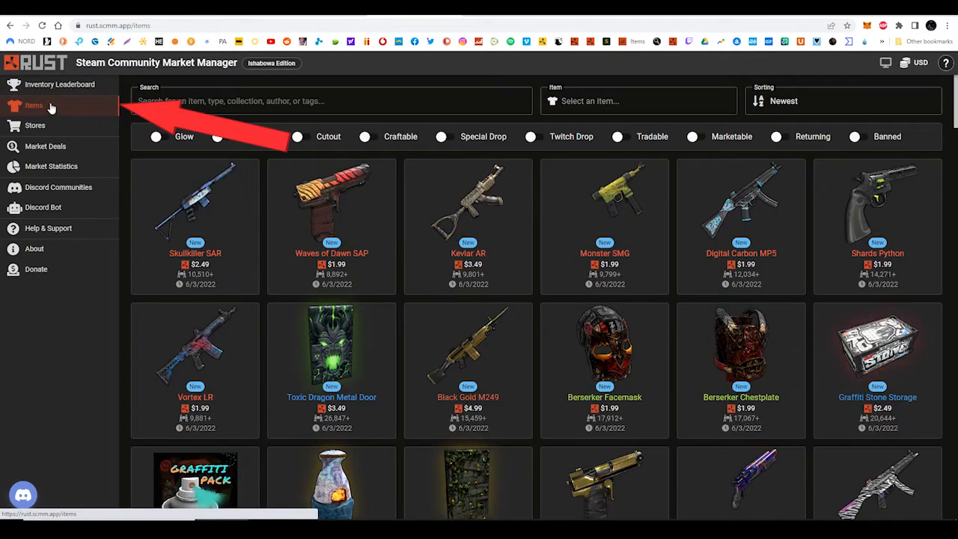
left_click(60, 83)
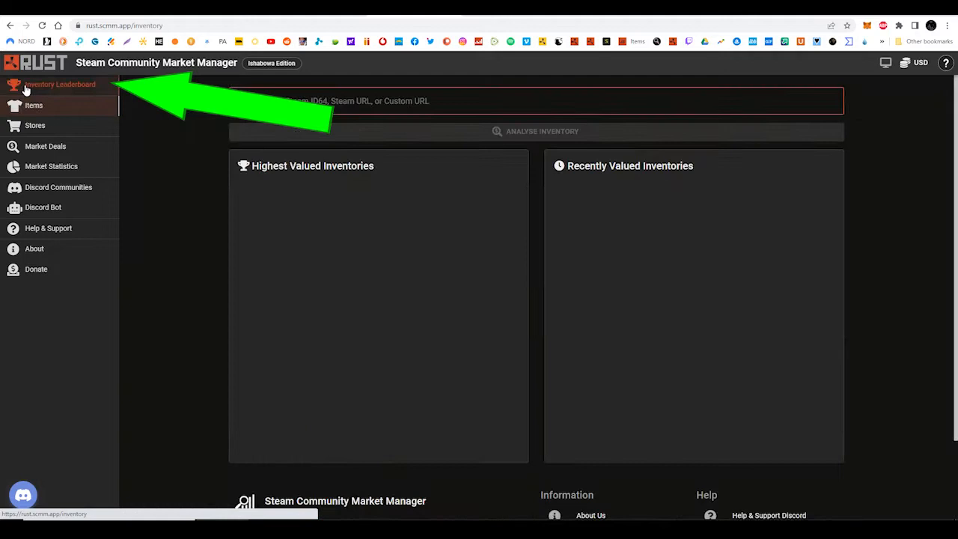
left_click(59, 83)
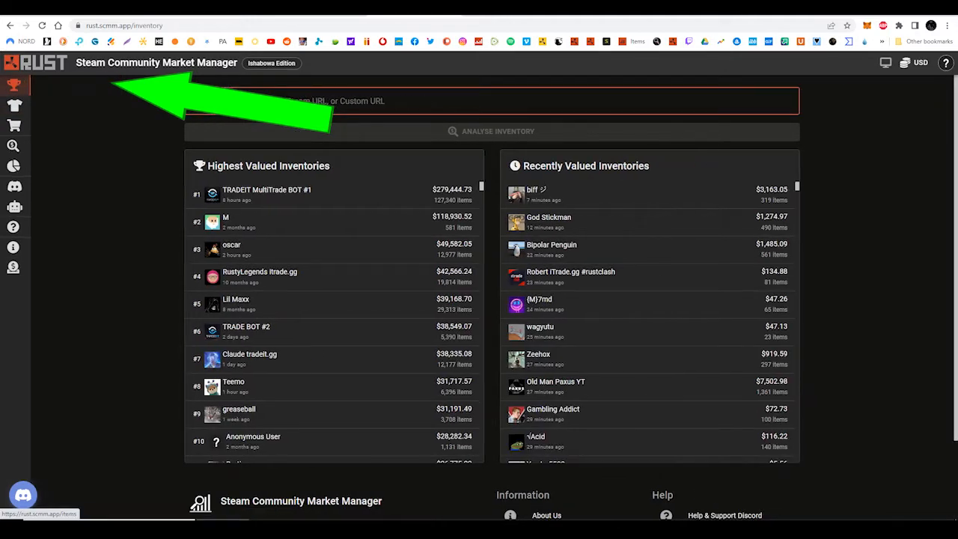
type("Old_Man_Paxus")
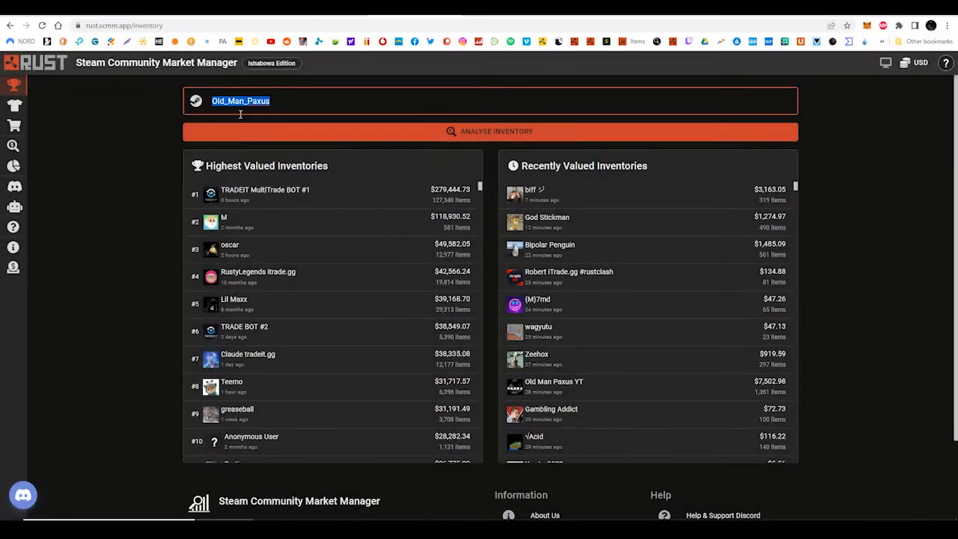
type("76561198095279301")
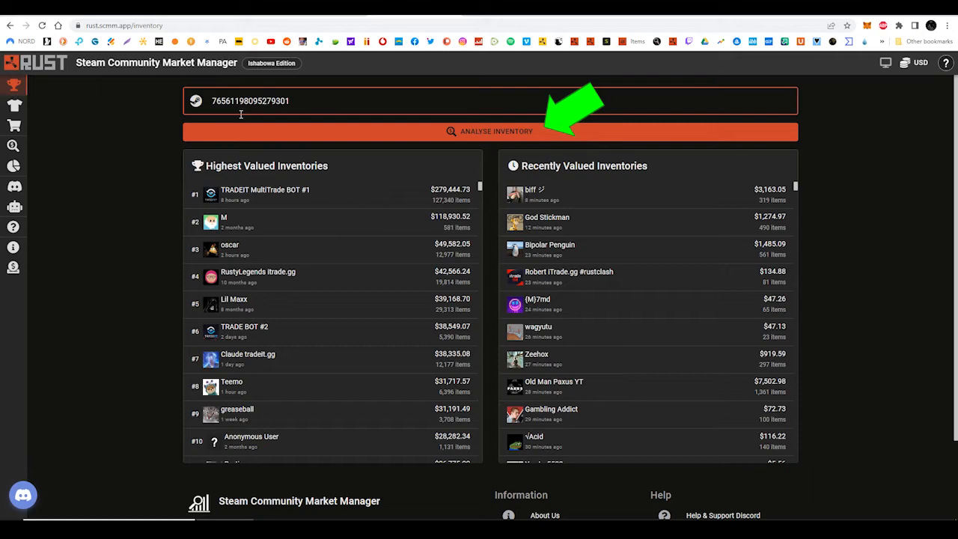
left_click(554, 381)
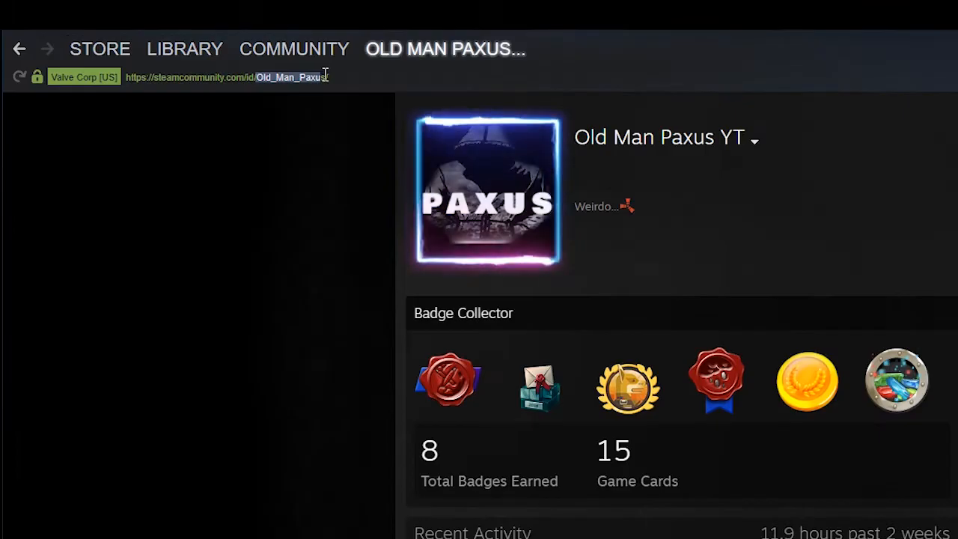
mouse_move(613, 273)
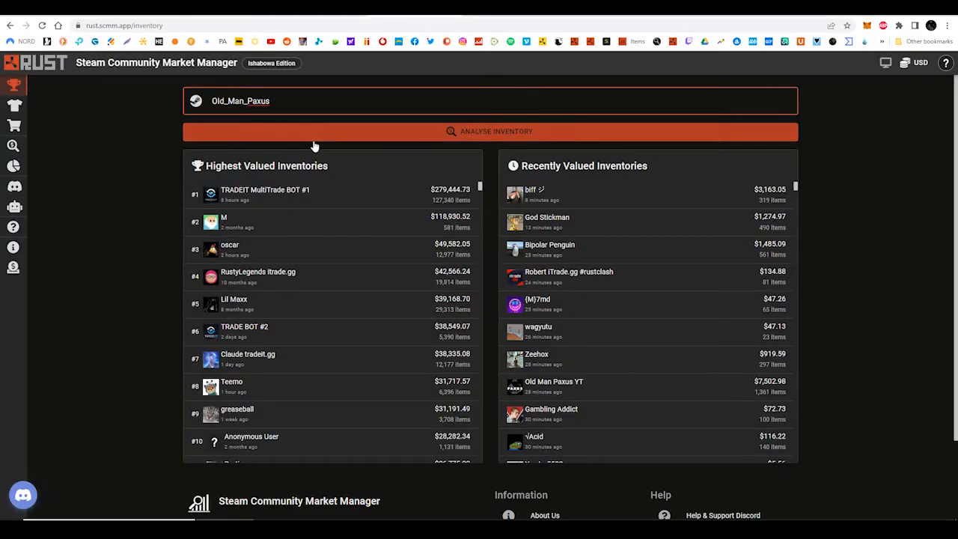
mouse_move(312, 157)
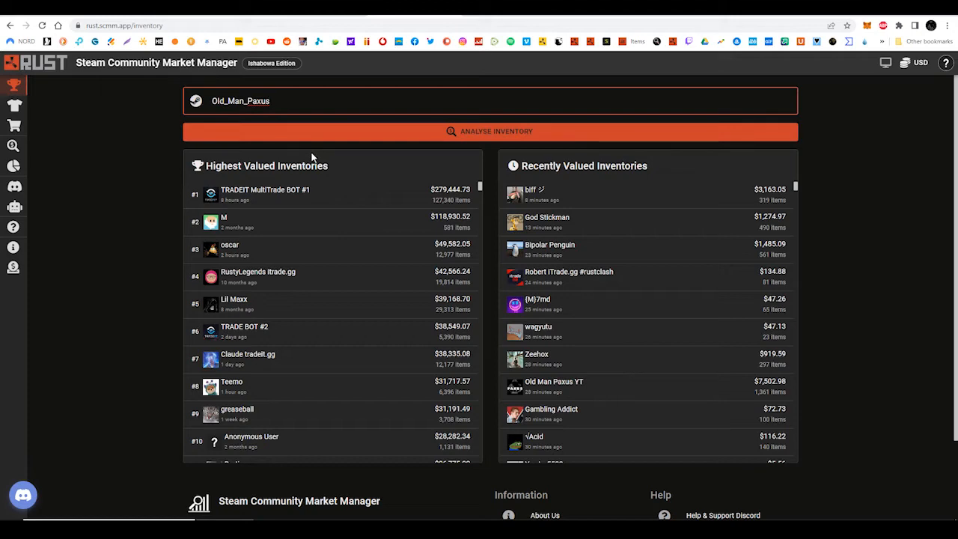
left_click(490, 131)
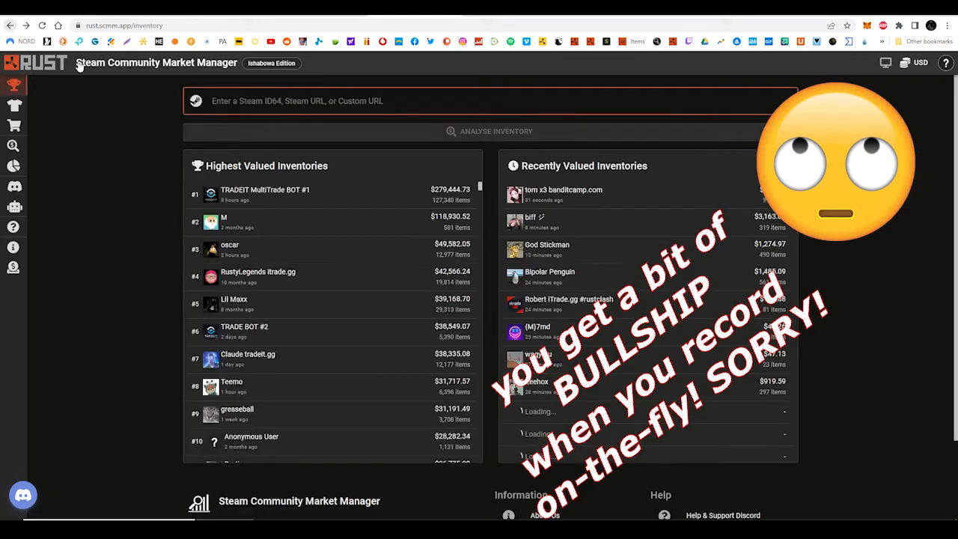
type("Old_Man_Paxus")
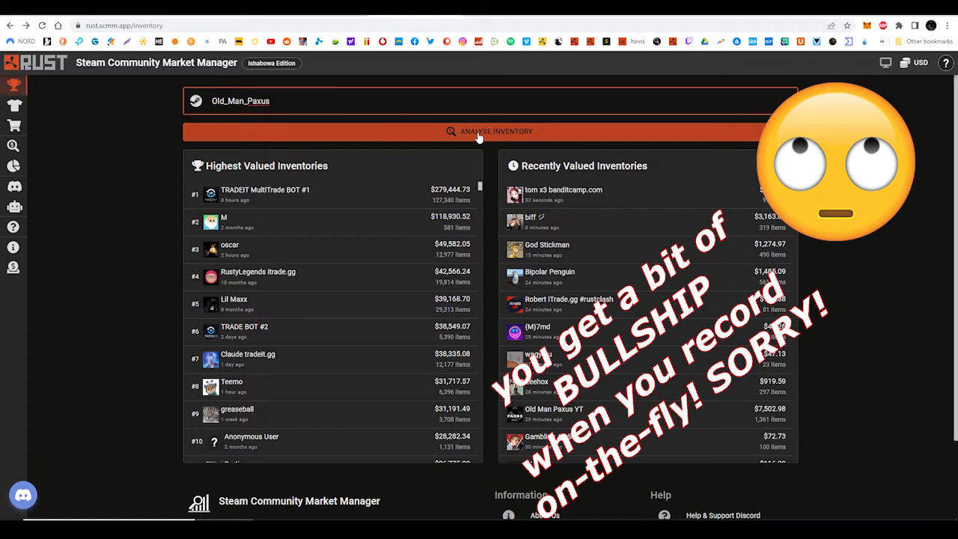
left_click(489, 132)
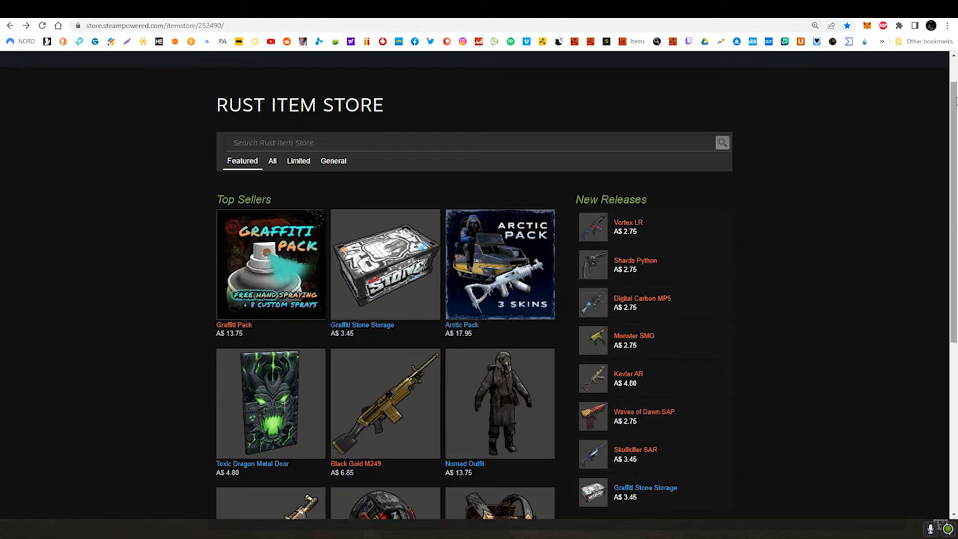
- Browse the Rust Item Store's All listing, then the Limited items listing
scroll("down", 3)
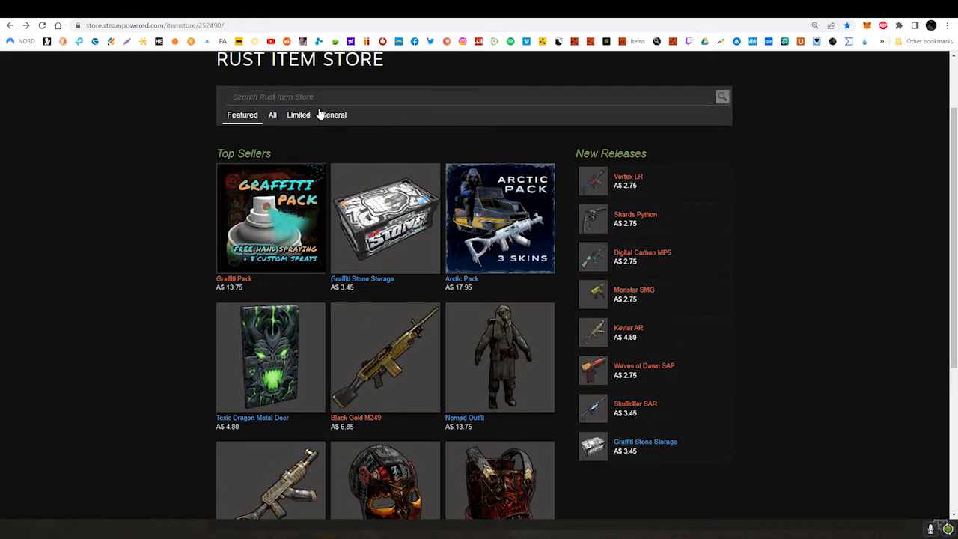
scroll("down", 3)
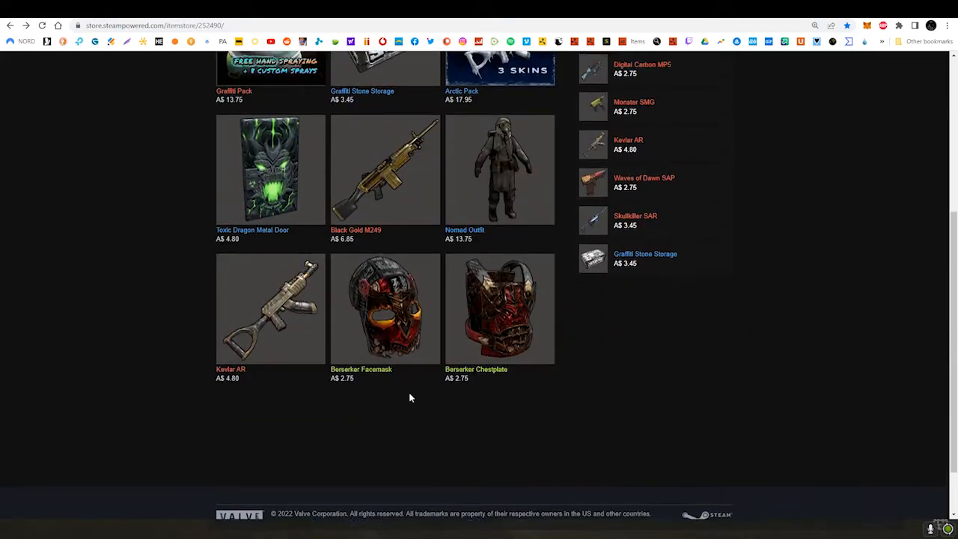
scroll("up", 3)
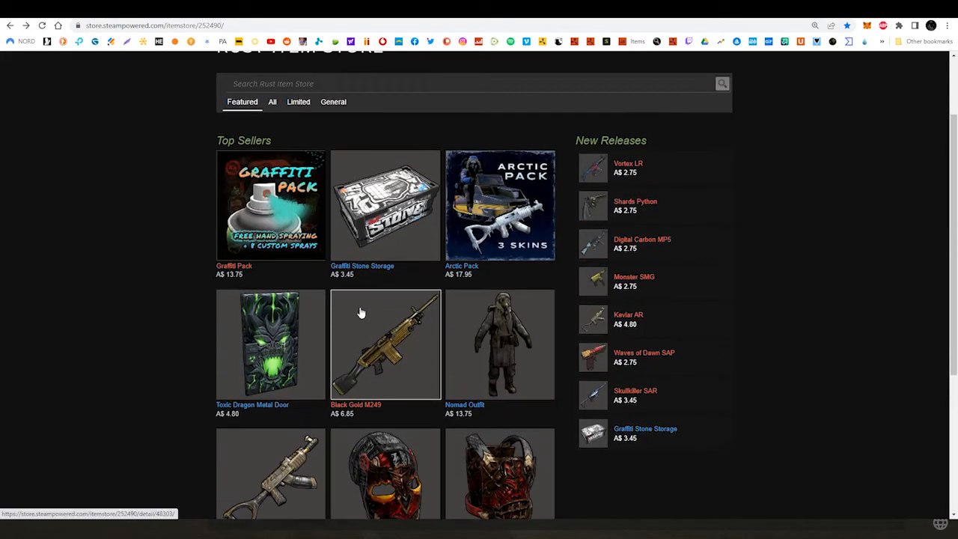
left_click(272, 102)
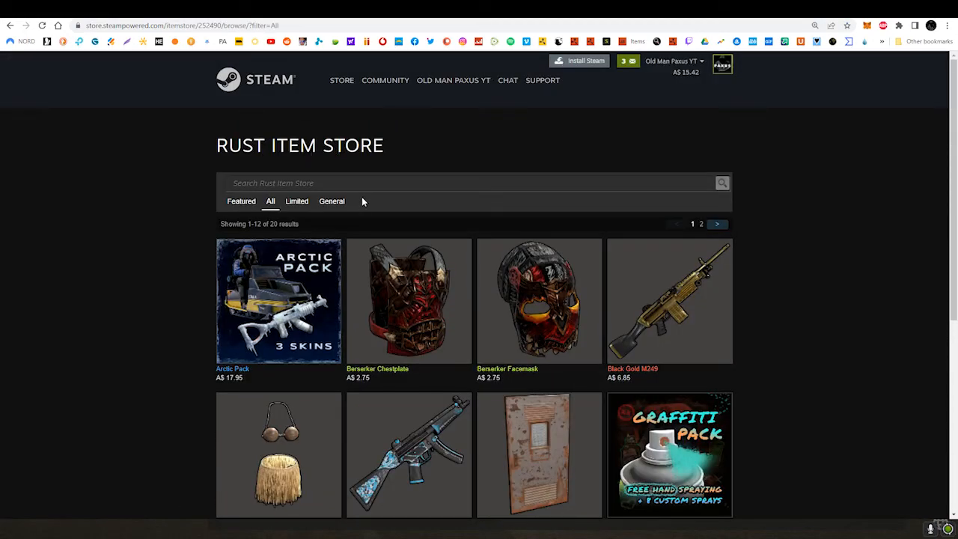
mouse_move(293, 214)
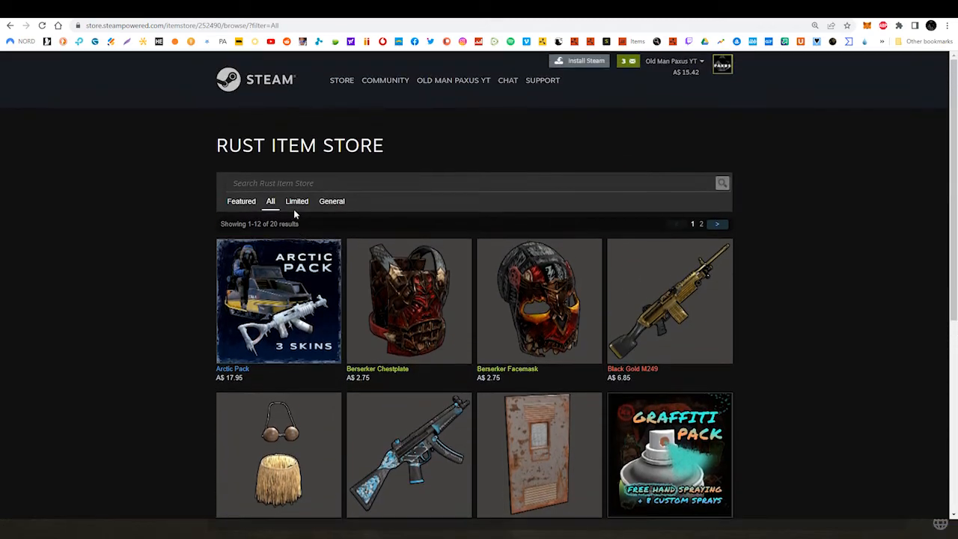
left_click(296, 200)
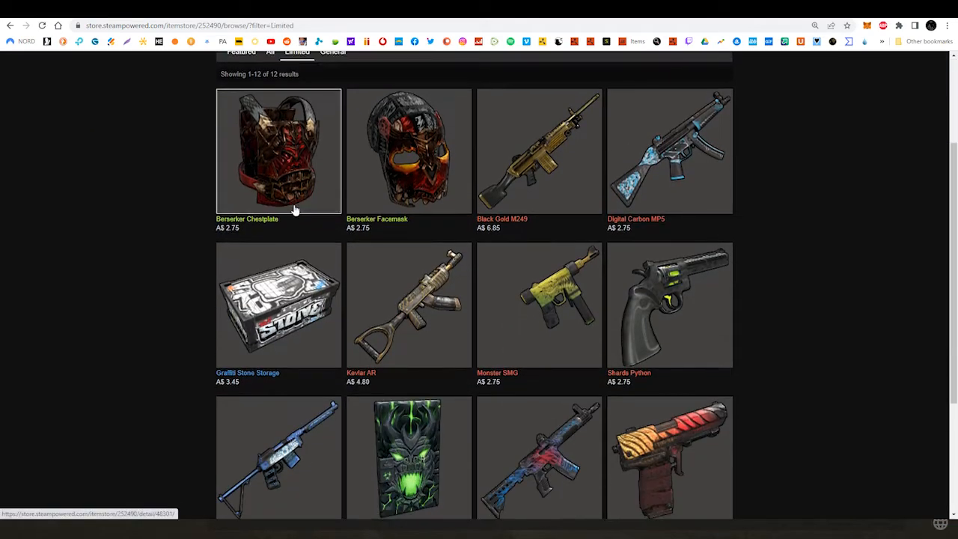
scroll("up", 3)
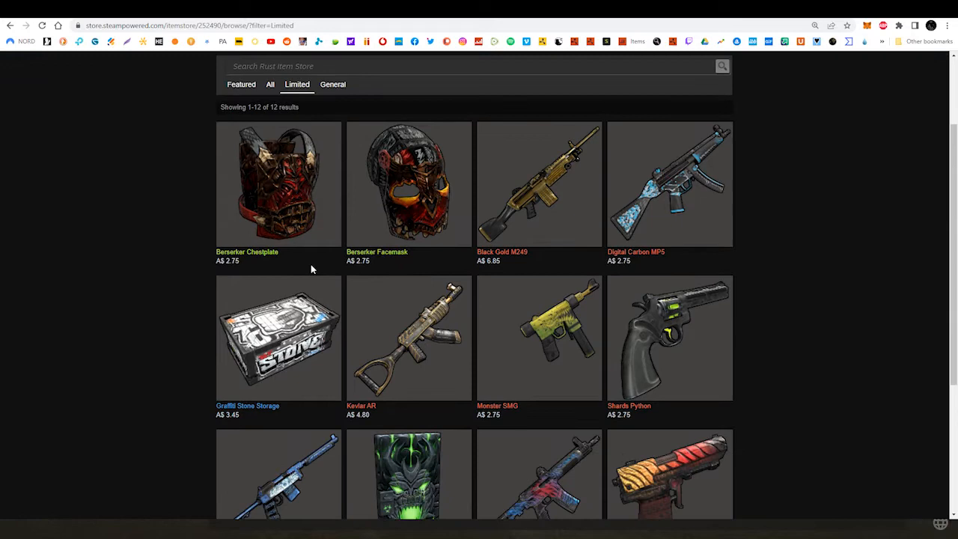
scroll("down", 3)
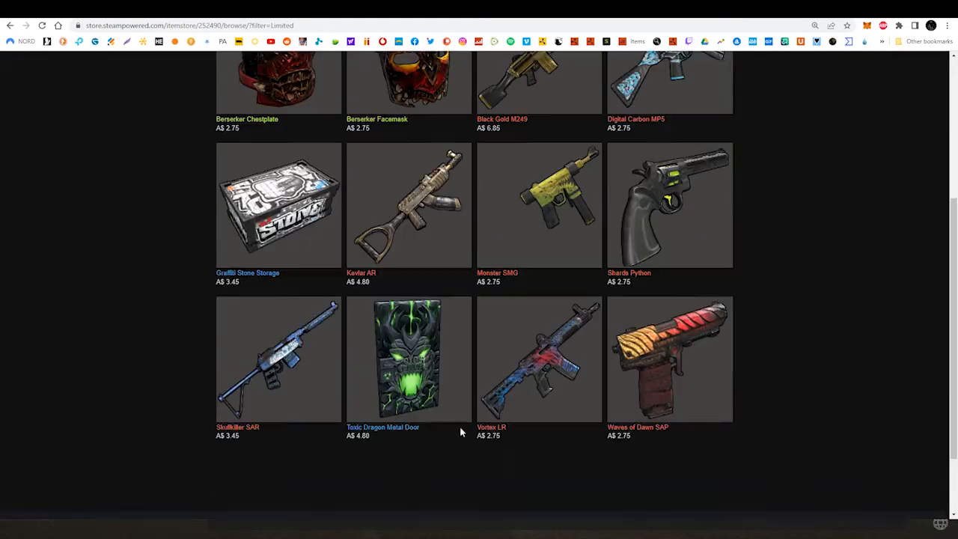
scroll("up", 3)
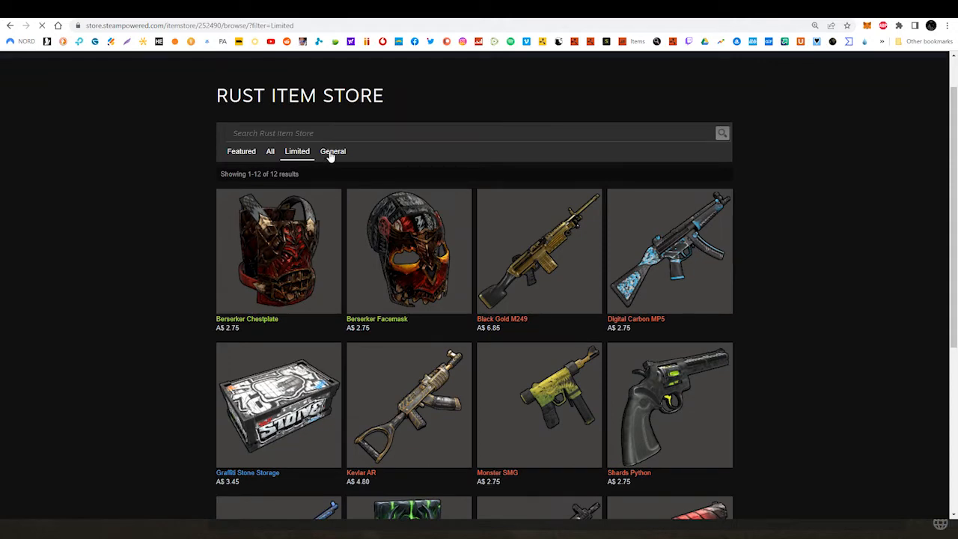
- Review the General and Featured listings, then return to All and Limited items
left_click(333, 151)
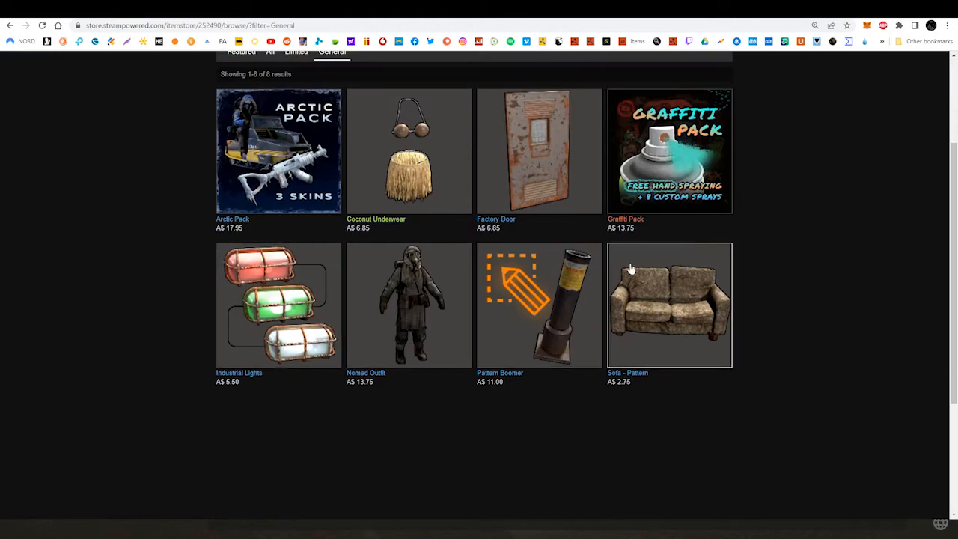
scroll("up", 3)
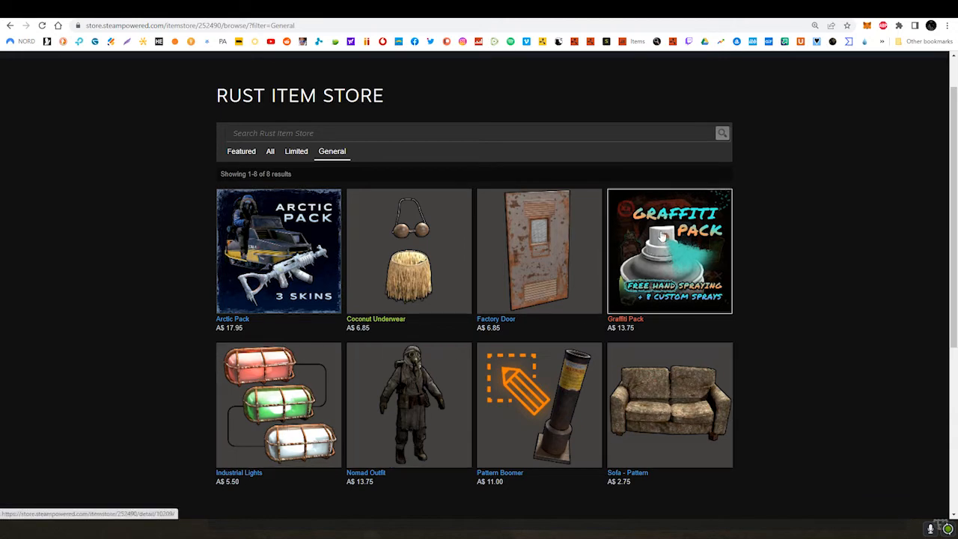
left_click(241, 150)
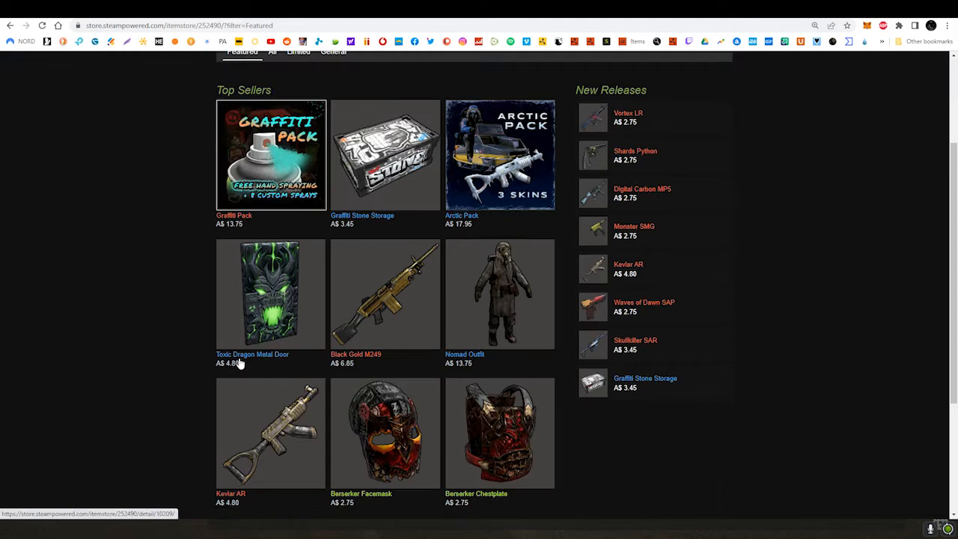
mouse_move(252, 363)
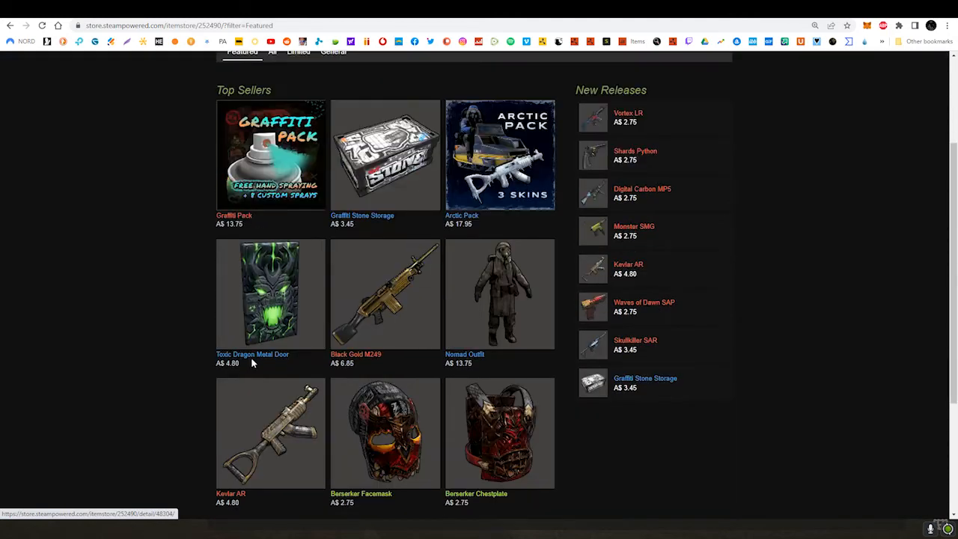
scroll("up", 3)
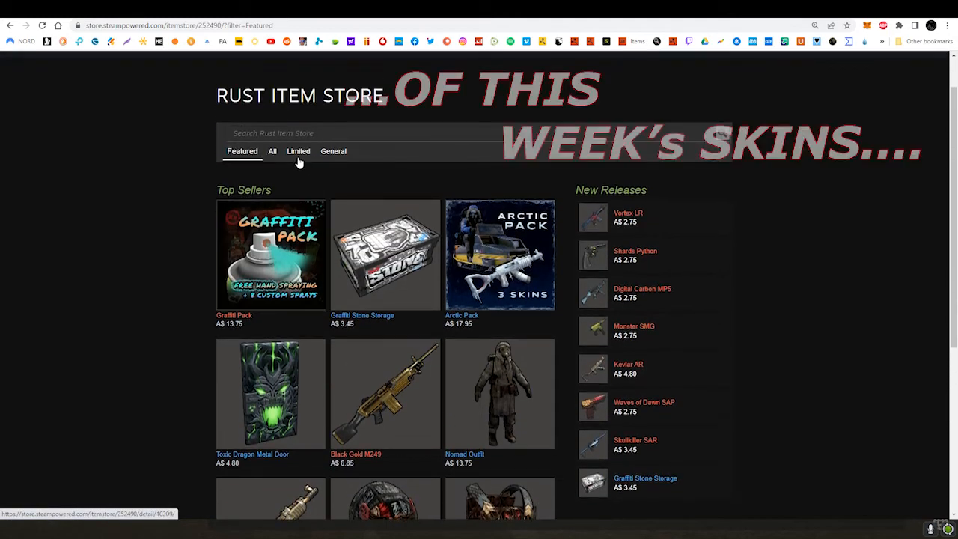
left_click(273, 151)
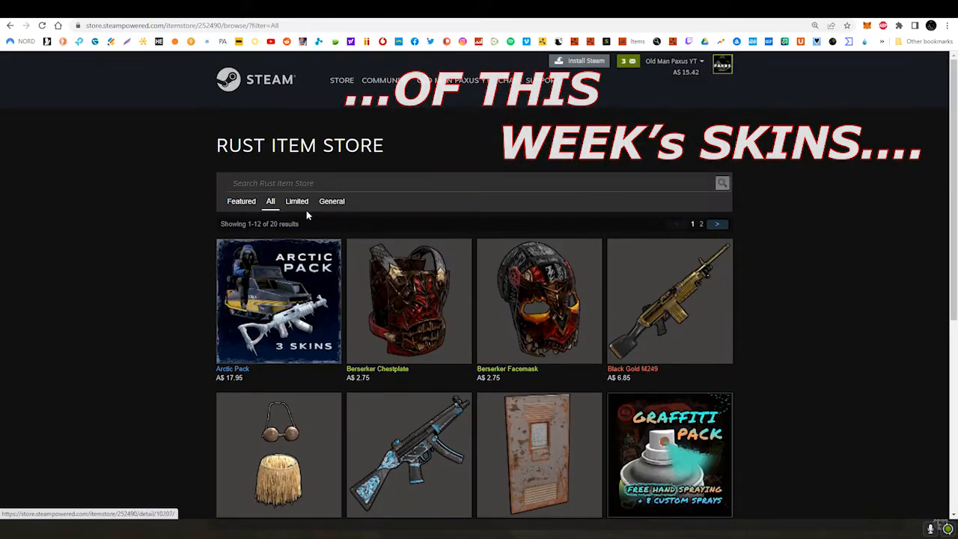
left_click(297, 200)
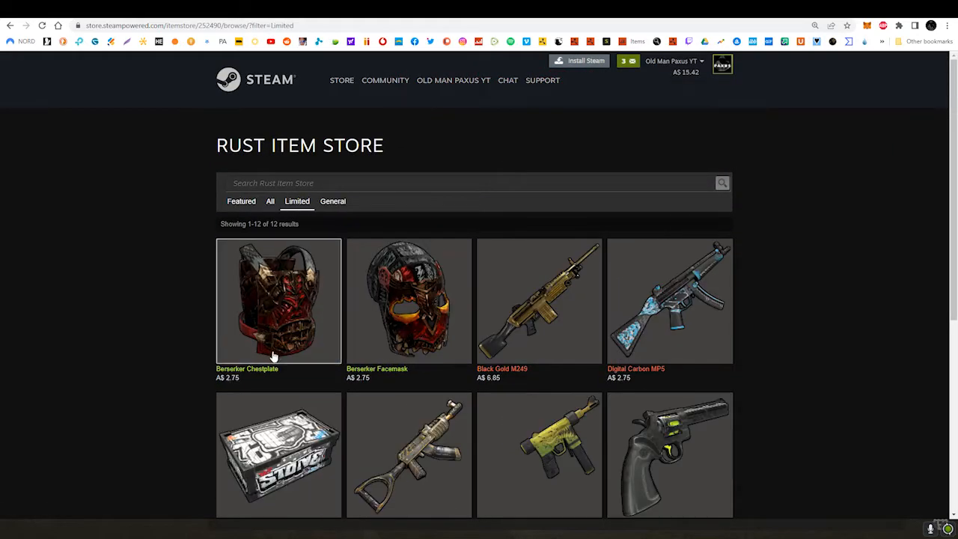
scroll("down", 3)
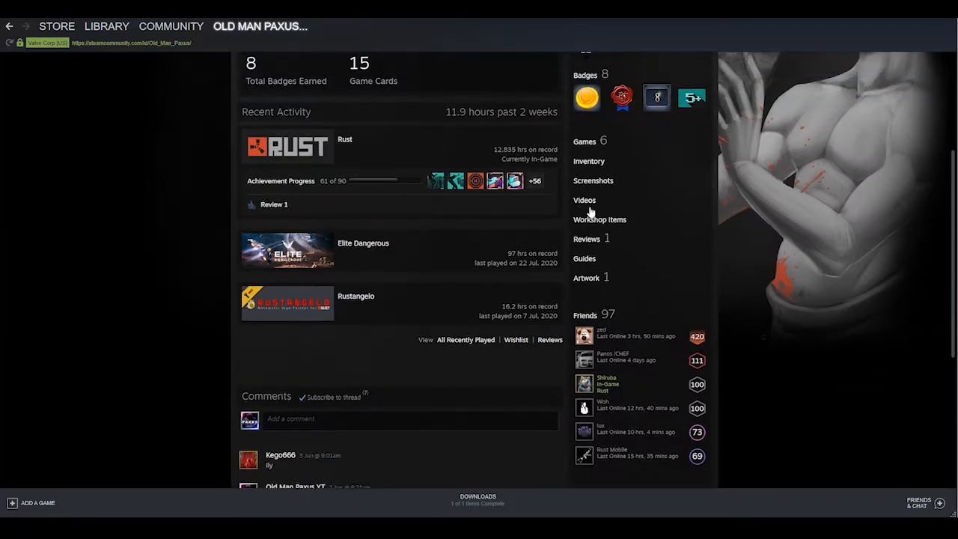
- Page the Rust inventory forward to its last page, 54
left_click(590, 161)
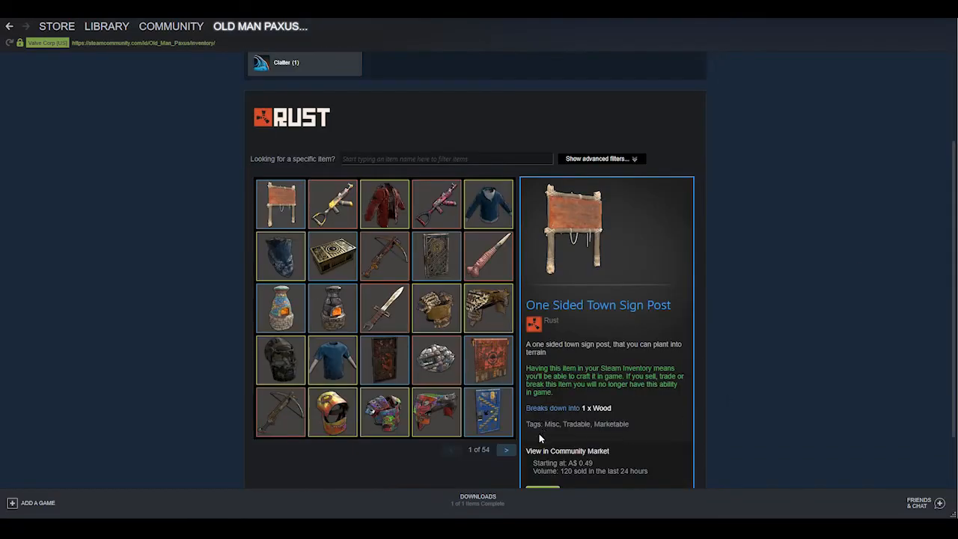
left_click(506, 449)
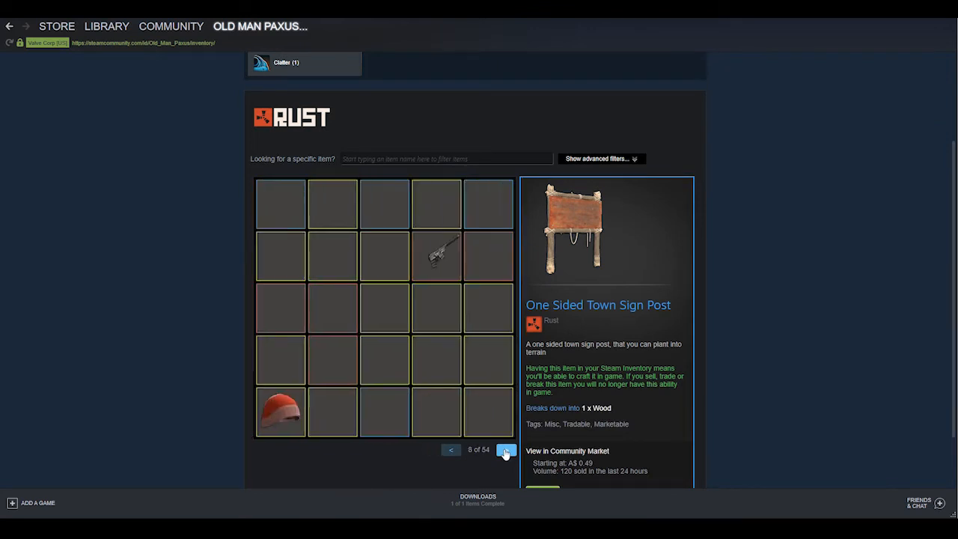
left_click(506, 449)
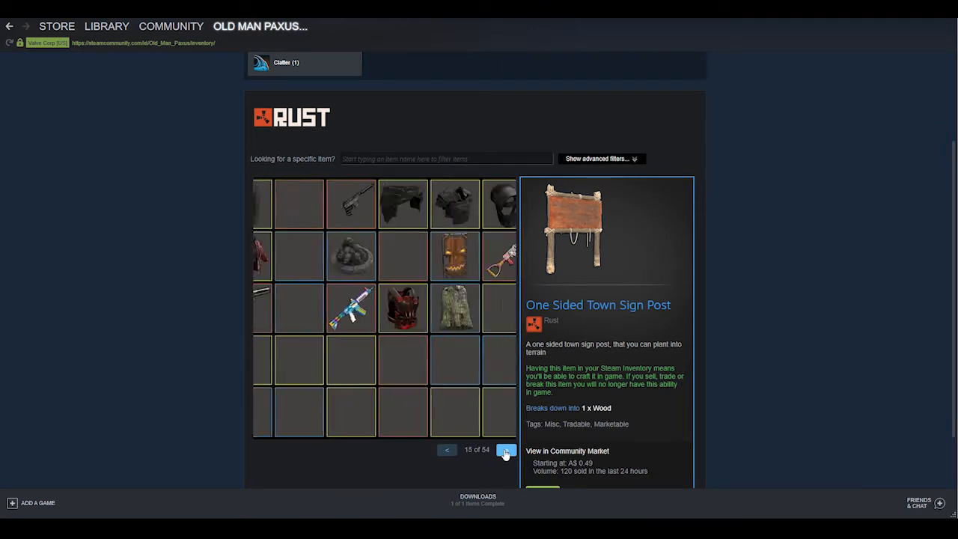
left_click(506, 449)
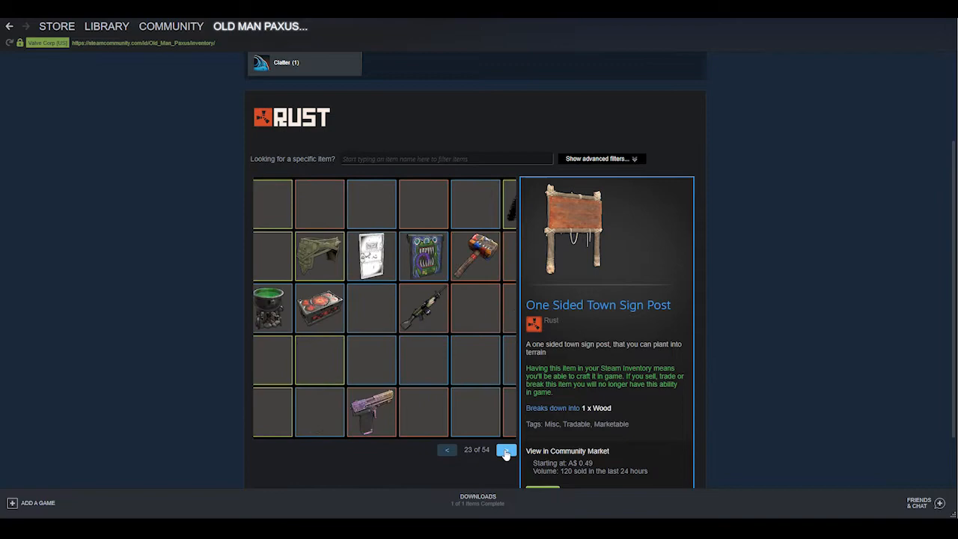
left_click(506, 449)
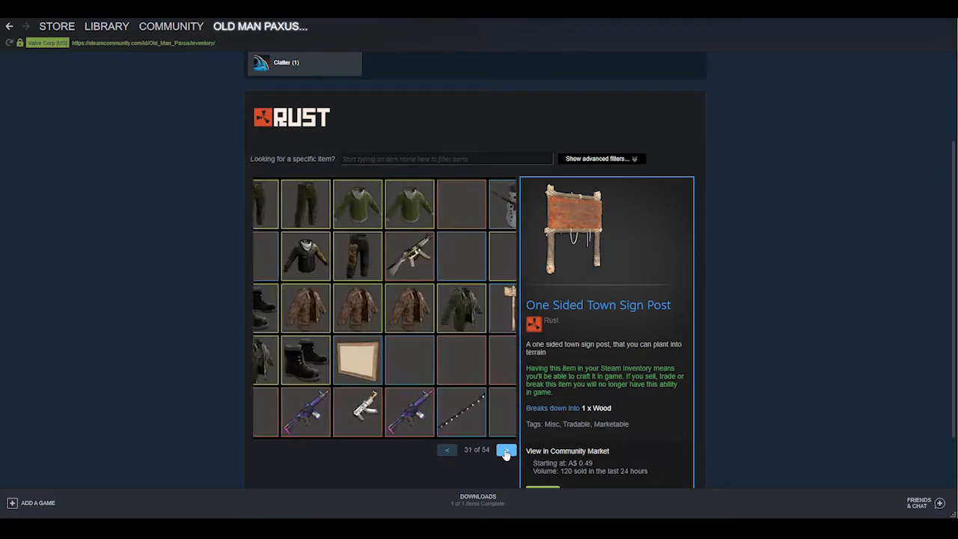
left_click(506, 448)
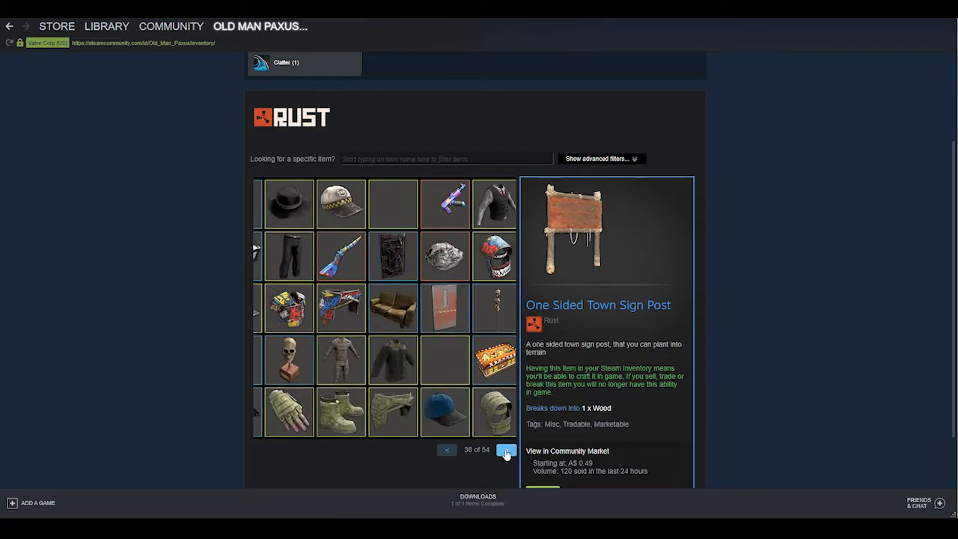
left_click(505, 449)
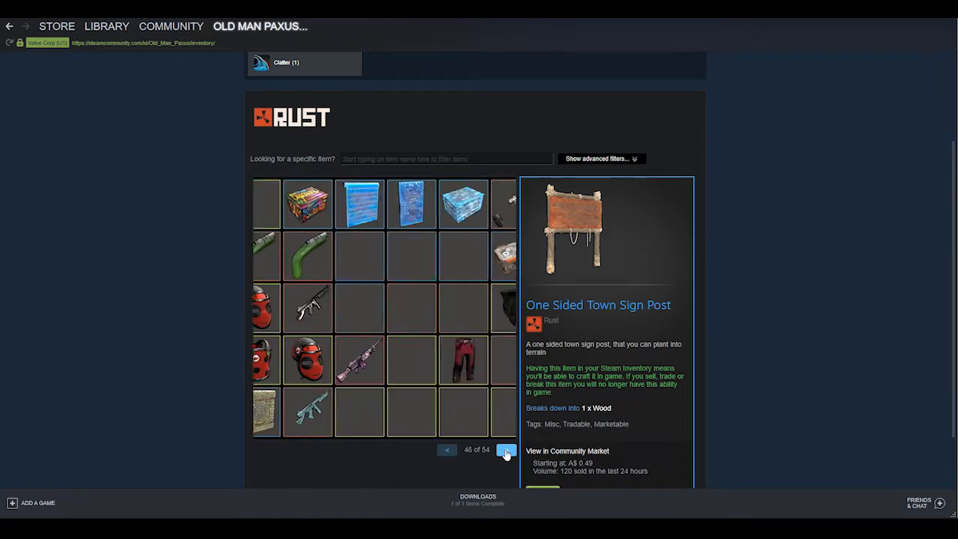
left_click(506, 449)
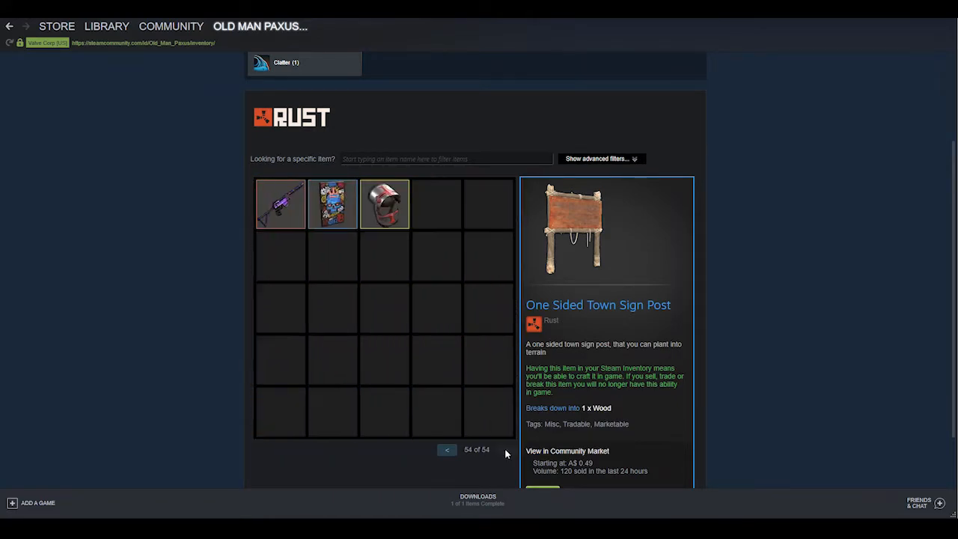
- Page back to 49 and show the Scientific Charcoal Storage skin's details
left_click(446, 449)
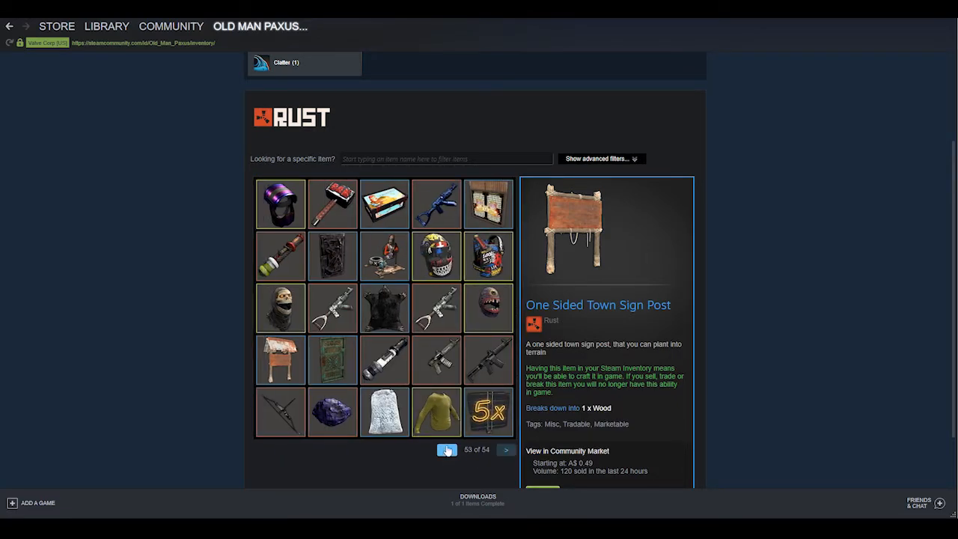
left_click(446, 449)
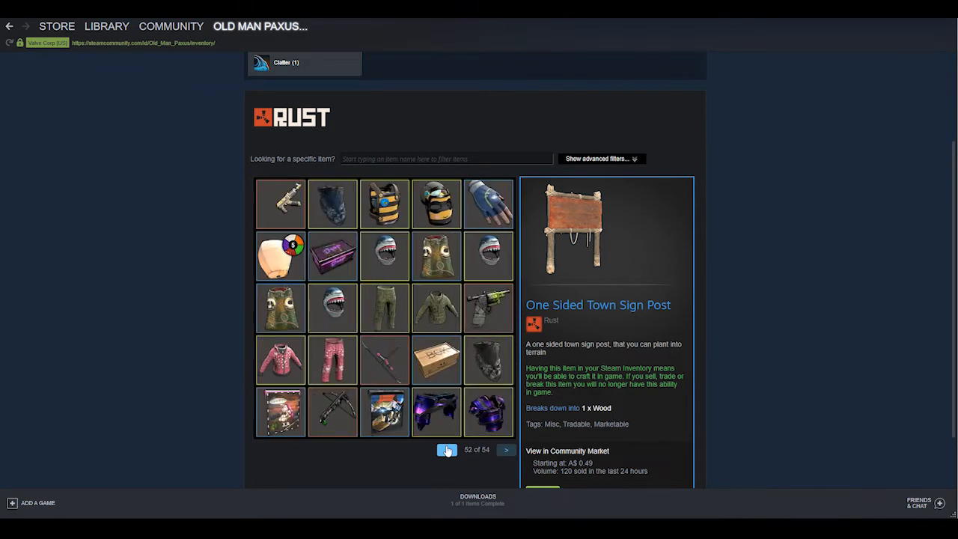
left_click(446, 449)
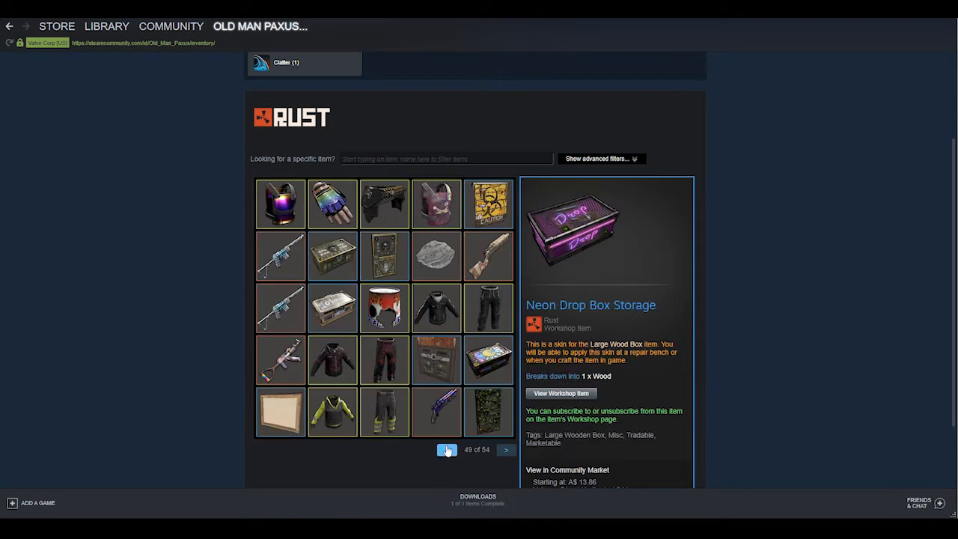
left_click(488, 359)
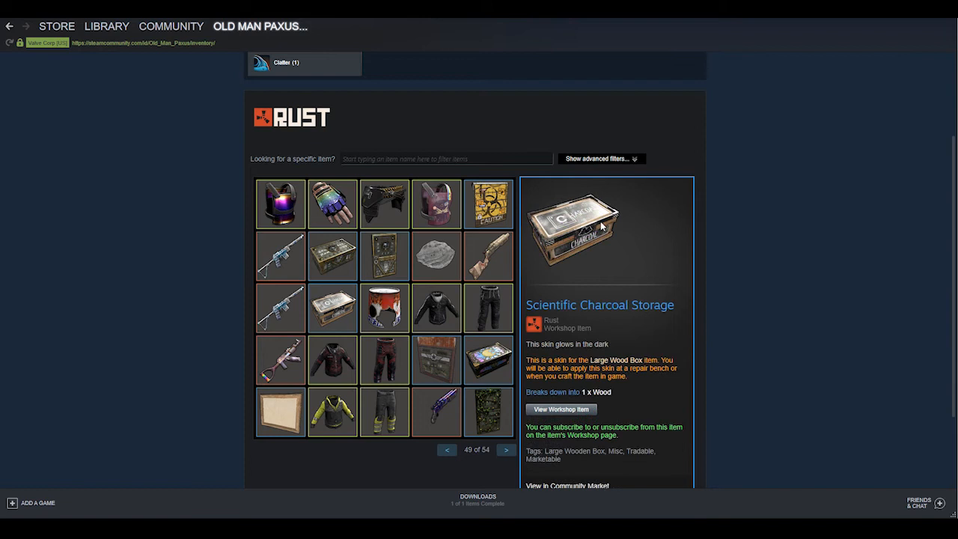
mouse_move(544, 249)
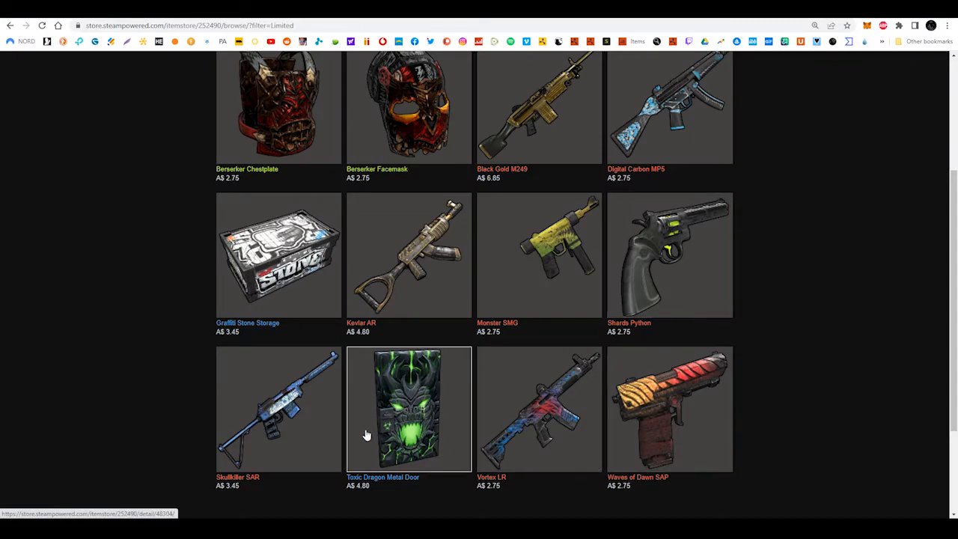
- View the Berserker Facemask, then the Monster SMG and its in-game preview images
scroll("down", 3)
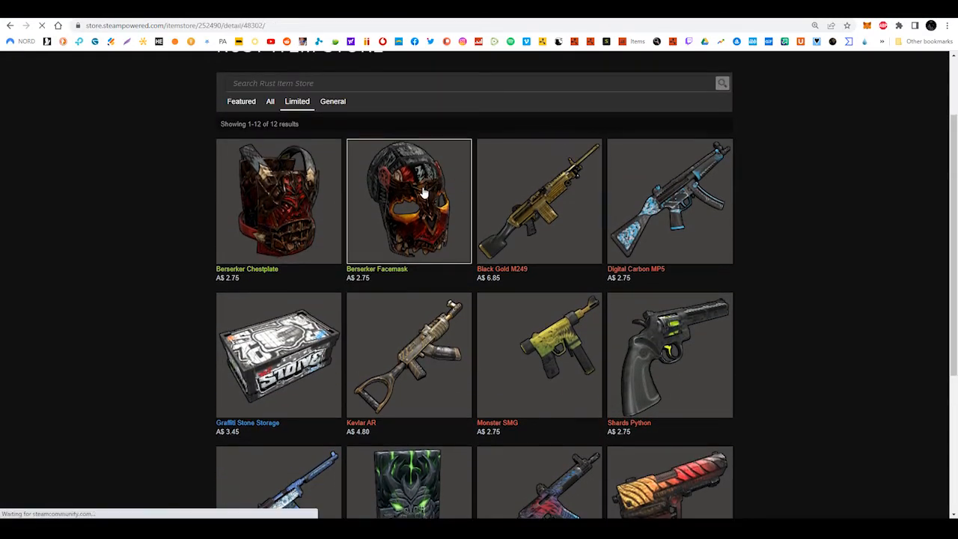
left_click(409, 201)
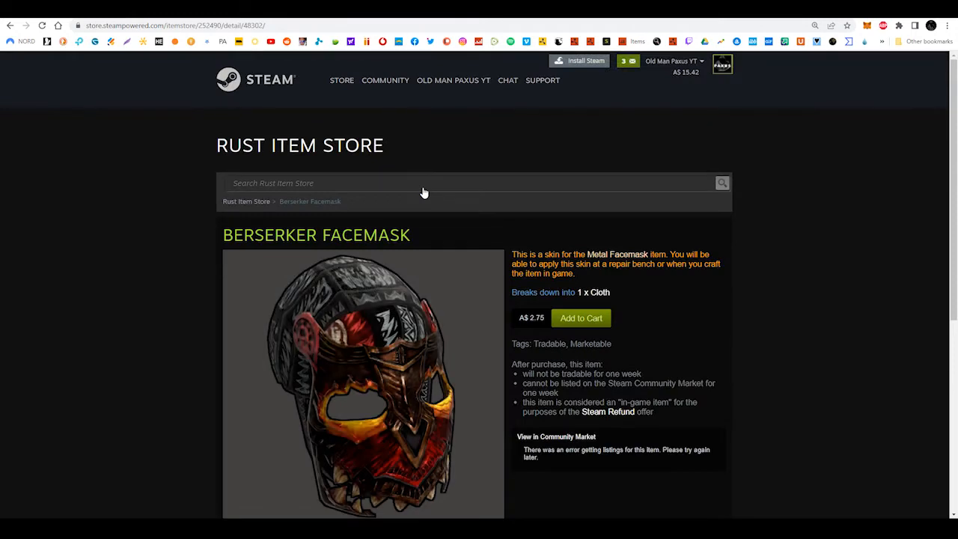
mouse_move(399, 401)
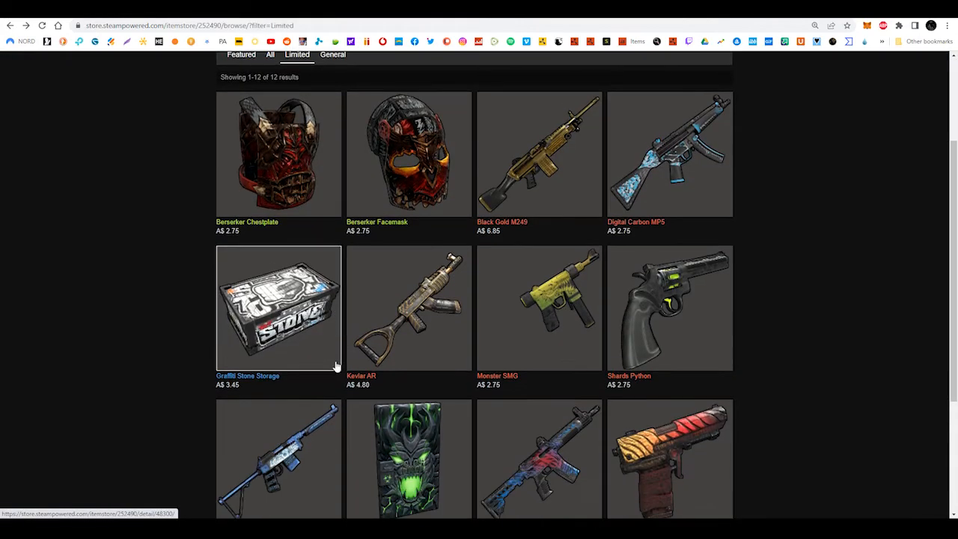
left_click(539, 307)
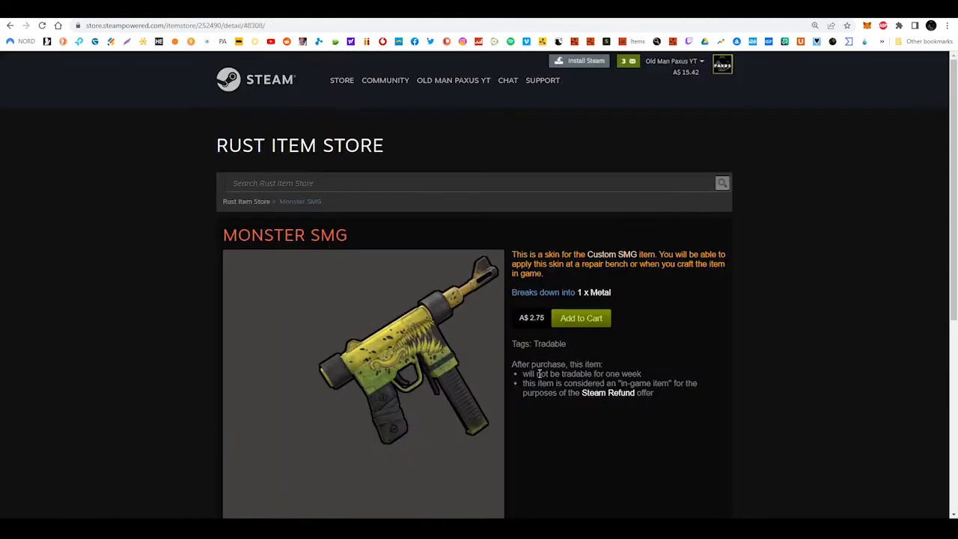
scroll("down", 3)
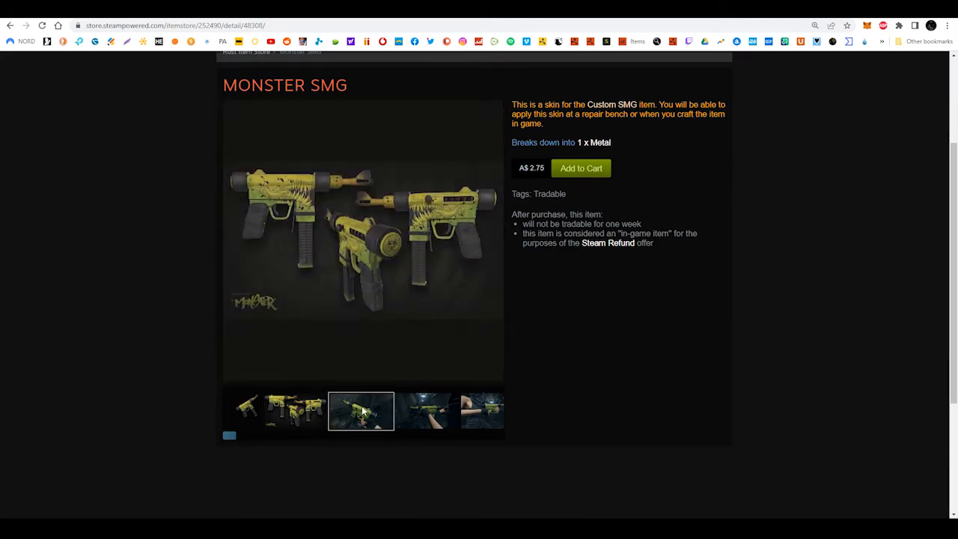
left_click(437, 410)
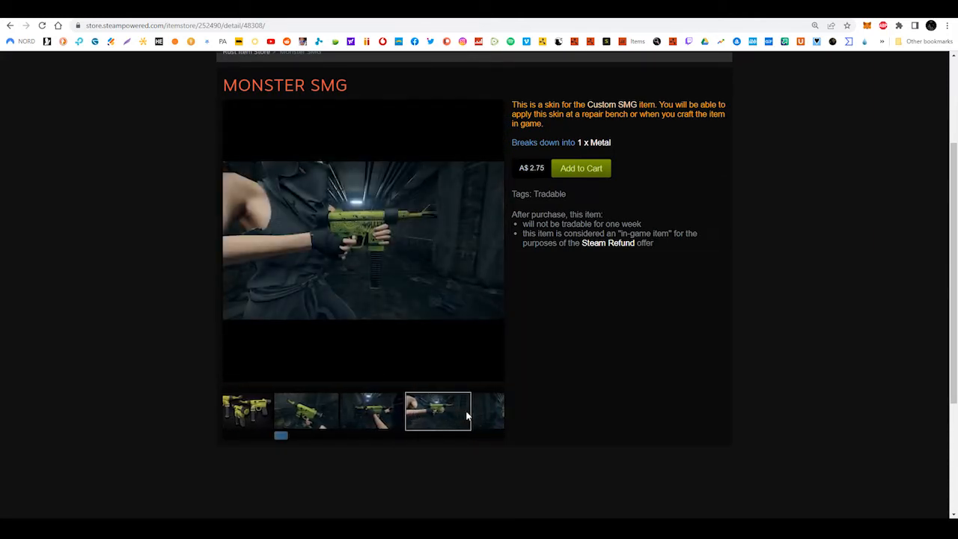
left_click(488, 410)
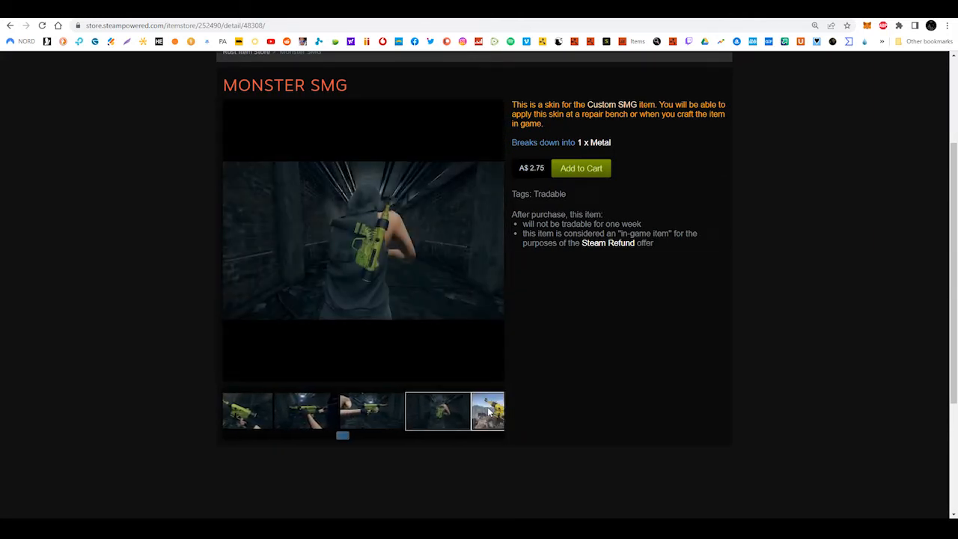
left_click(488, 410)
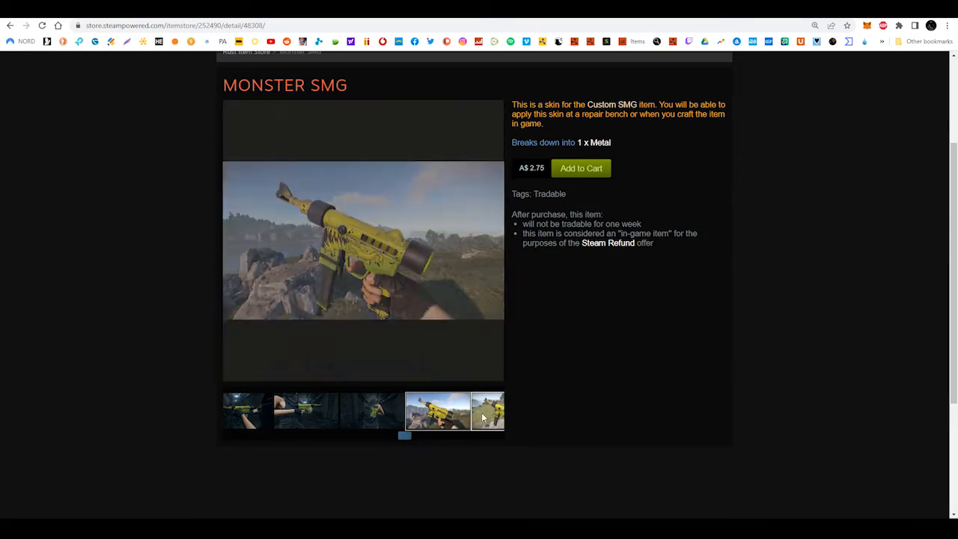
left_click(11, 24)
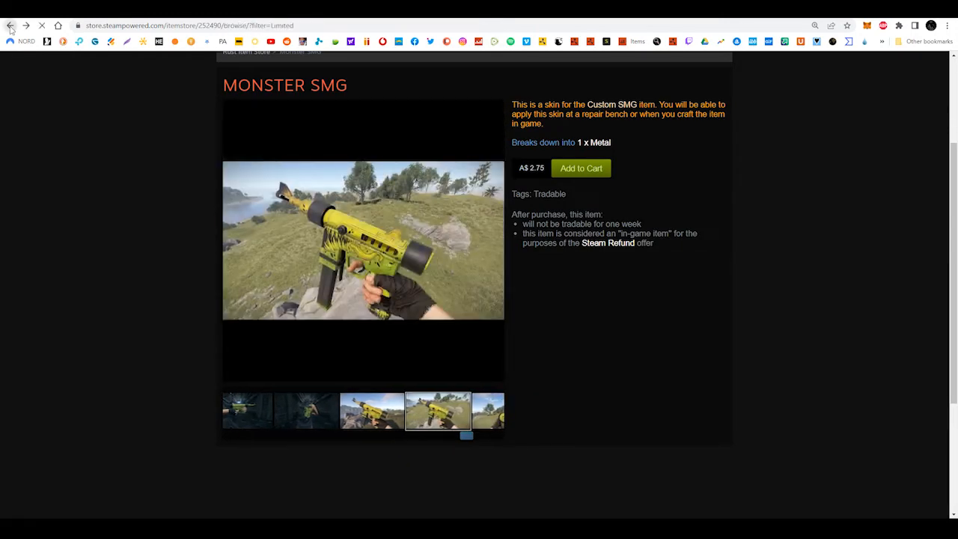
- View the Waves of Dawn SAP skin and its in-game preview images
left_click(10, 24)
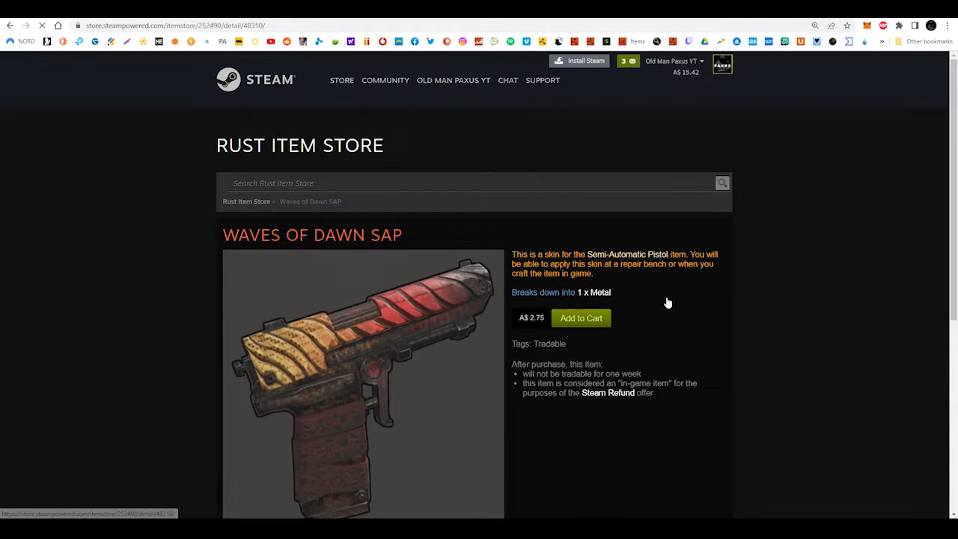
scroll("down", 3)
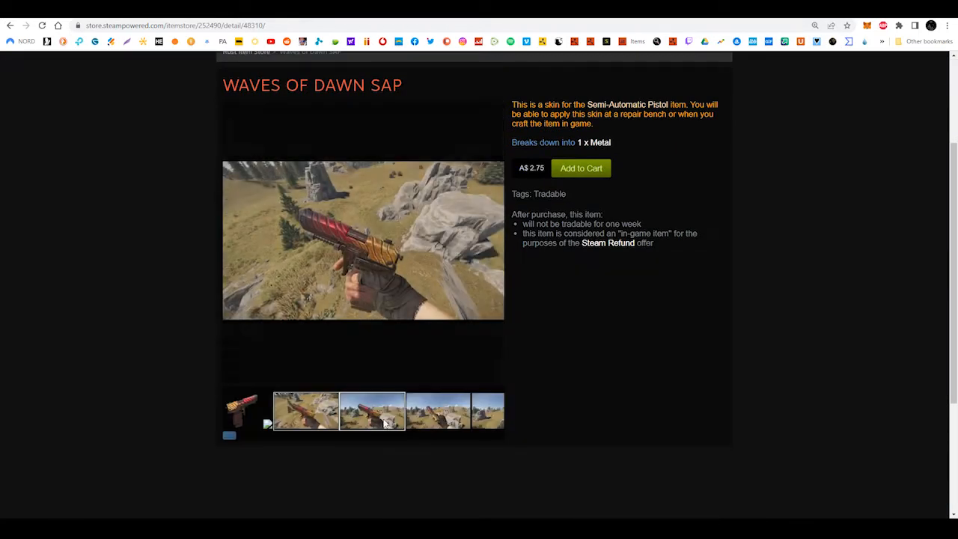
left_click(371, 410)
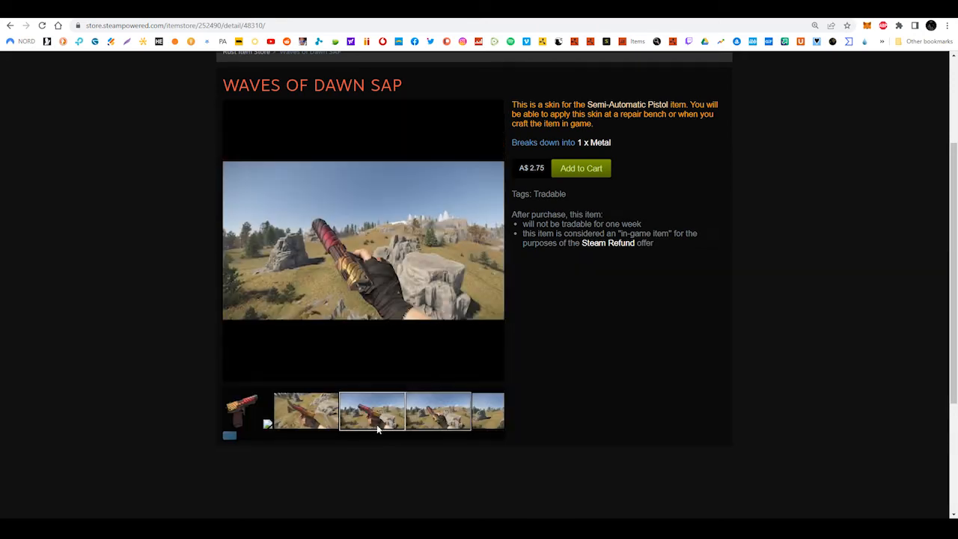
left_click(437, 410)
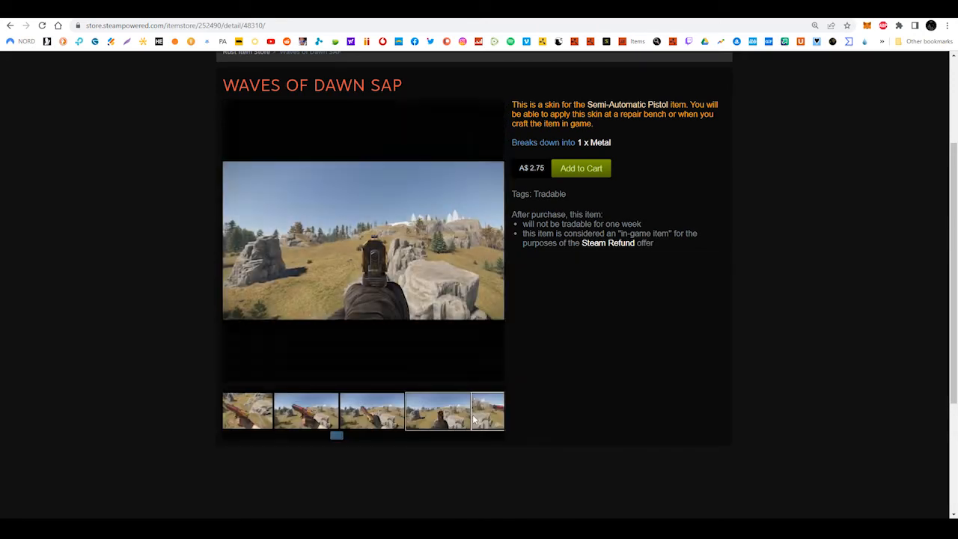
left_click(436, 410)
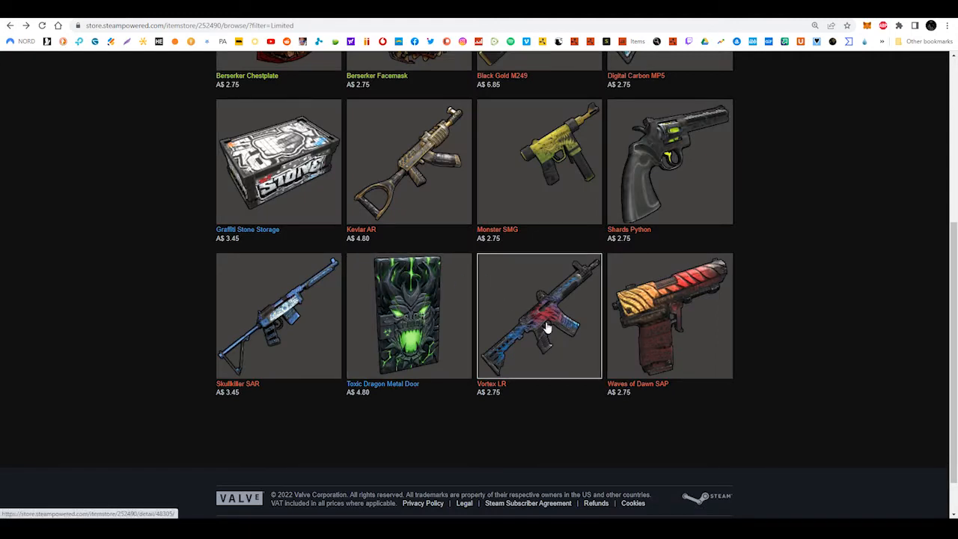
mouse_move(347, 402)
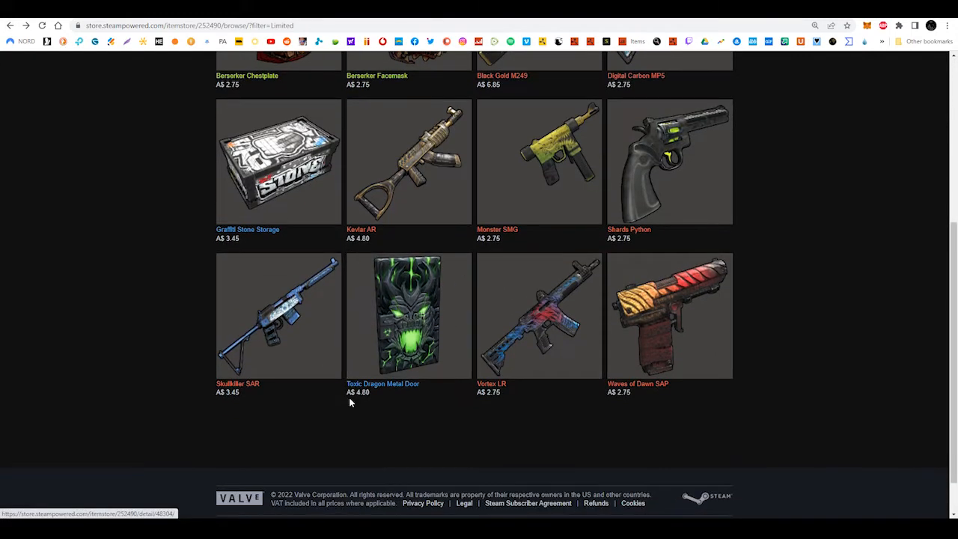
left_click(278, 314)
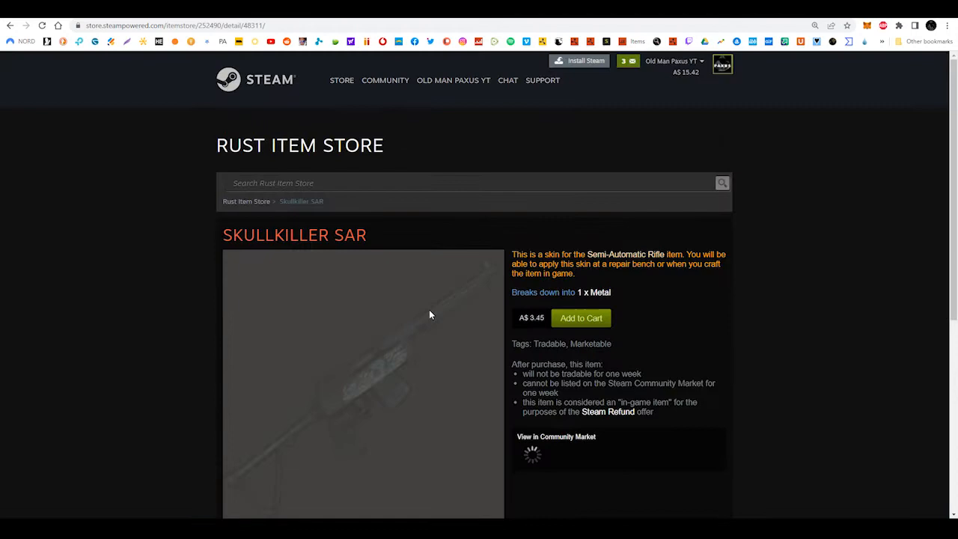
scroll("down", 3)
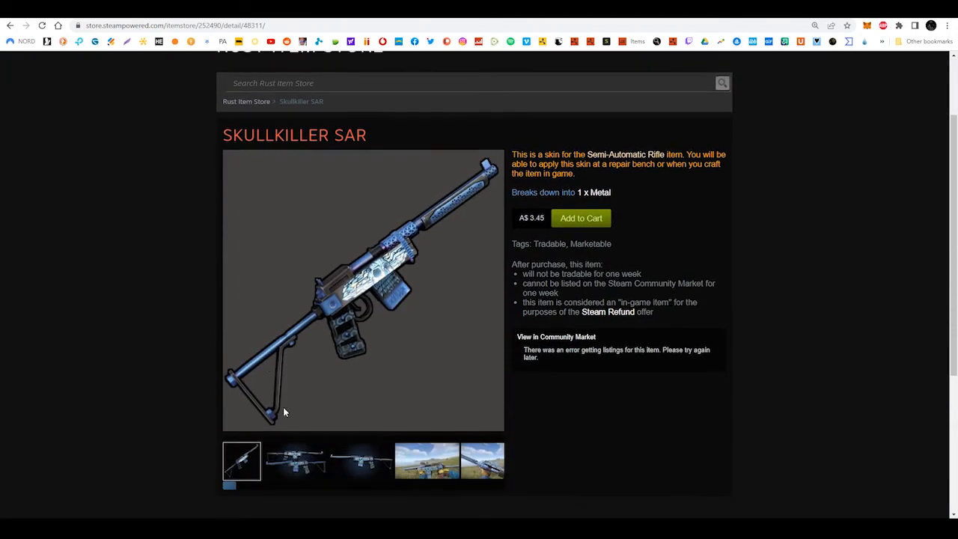
left_click(471, 460)
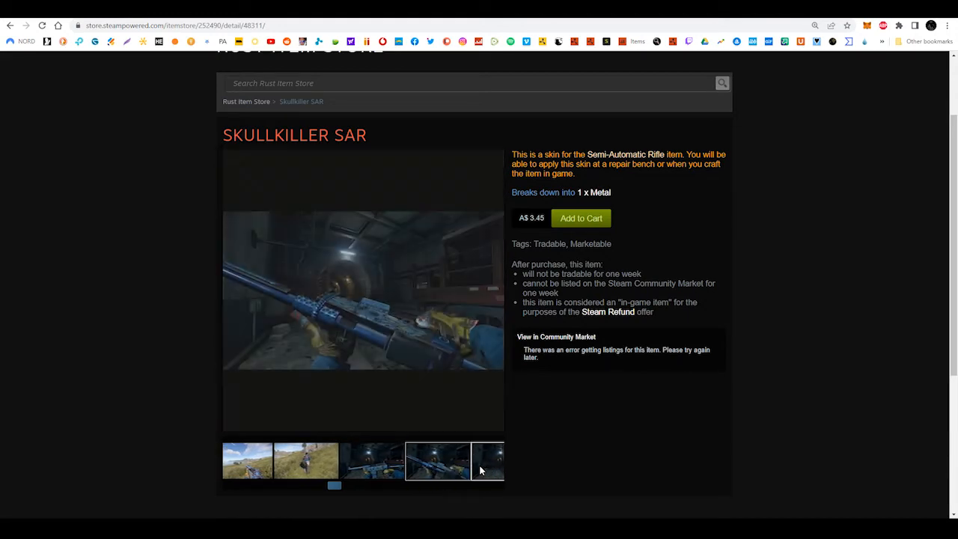
left_click(437, 461)
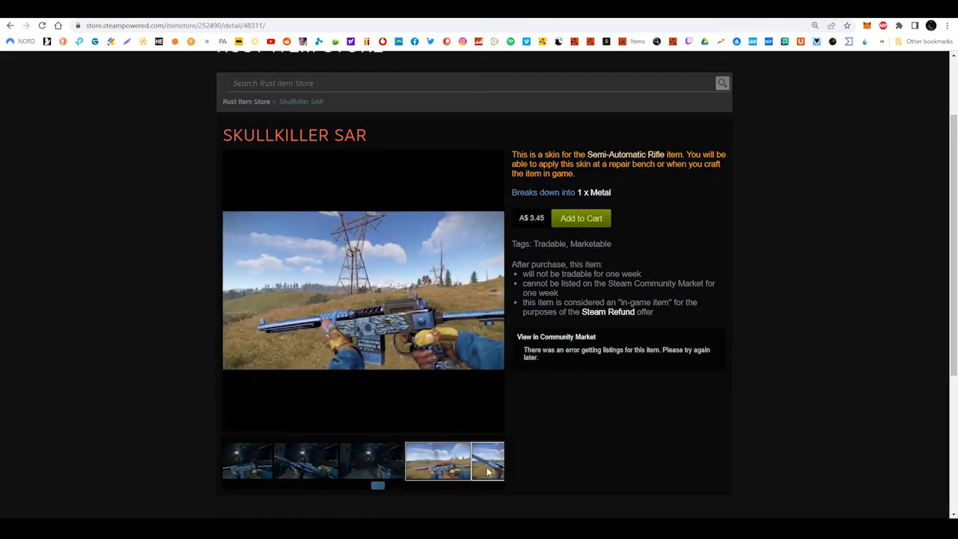
left_click(305, 461)
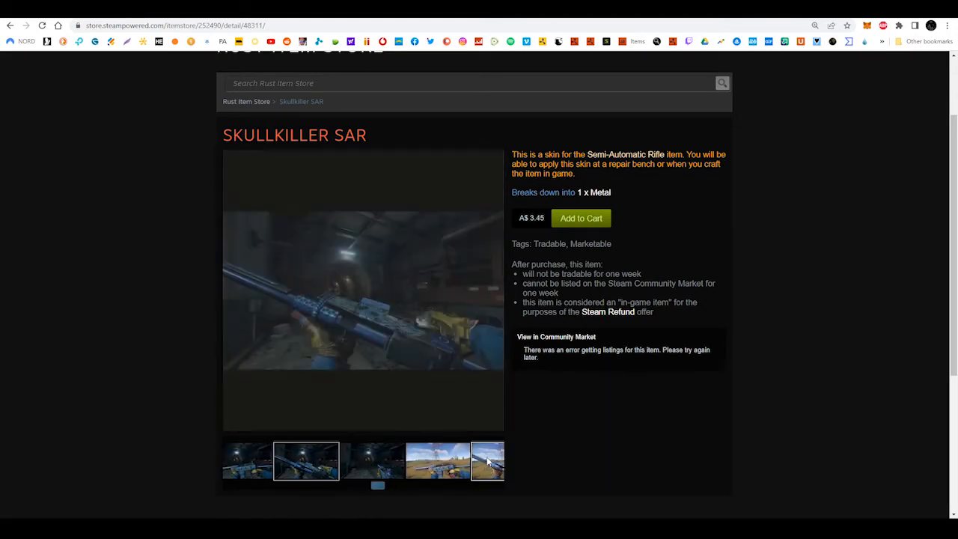
left_click(488, 461)
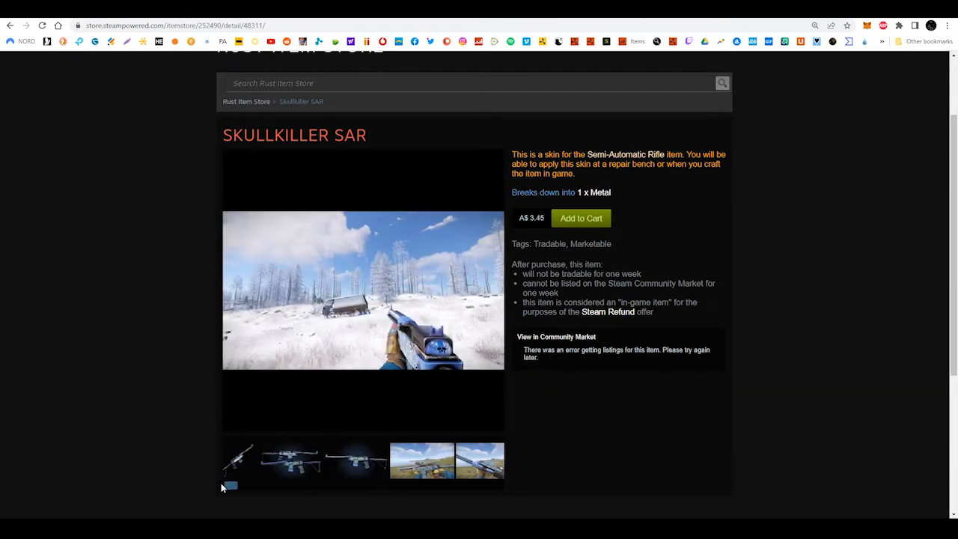
left_click(293, 461)
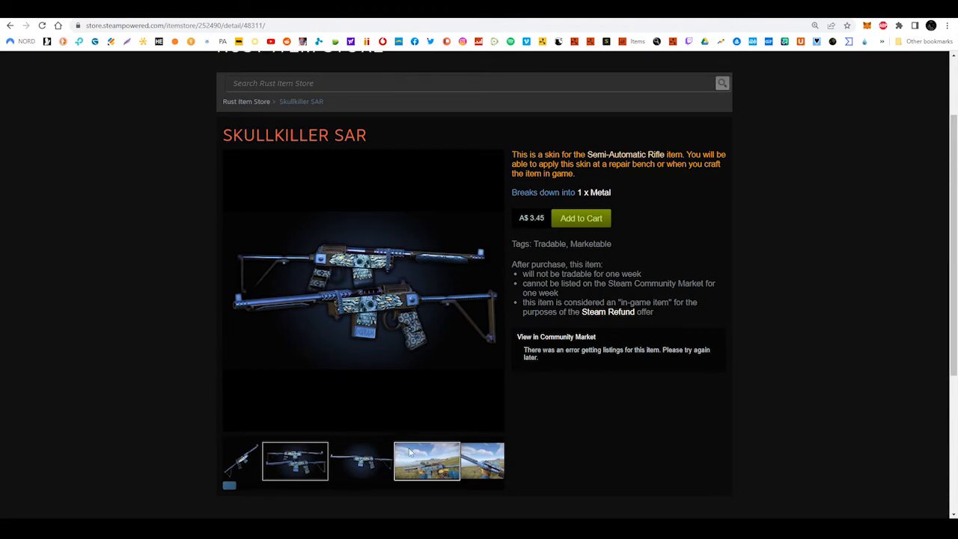
left_click(9, 24)
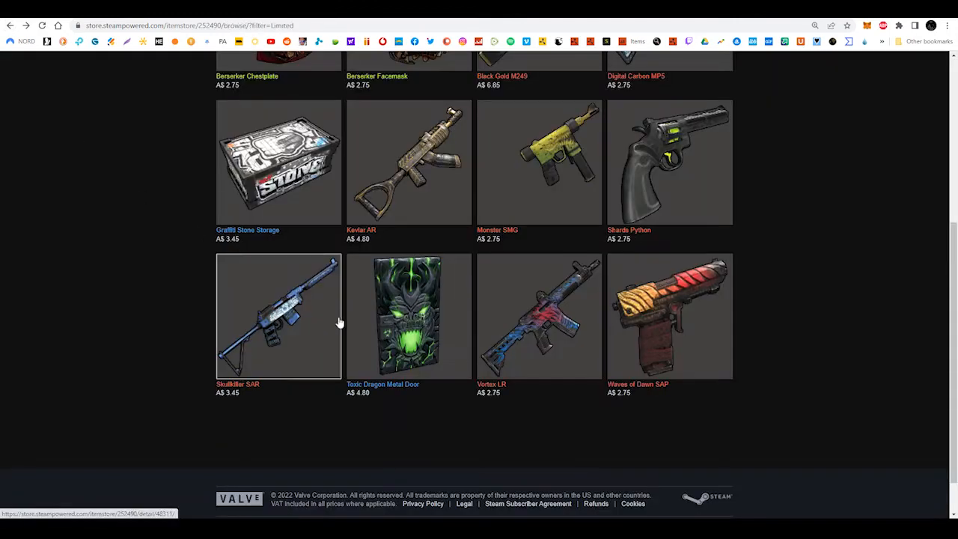
- View the Toxic Dragon Metal Door skin and its dark-scene and building preview images
scroll("down", 3)
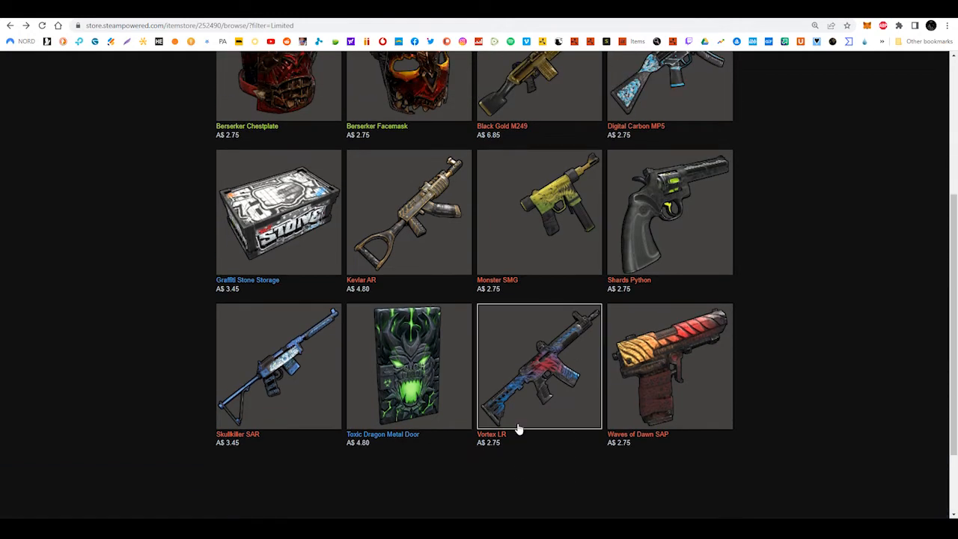
left_click(407, 367)
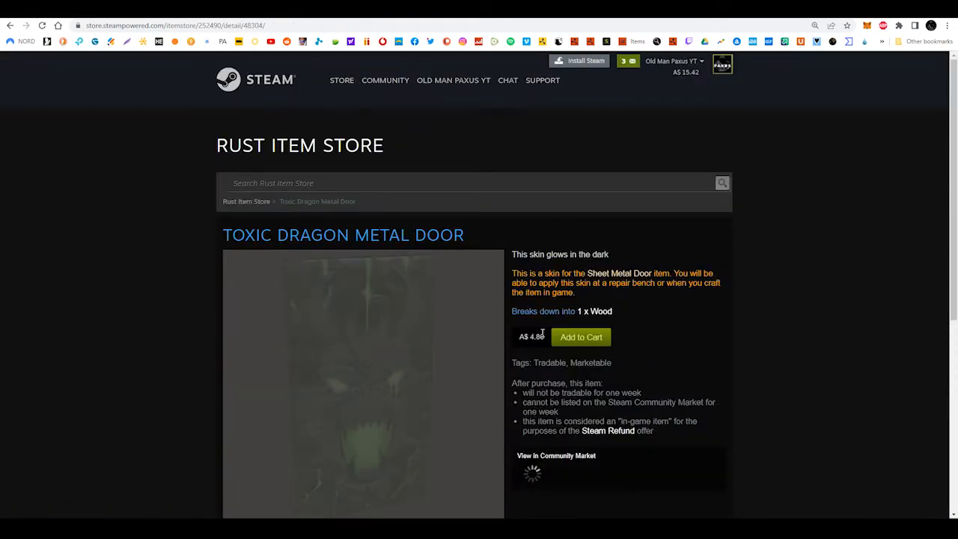
scroll("down", 3)
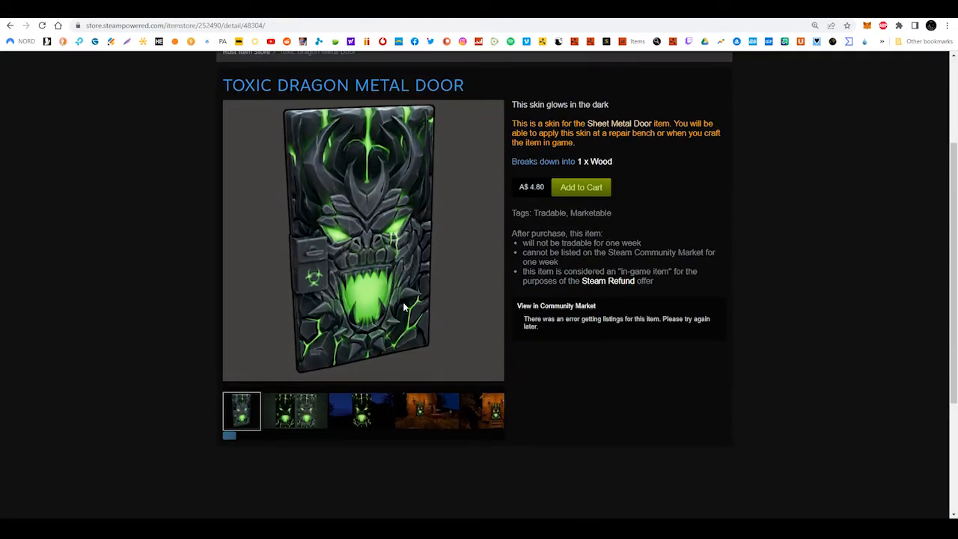
mouse_move(411, 337)
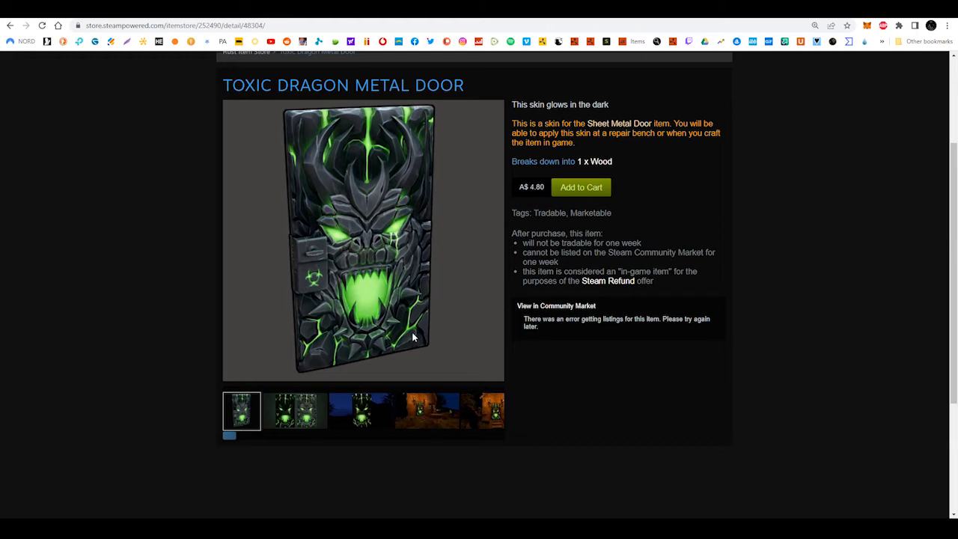
mouse_move(407, 335)
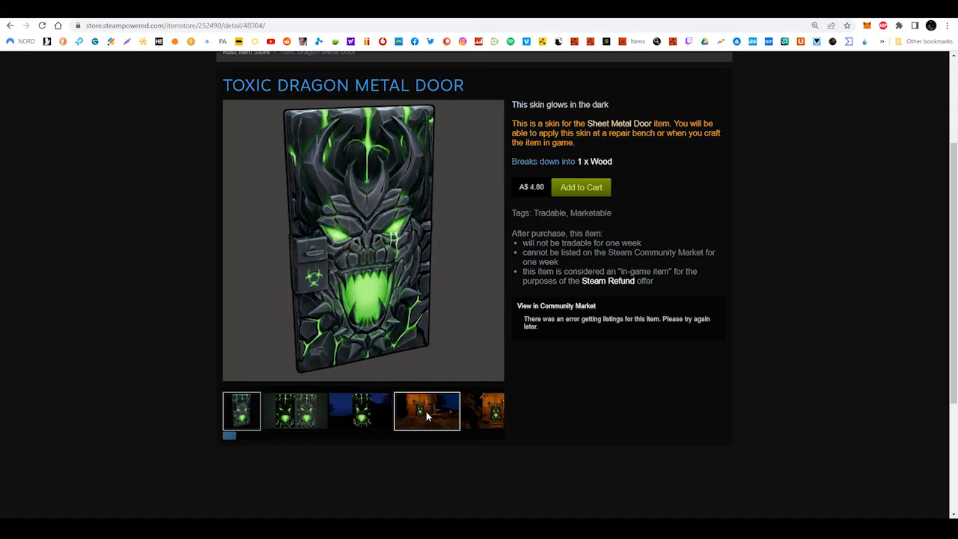
left_click(472, 410)
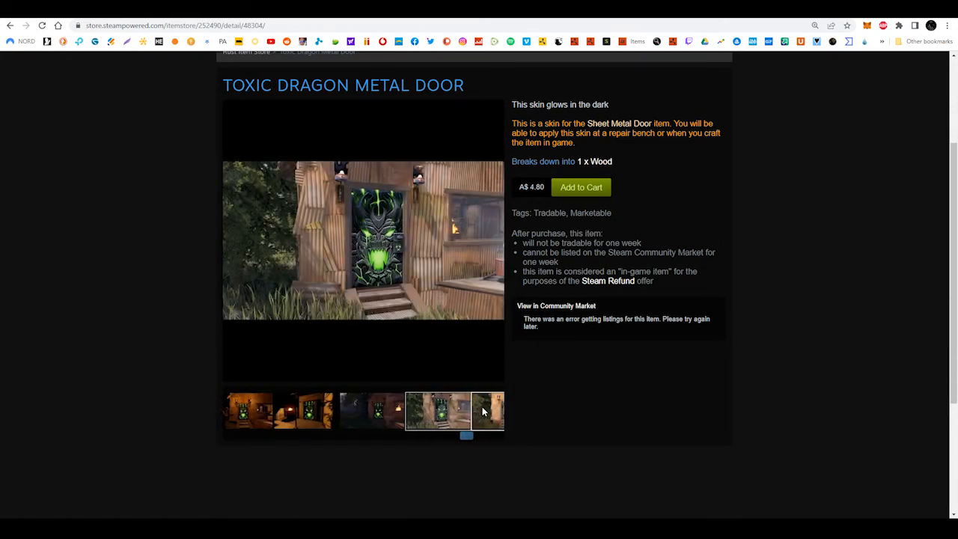
left_click(339, 412)
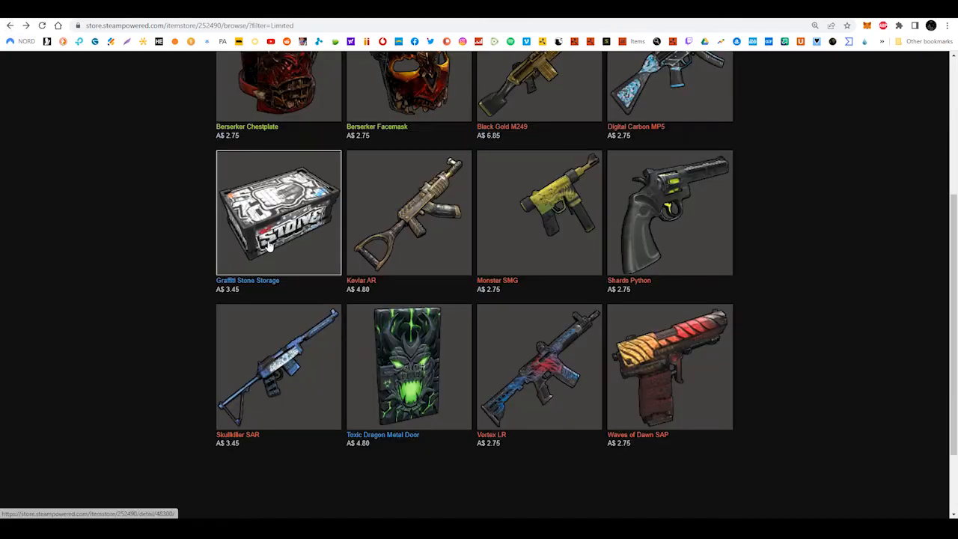
mouse_move(427, 407)
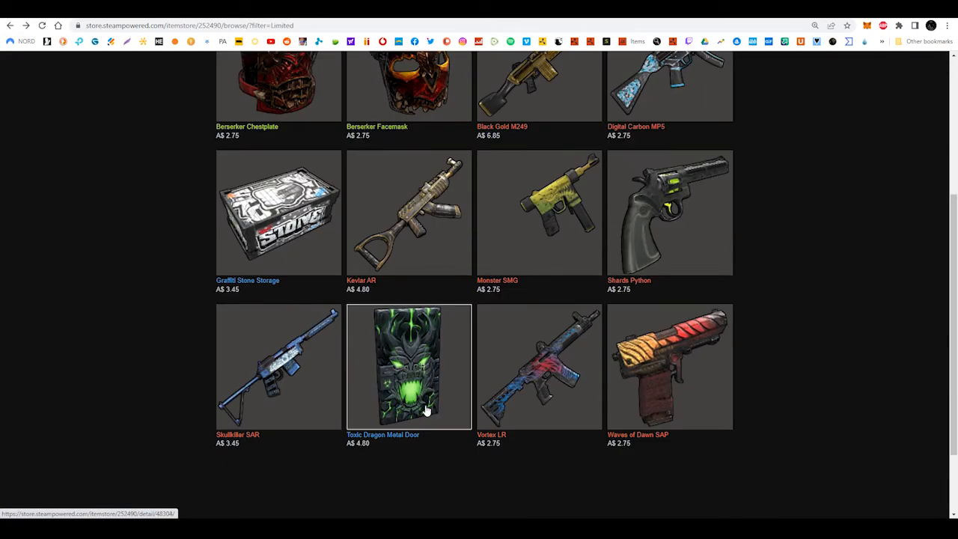
scroll("up", 3)
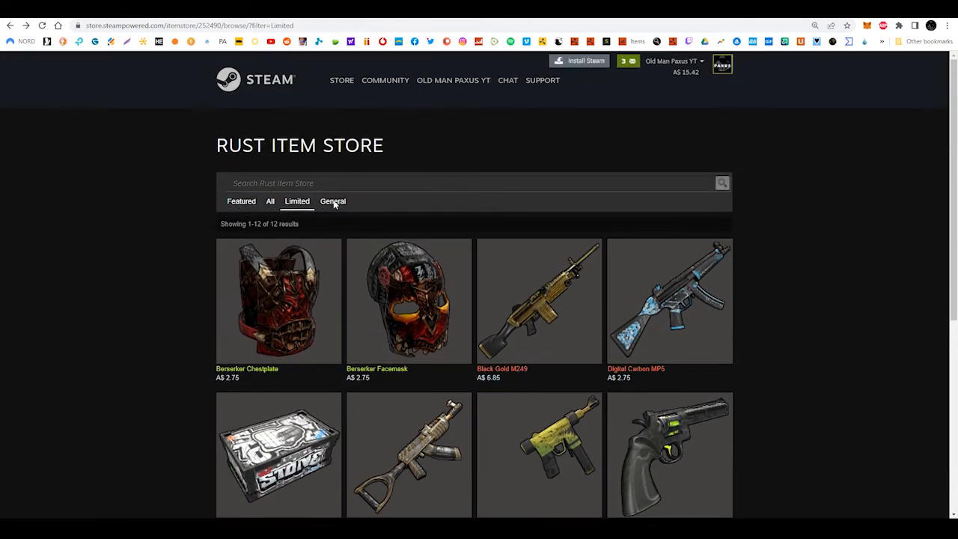
- From the All listing, view the Black Gold M249 skin's preview images and return to the store
left_click(332, 201)
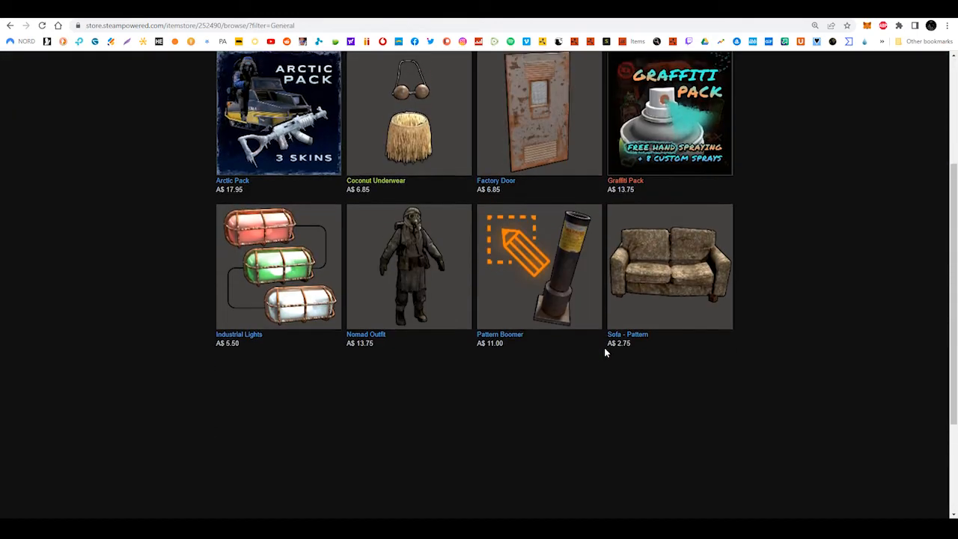
left_click(269, 51)
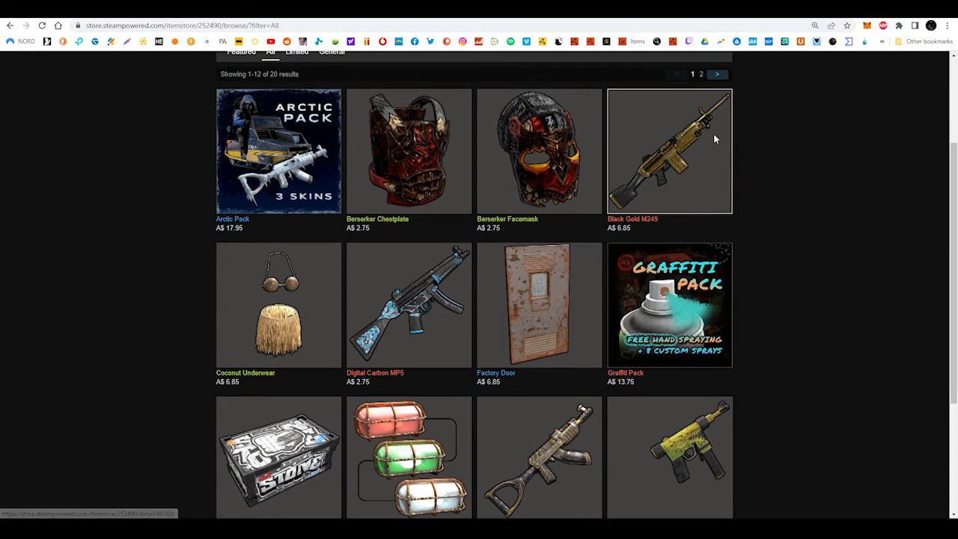
left_click(669, 149)
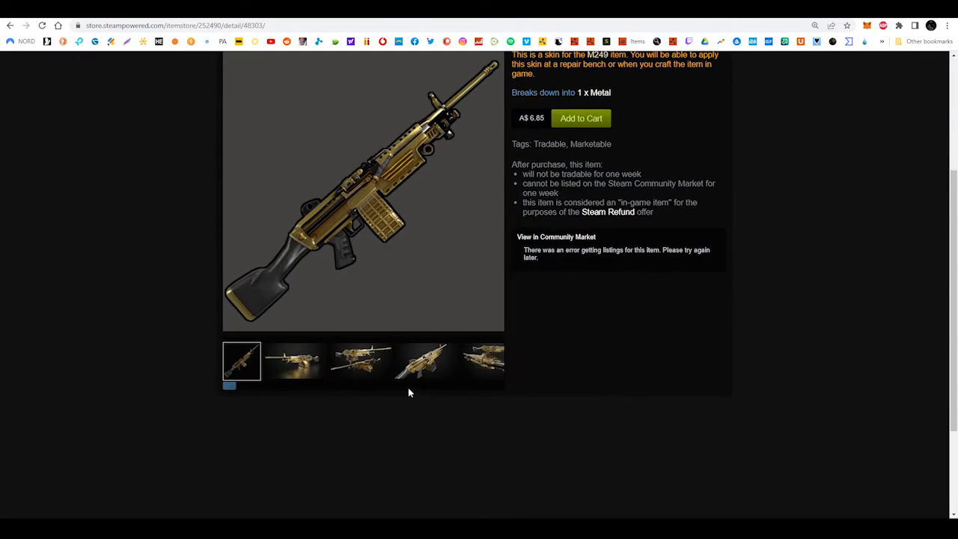
scroll("up", 3)
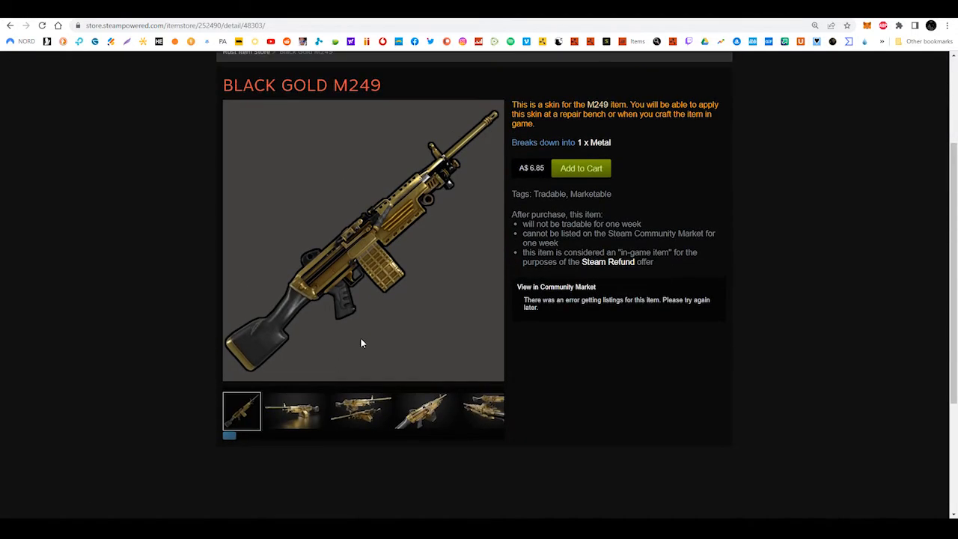
left_click(293, 413)
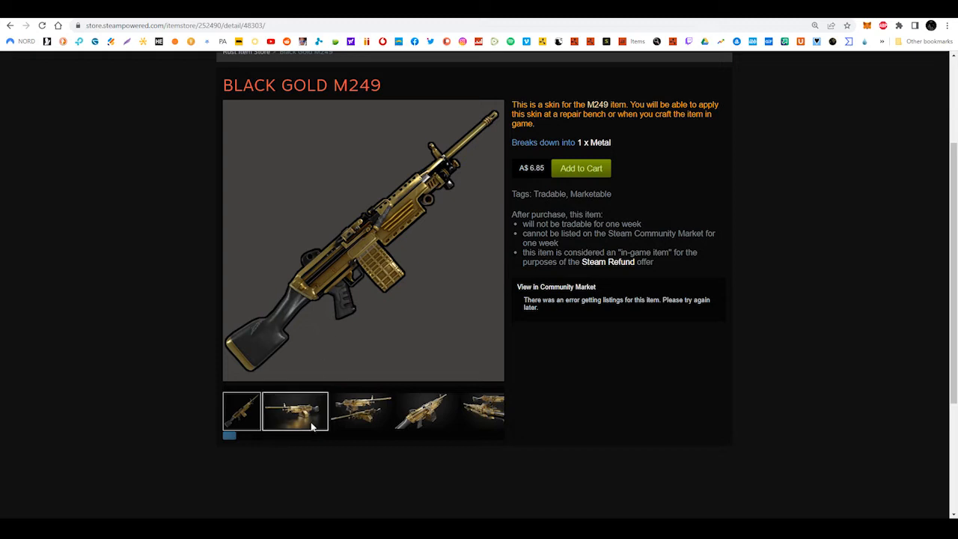
left_click(437, 412)
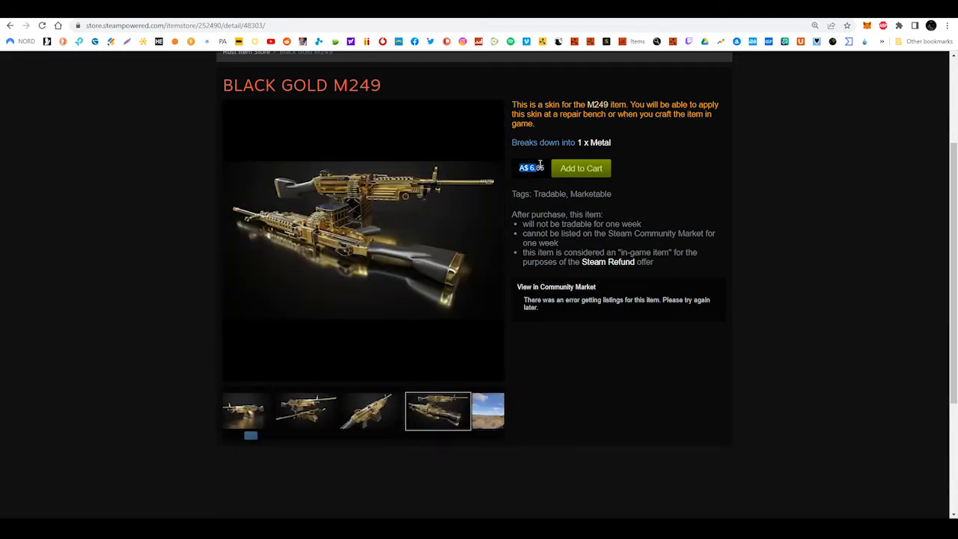
left_click(11, 24)
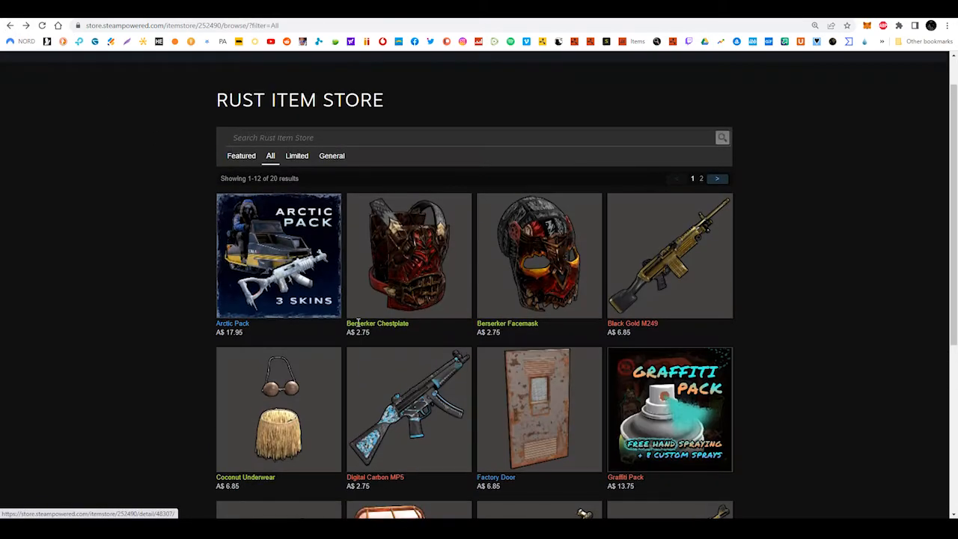
scroll("down", 3)
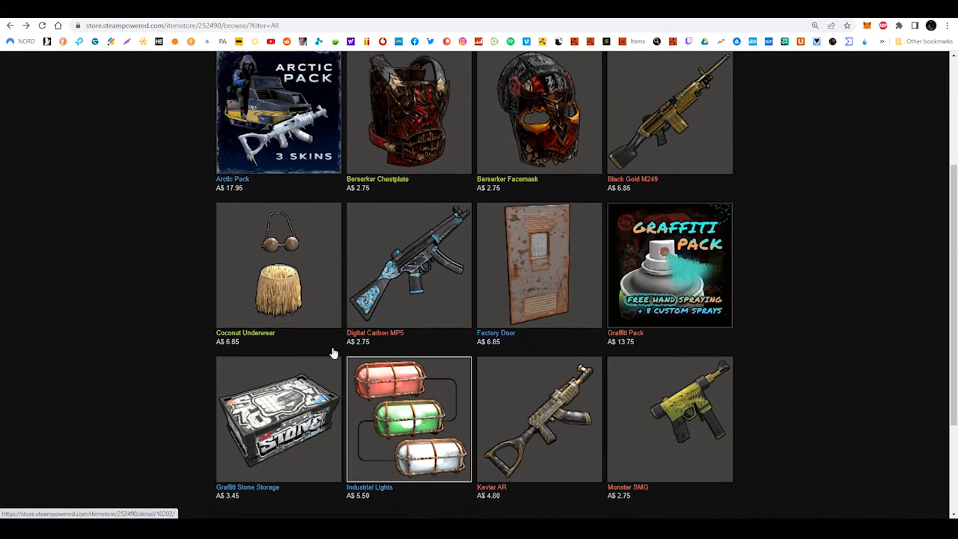
scroll("up", 3)
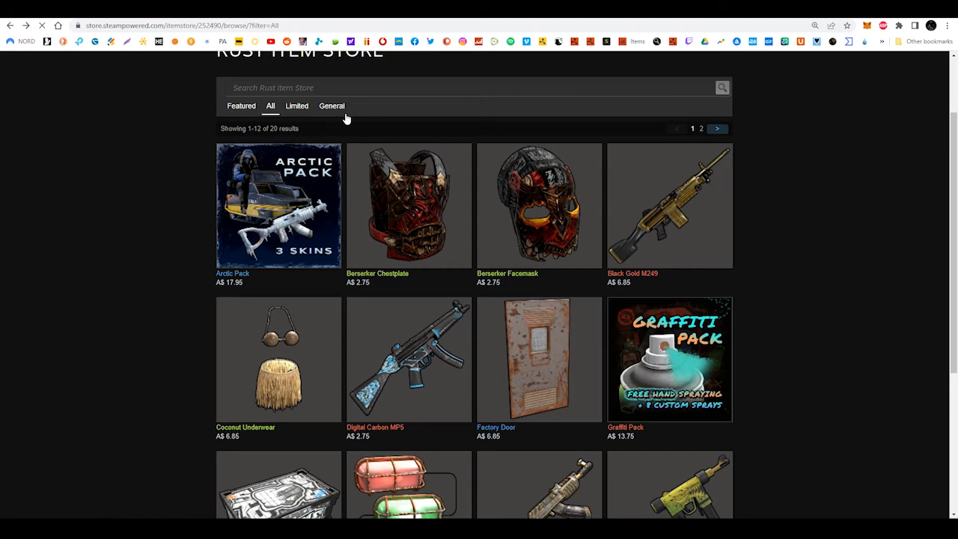
left_click(333, 105)
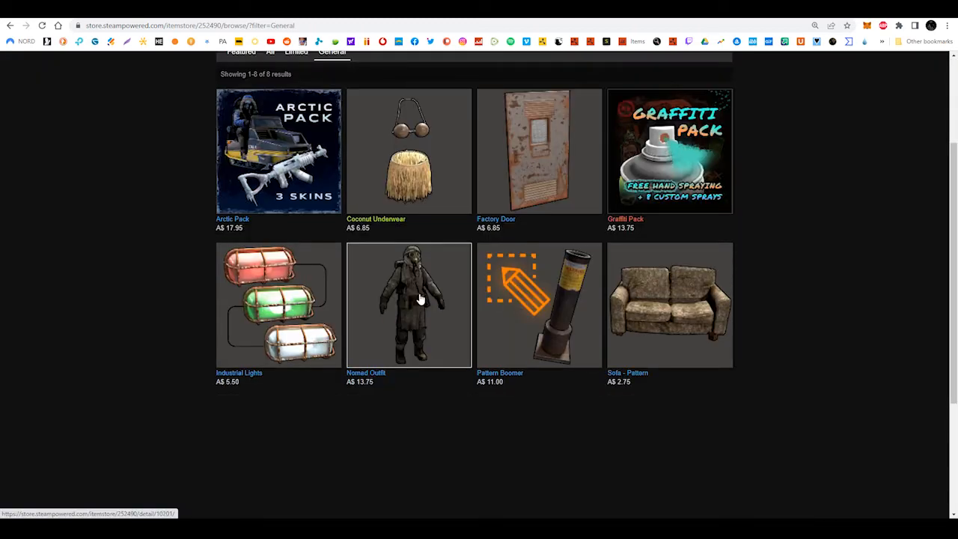
mouse_move(431, 318)
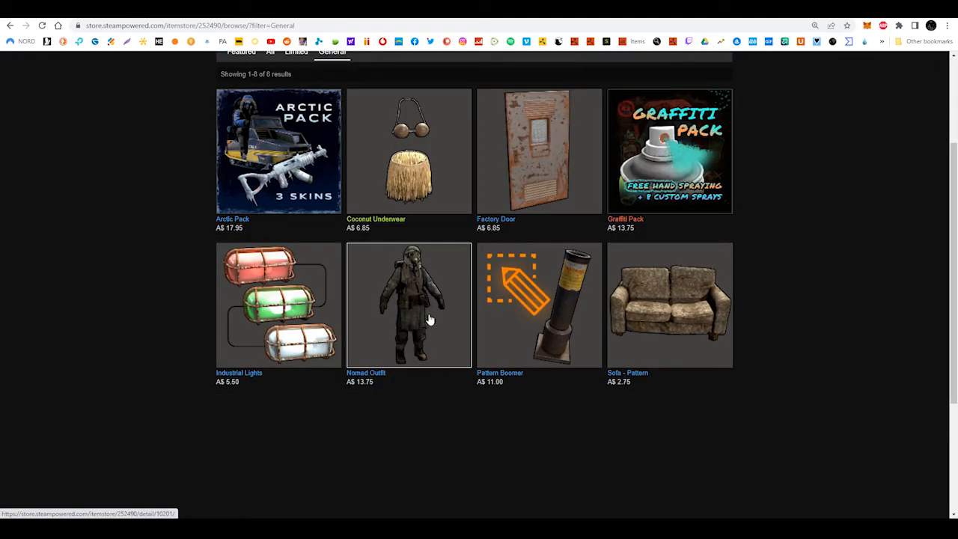
mouse_move(422, 333)
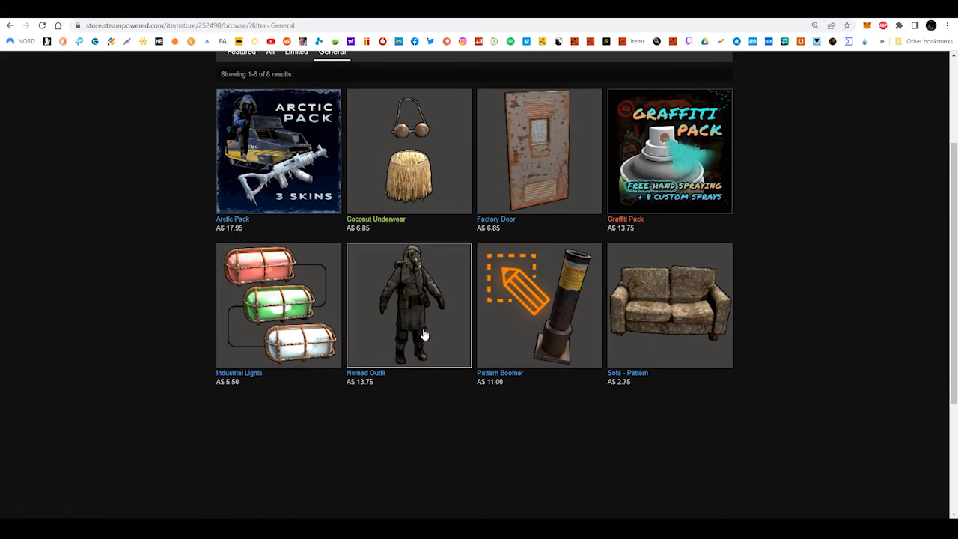
mouse_move(437, 335)
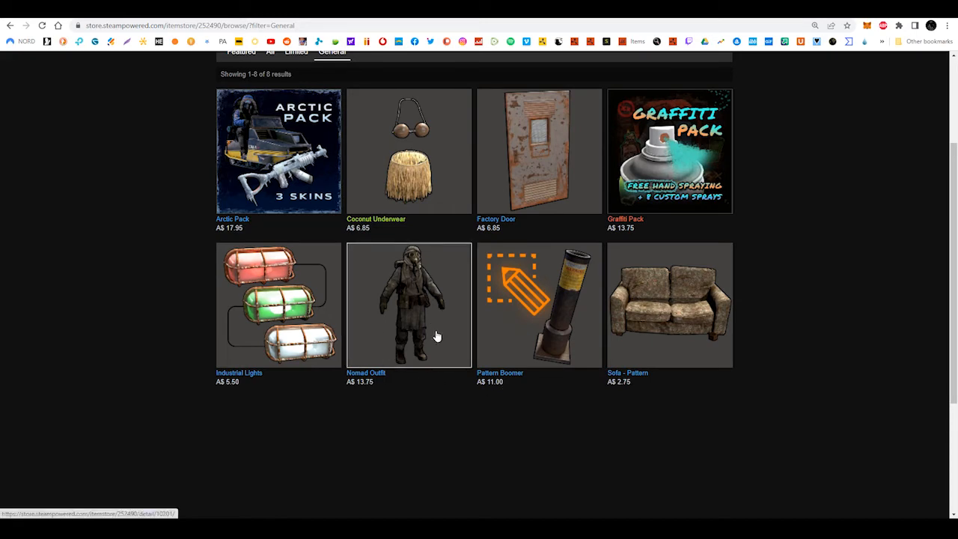
scroll("up", 3)
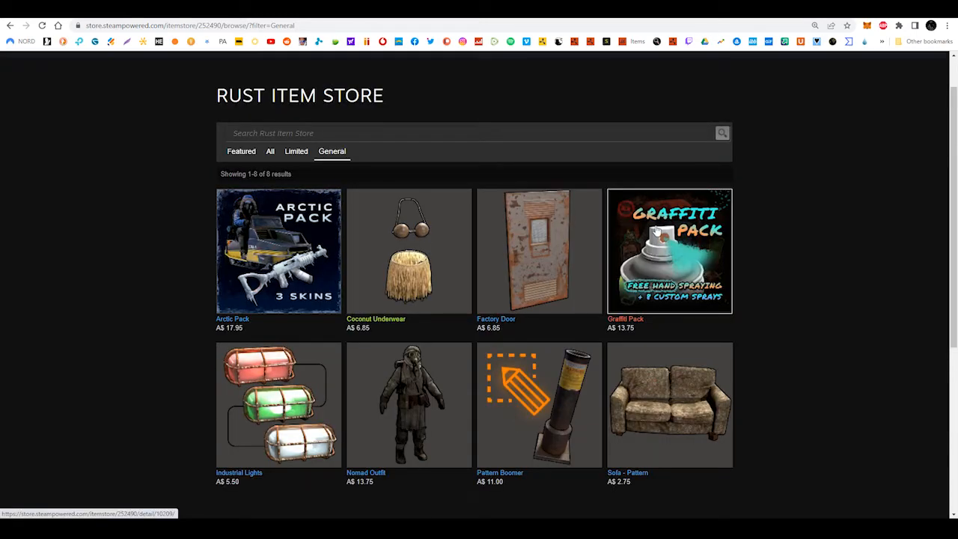
left_click(269, 149)
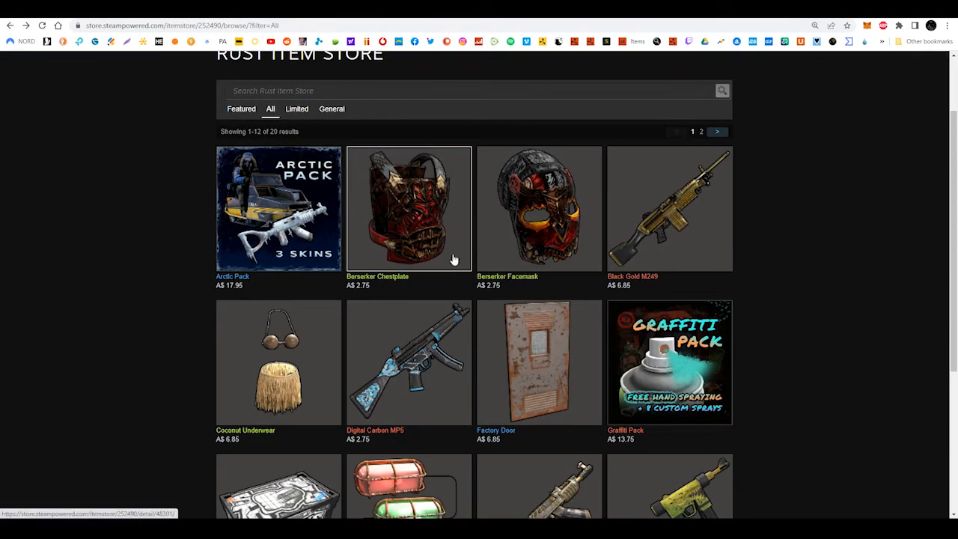
scroll("up", 3)
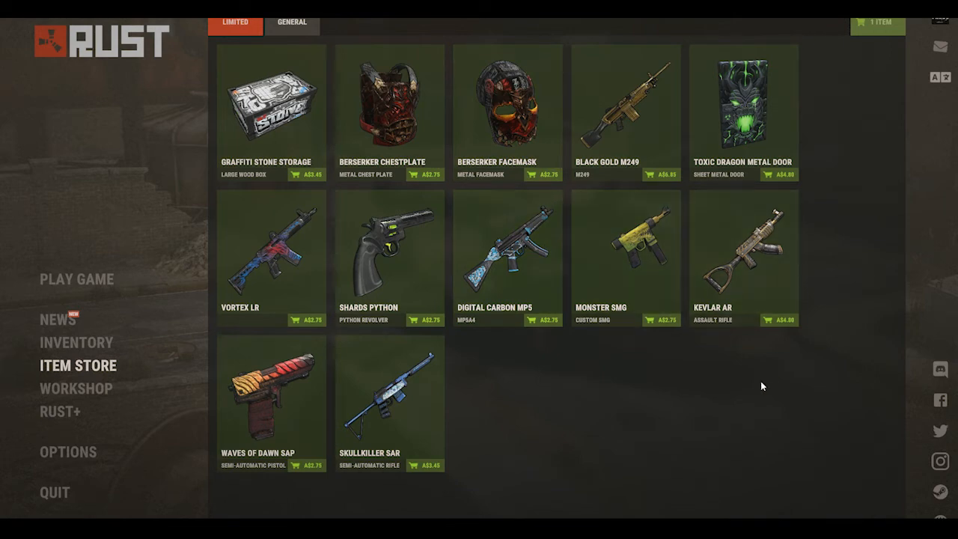
mouse_move(697, 422)
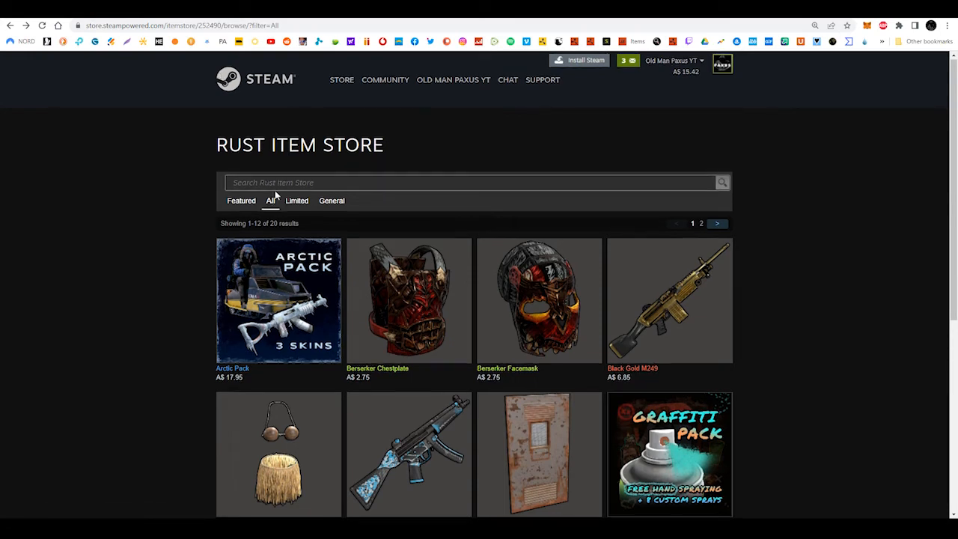
mouse_move(591, 126)
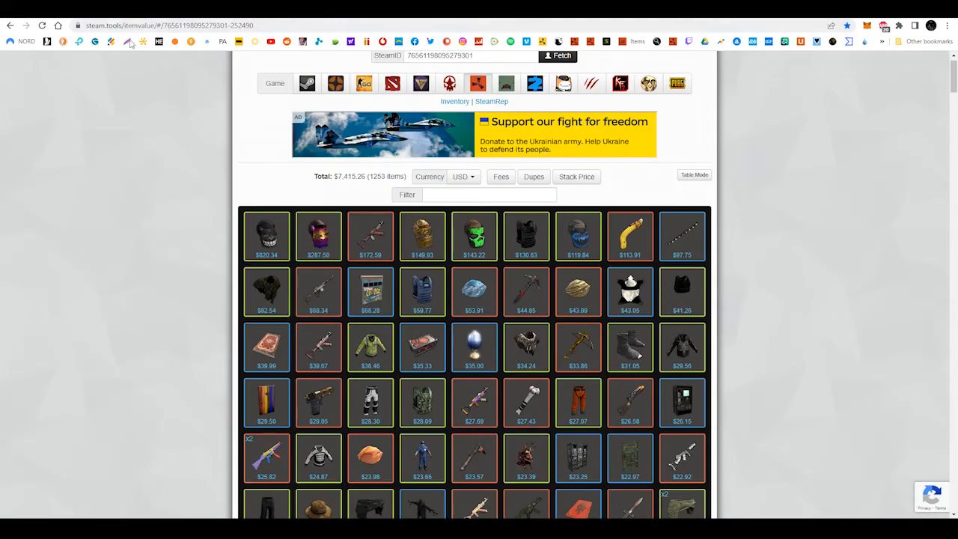
mouse_move(493, 22)
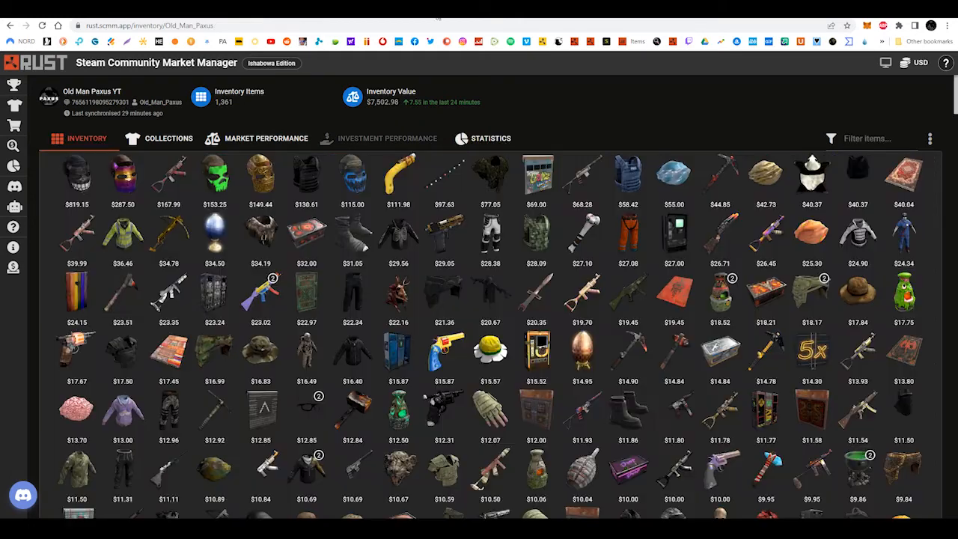
- Show SCMM's 1,061-item Rust inventory and its value statistics treemap
right_click(123, 236)
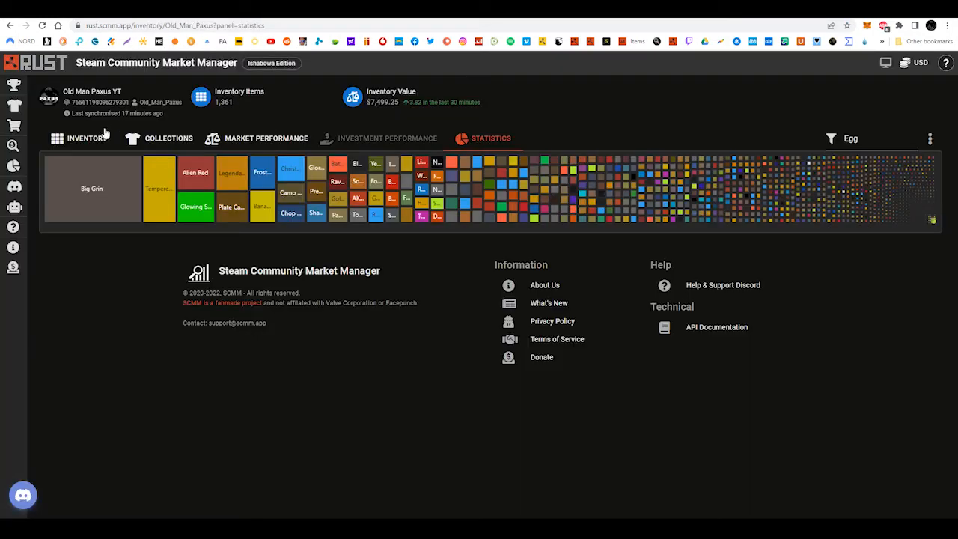
left_click(13, 83)
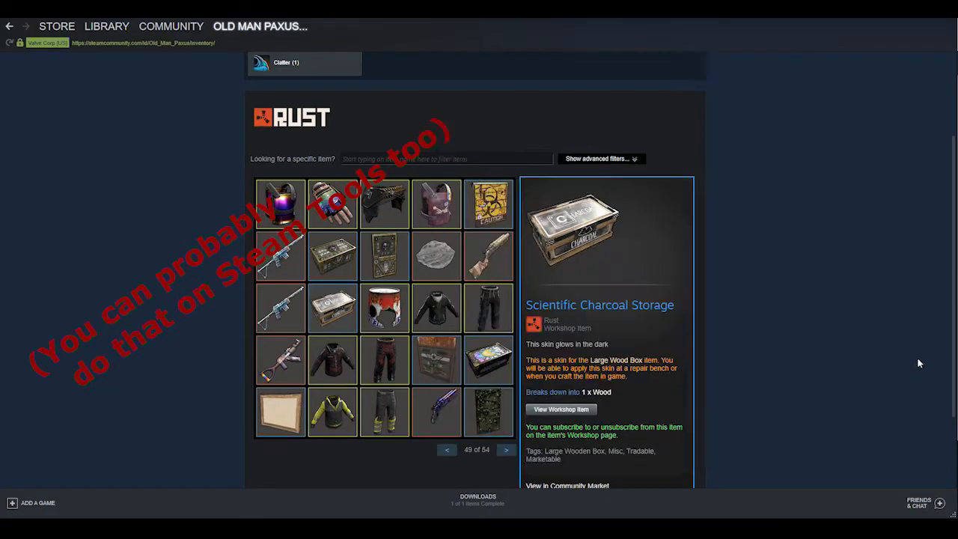
- Show the Rust inventory on page 49 with the Scientific Charcoal Storage details
left_click(260, 27)
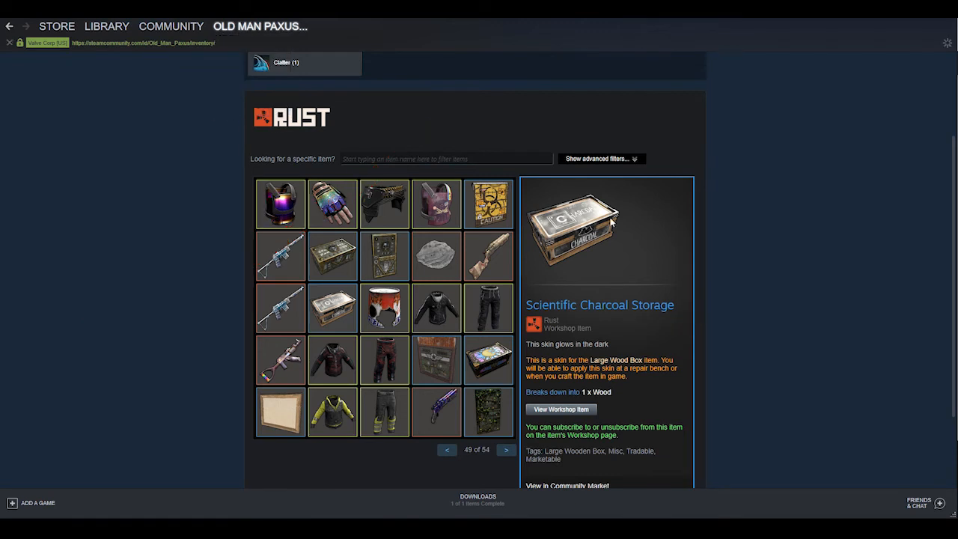
mouse_move(618, 203)
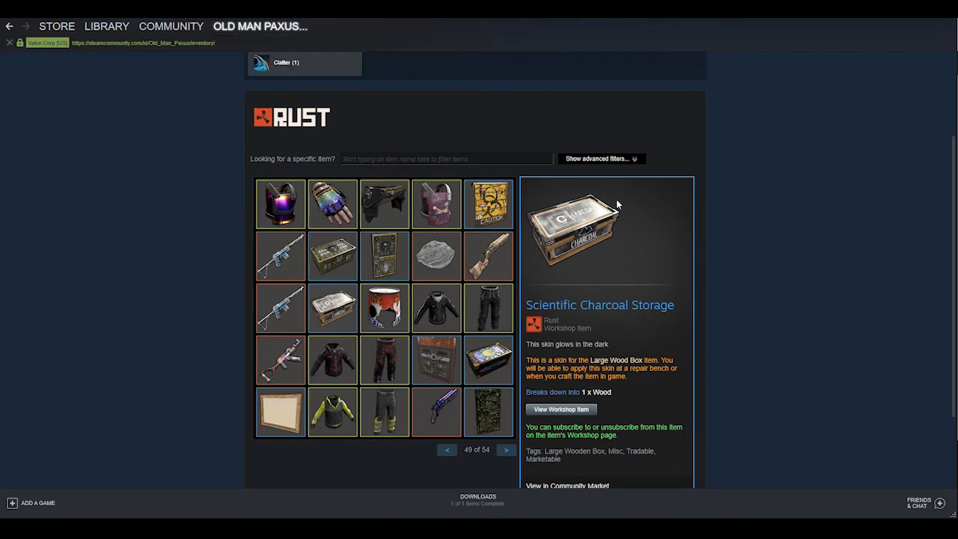
mouse_move(891, 129)
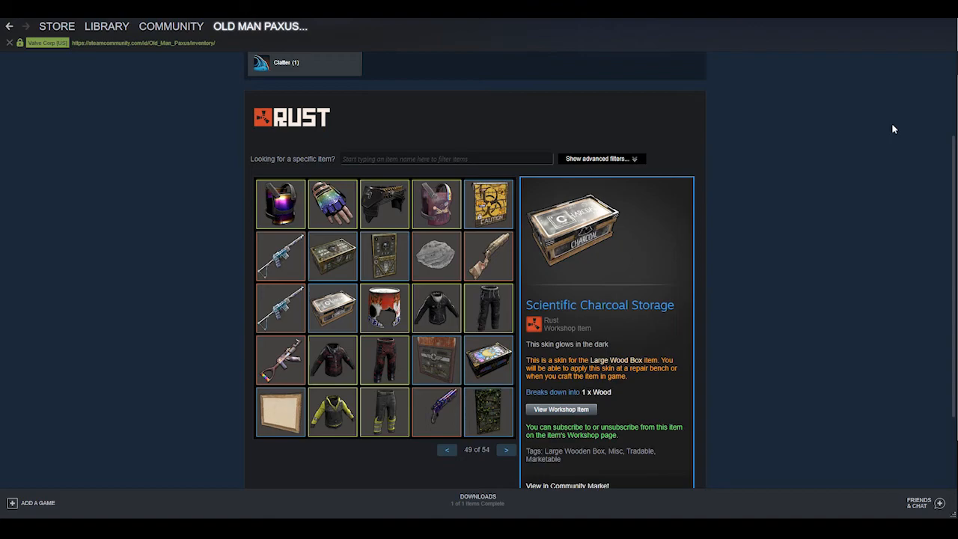